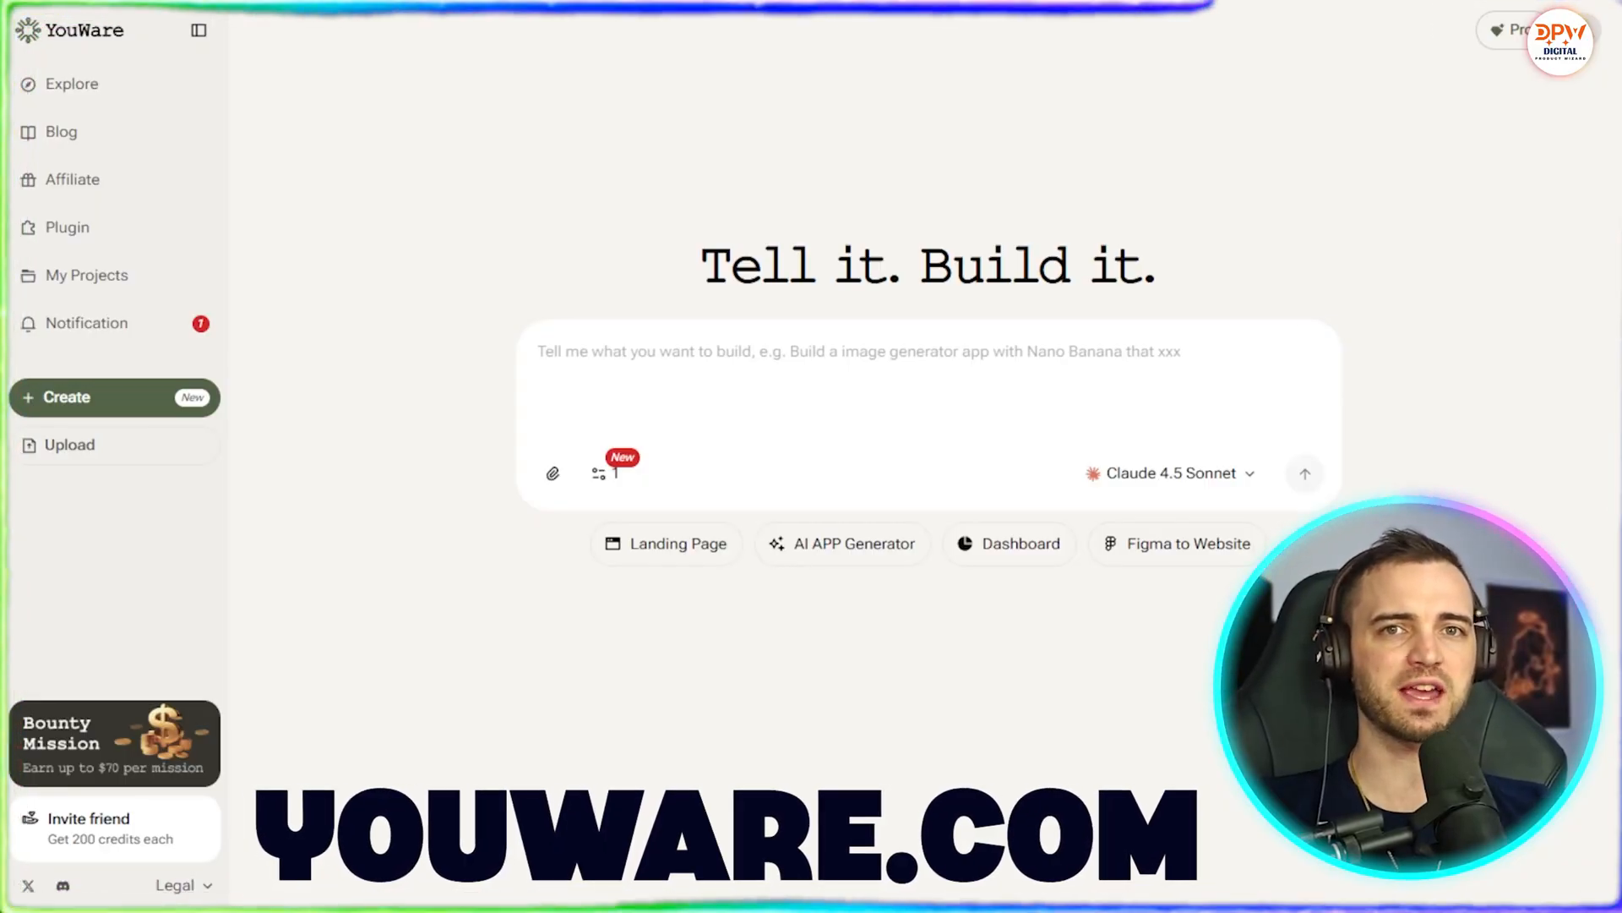
# Open the Explore gallery and scroll through the Trending Projects grid
pyautogui.click(74, 84)
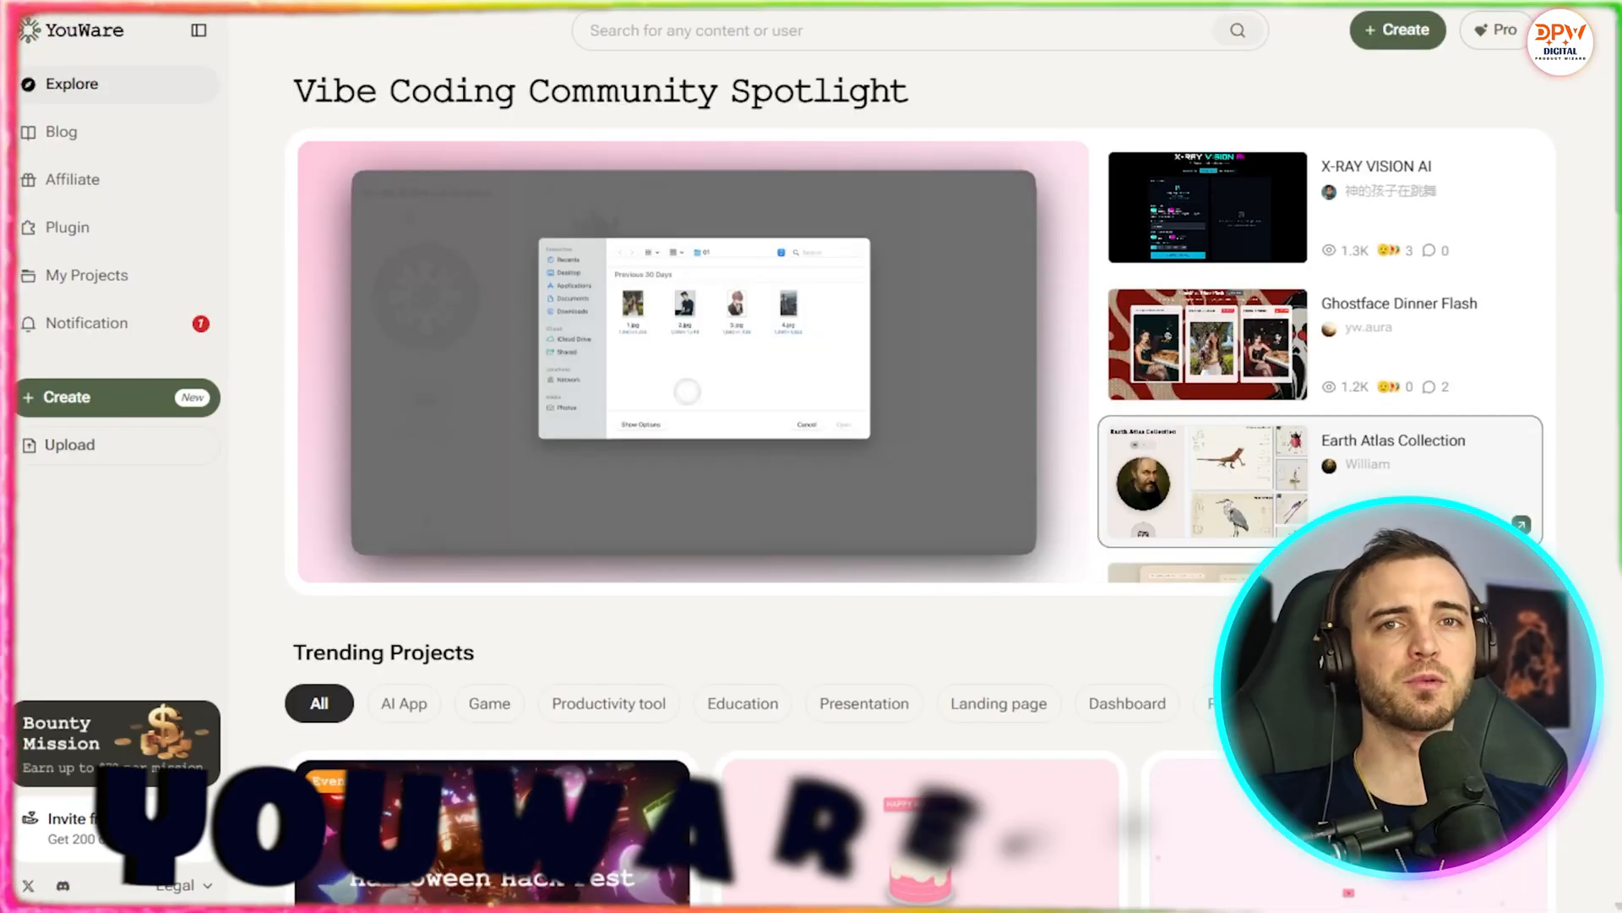
pyautogui.scroll(-3)
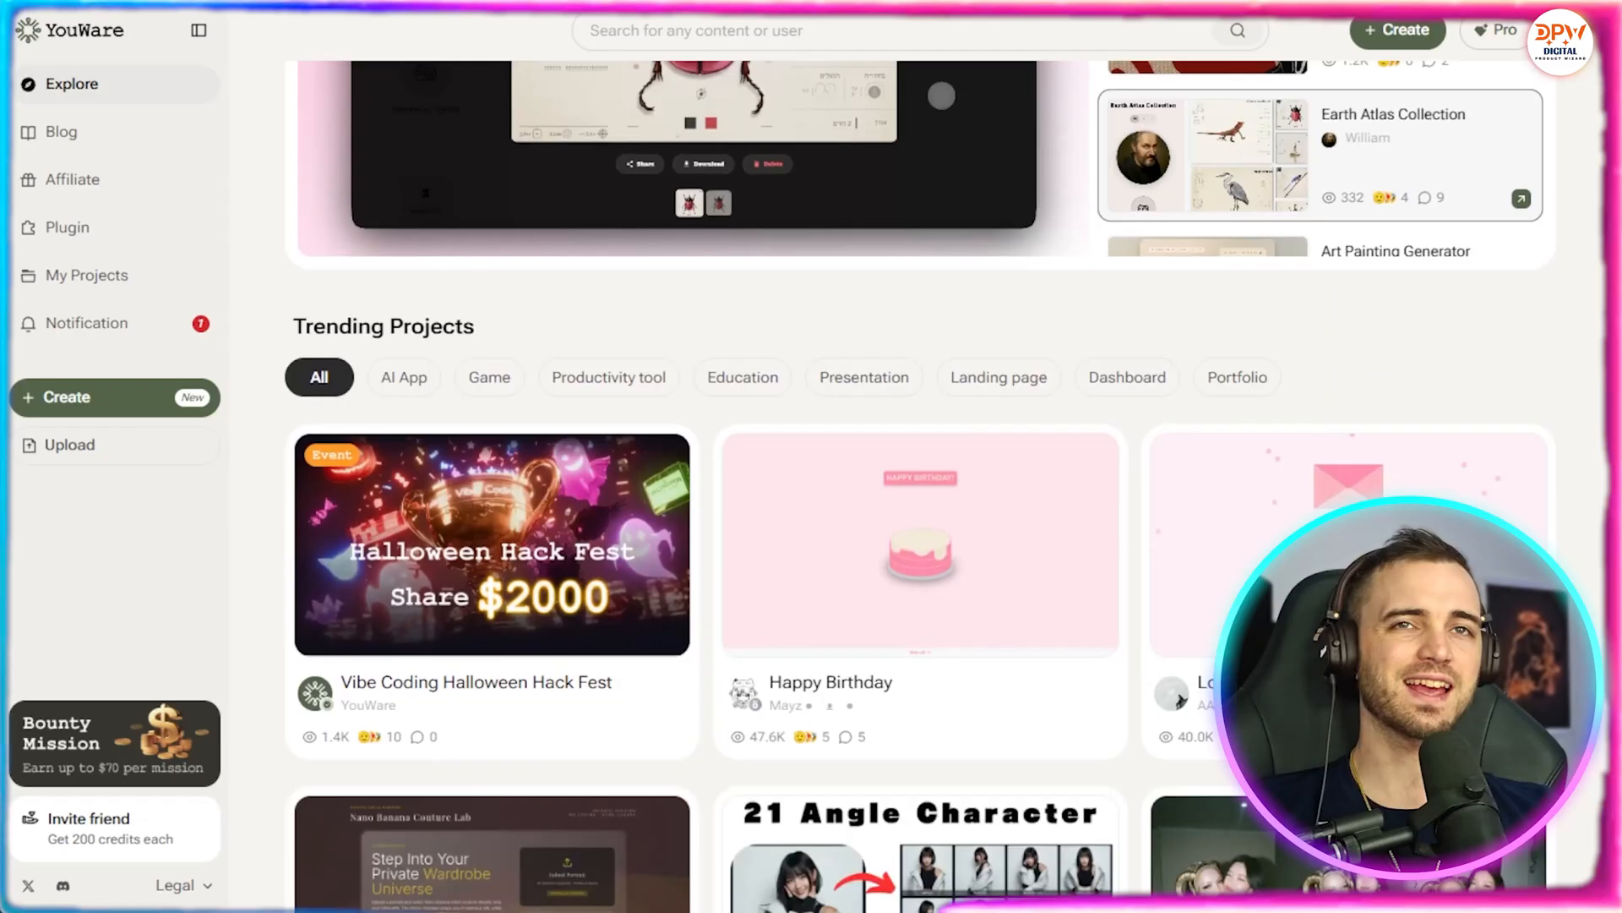
pyautogui.scroll(-3)
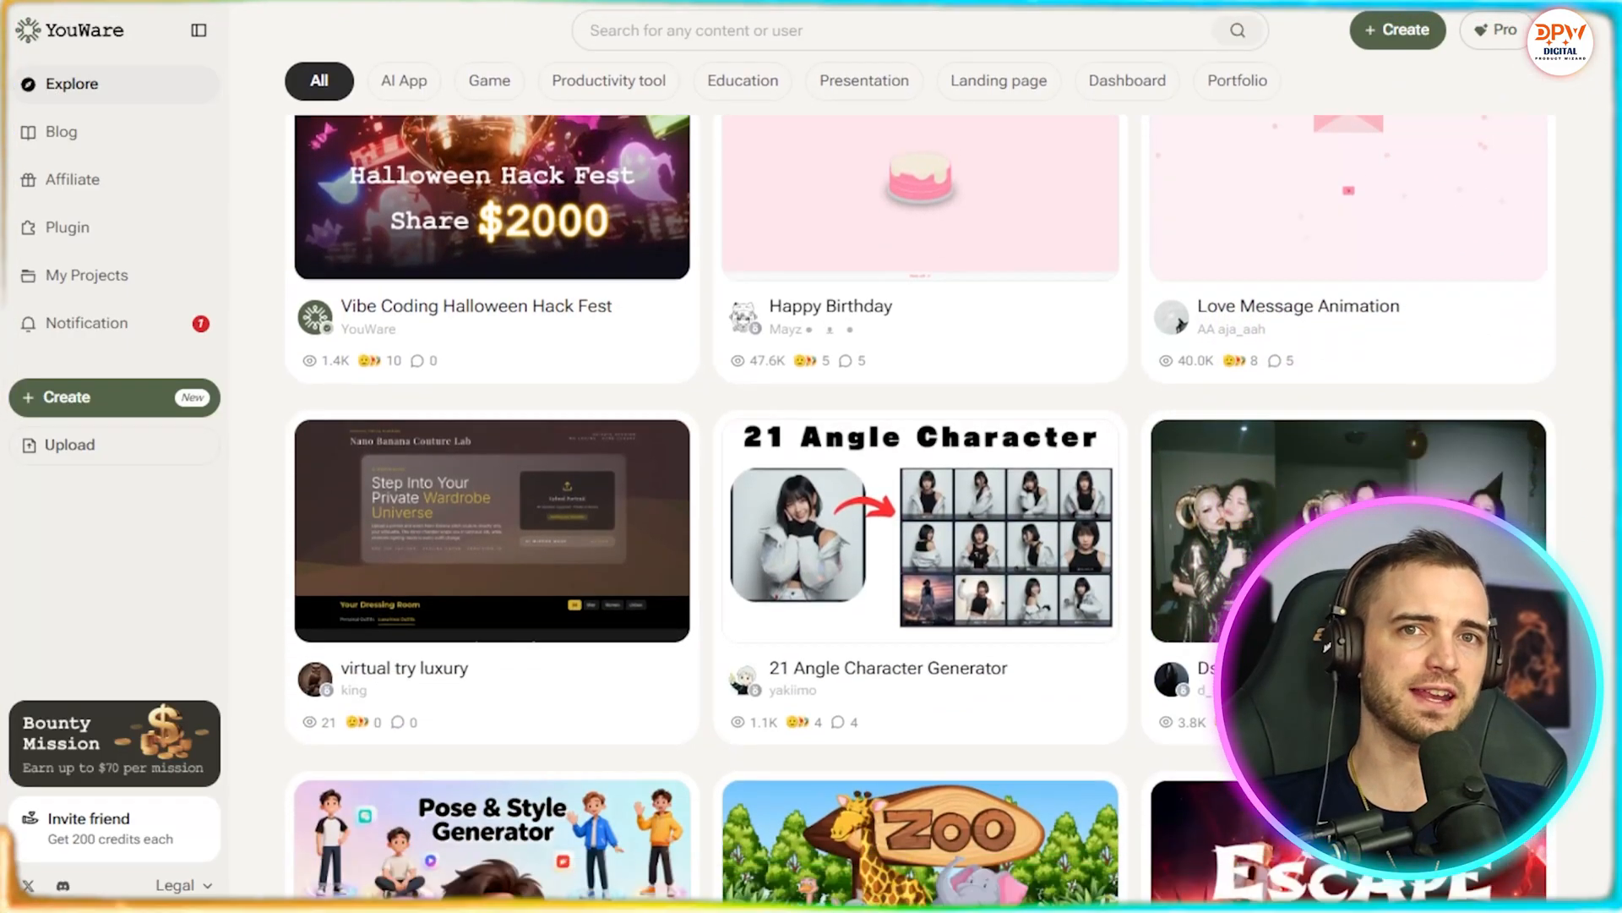
pyautogui.scroll(-3)
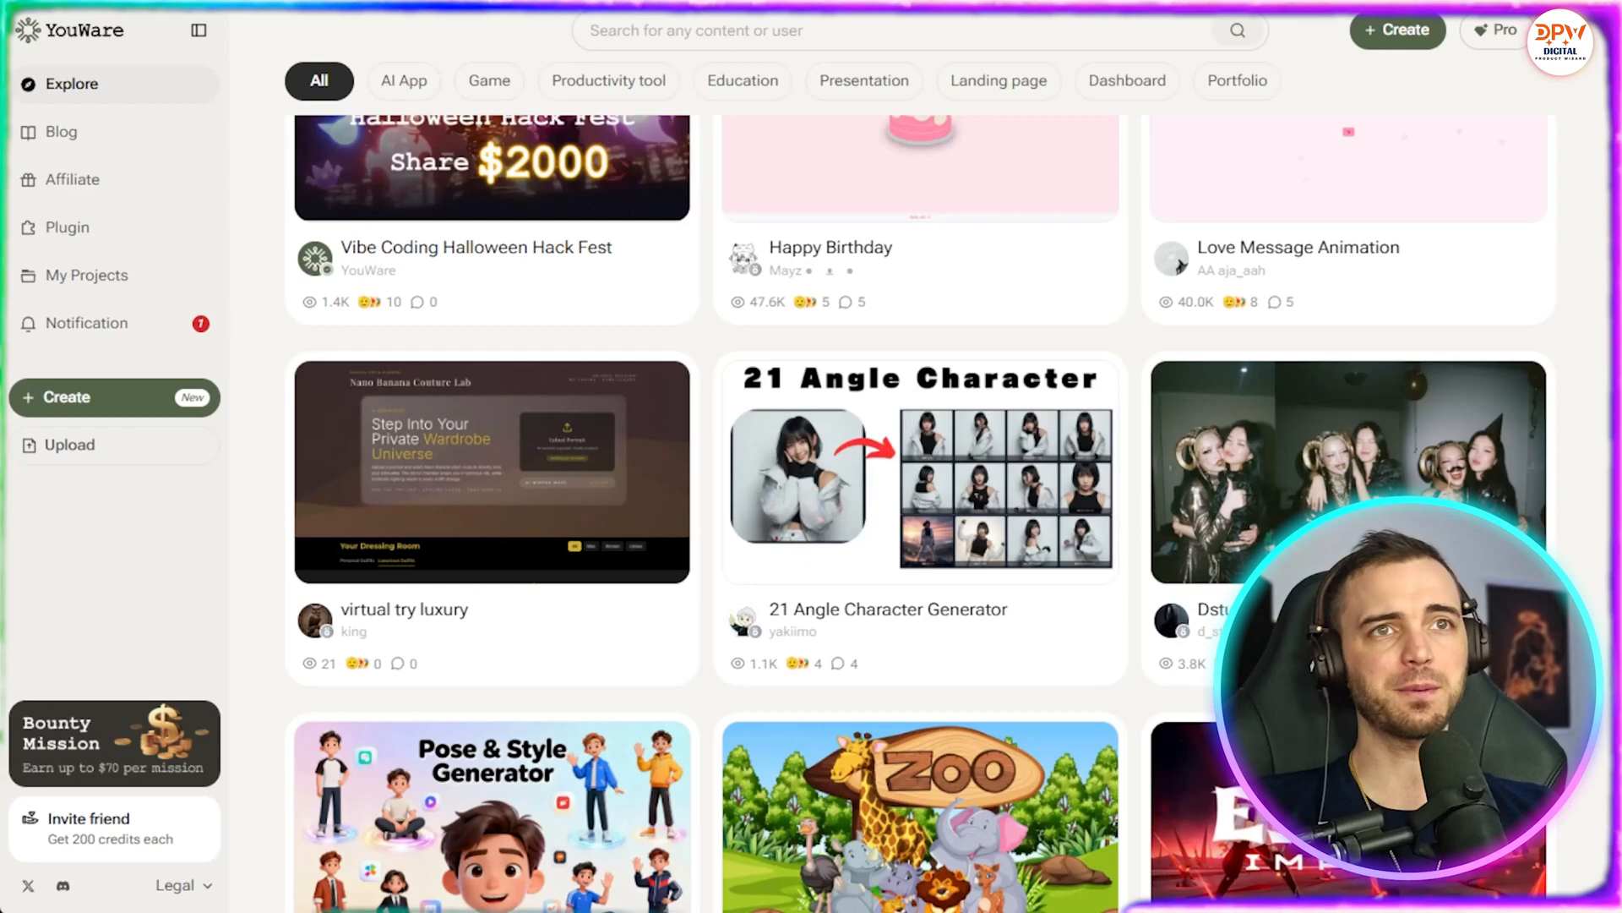
pyautogui.scroll(-3)
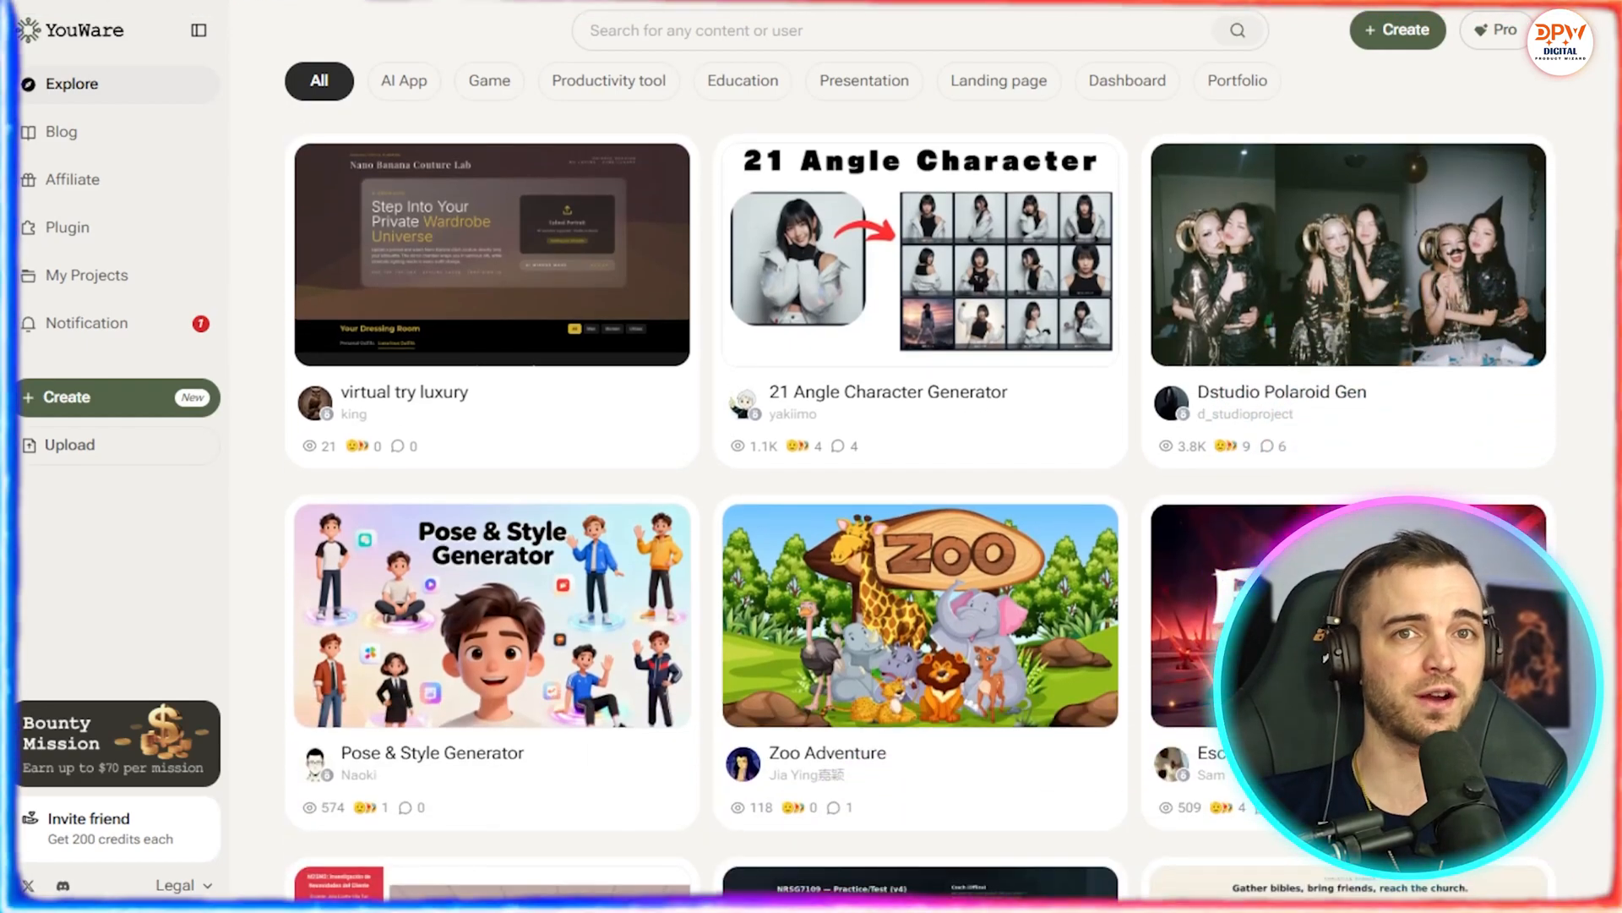
pyautogui.scroll(-3)
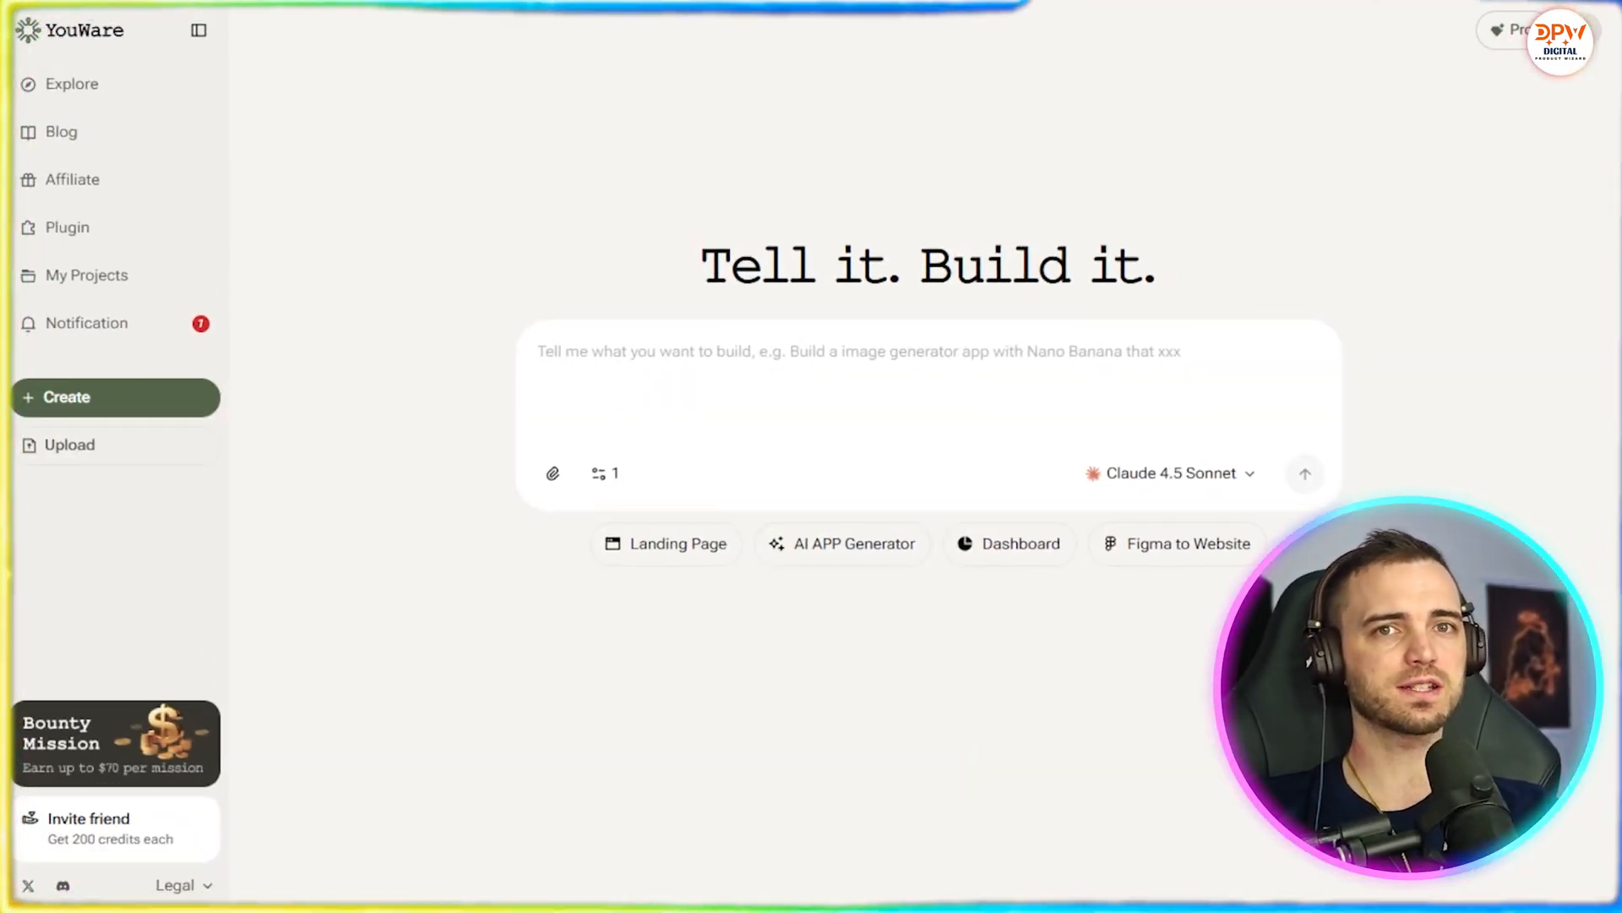
# Enter the daily journal app prompt with voice notes and reminders, and show the MCP tools
pyautogui.write('I want to make a daily journal app with voice notes and reminders.')
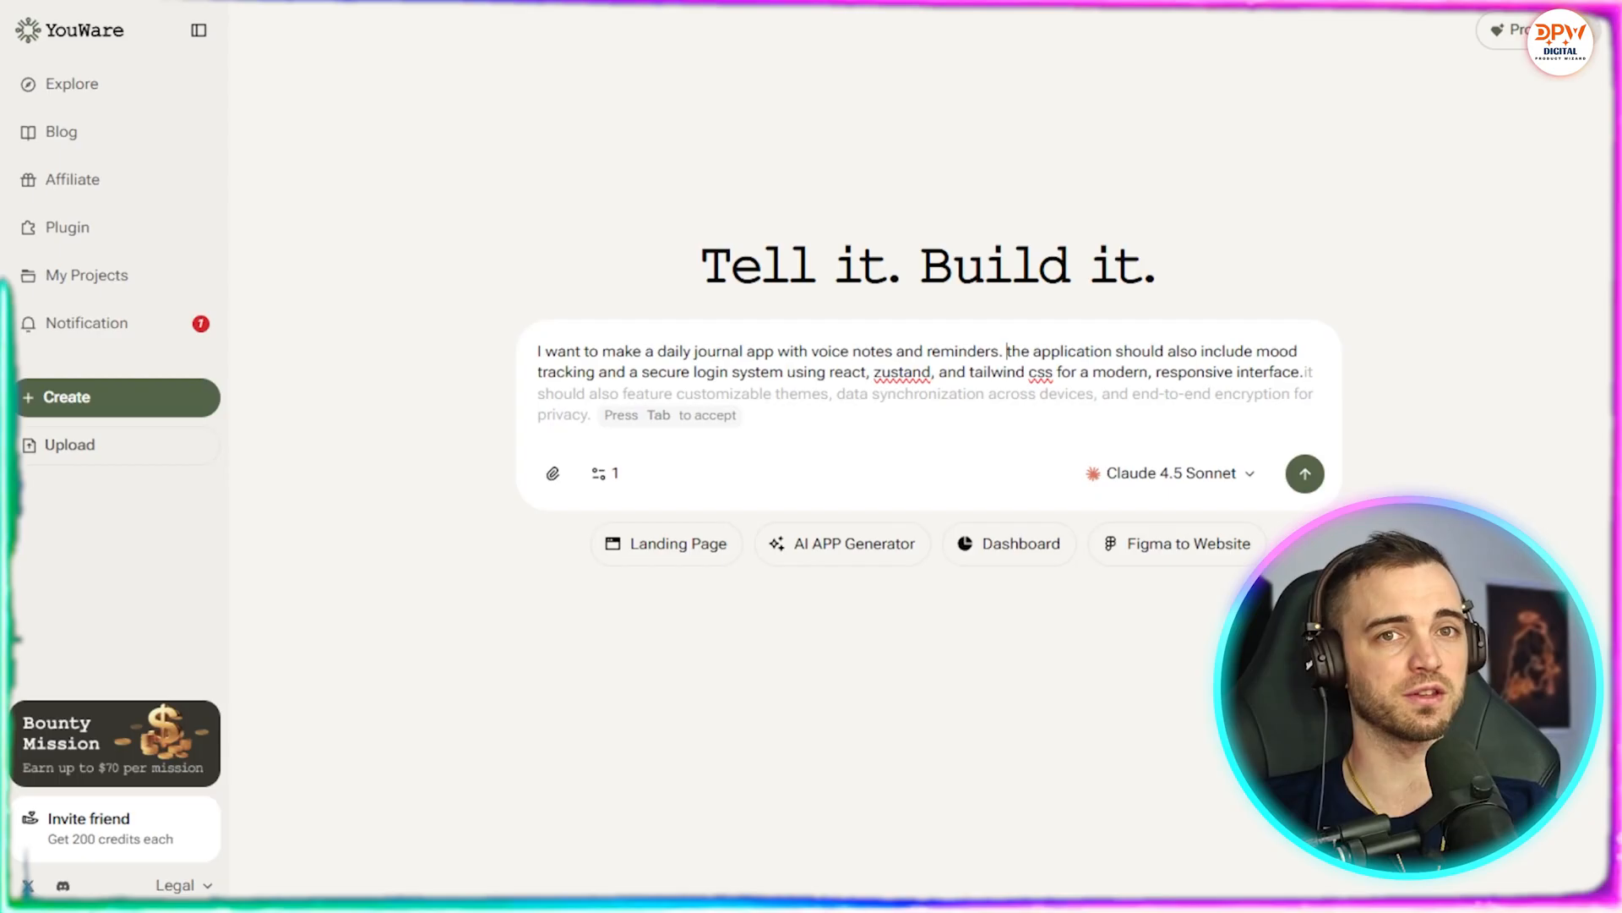
pyautogui.moveTo(805, 372); pyautogui.dragTo(1051, 372)
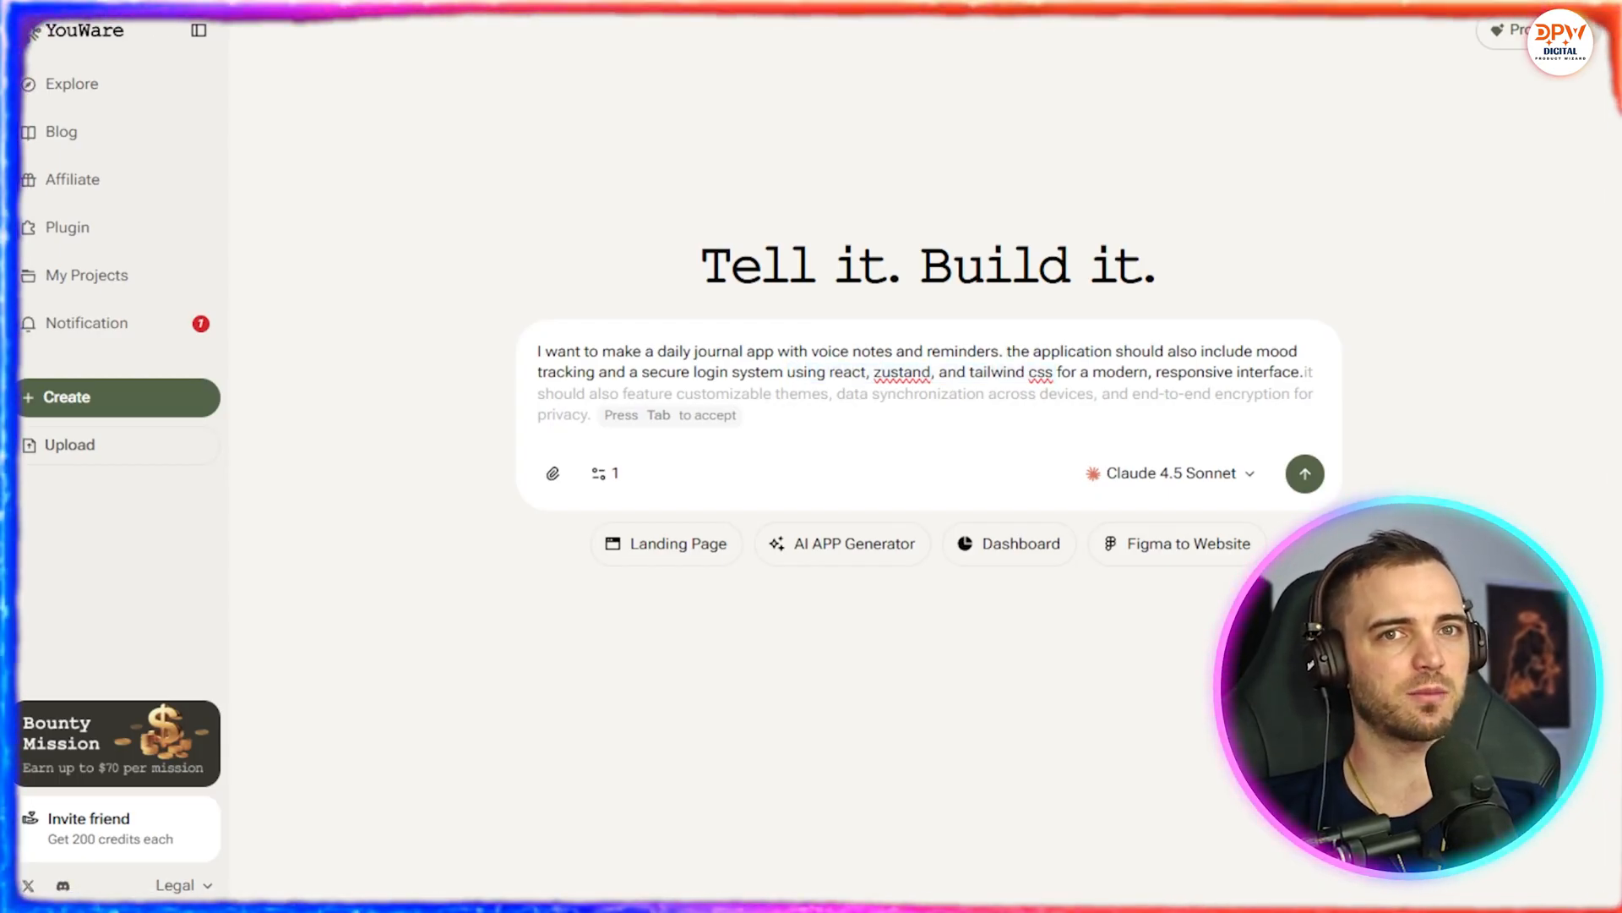
pyautogui.click(604, 473)
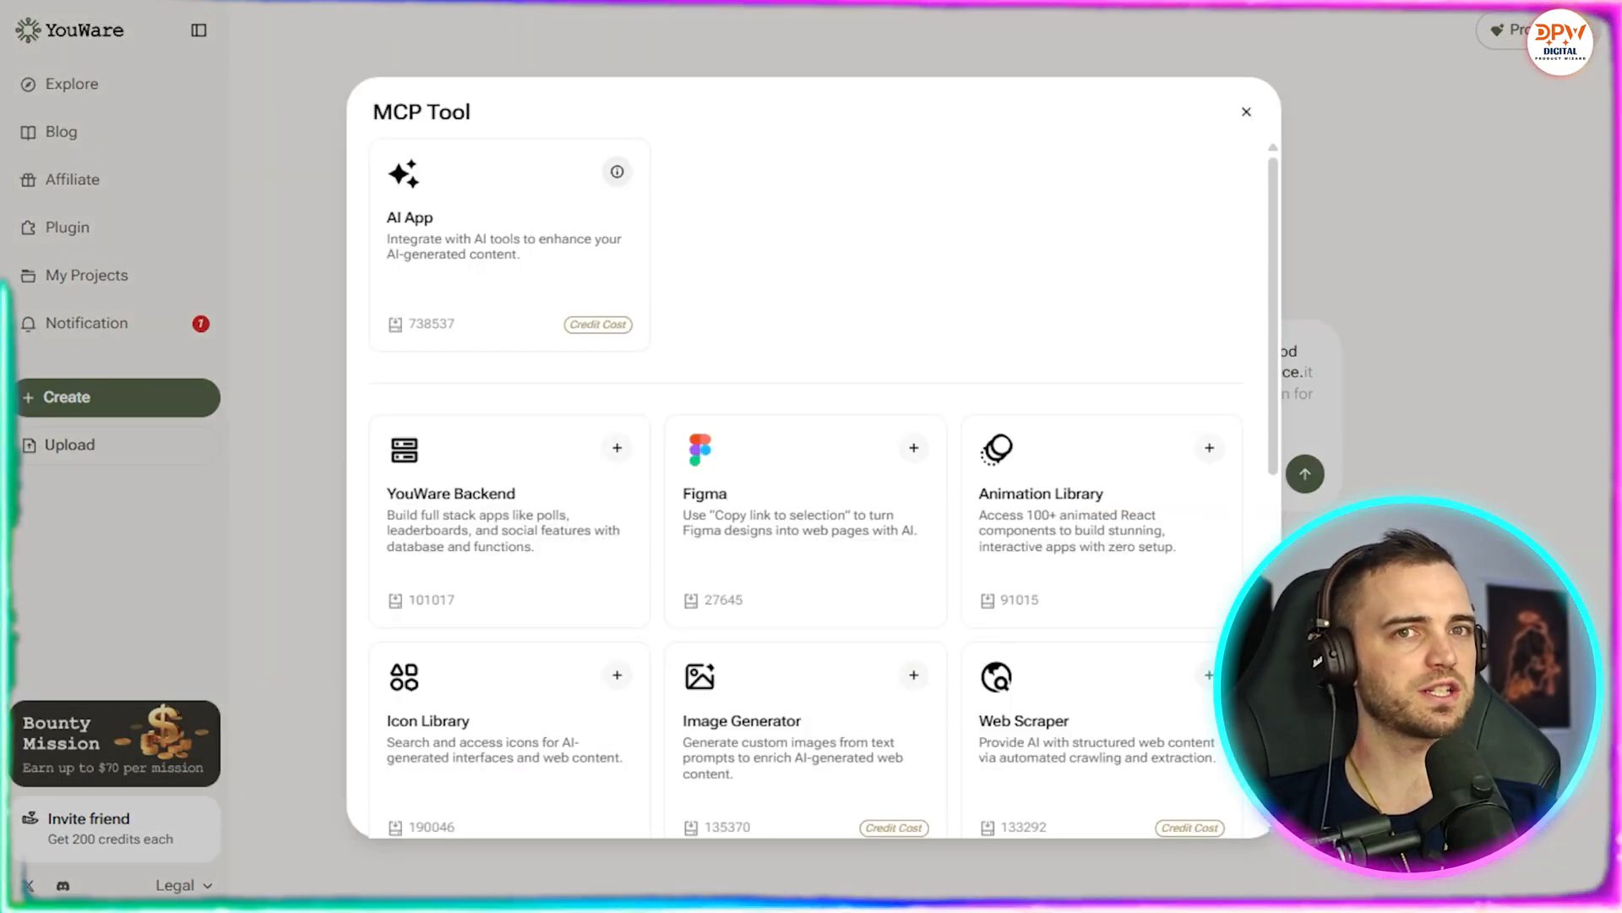
pyautogui.scroll(-3)
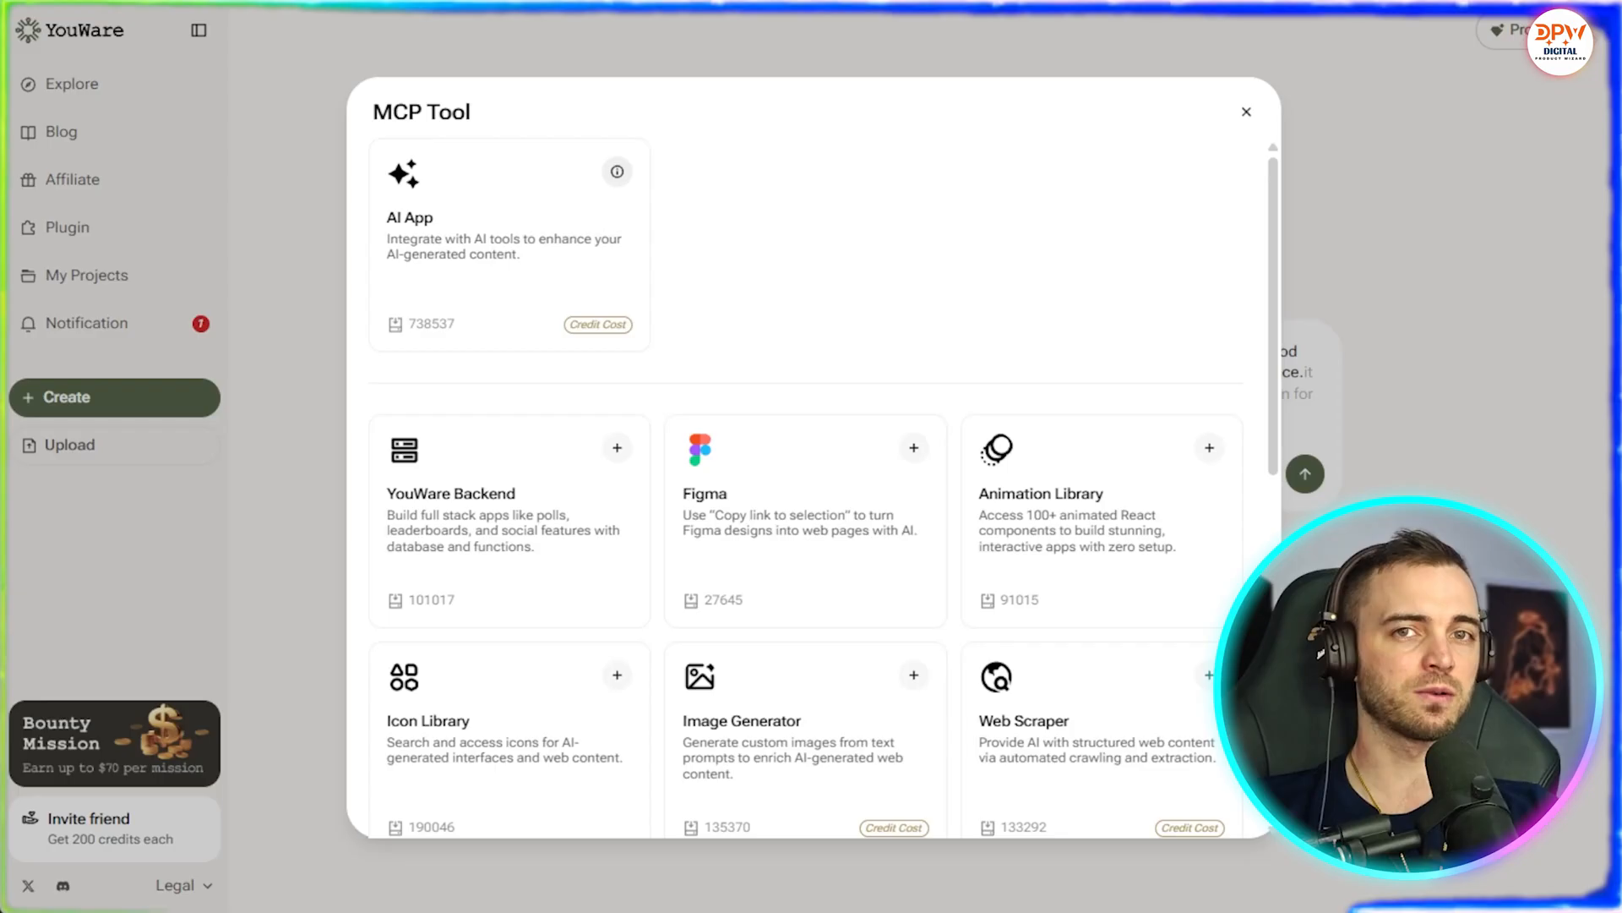
pyautogui.scroll(-3)
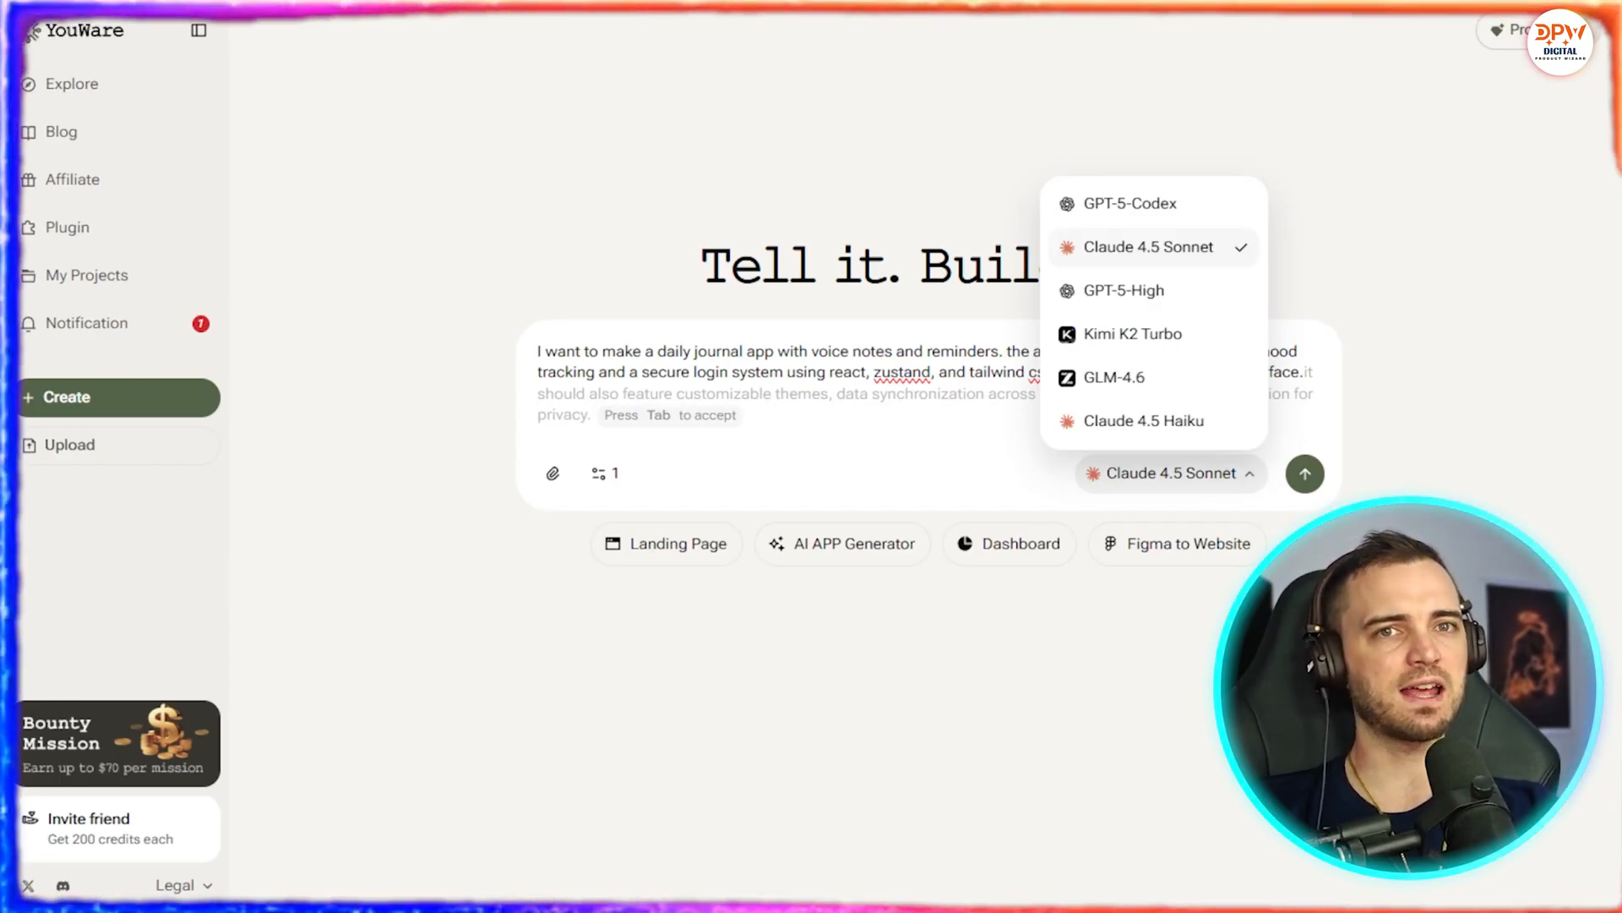
pyautogui.moveTo(1148, 247)
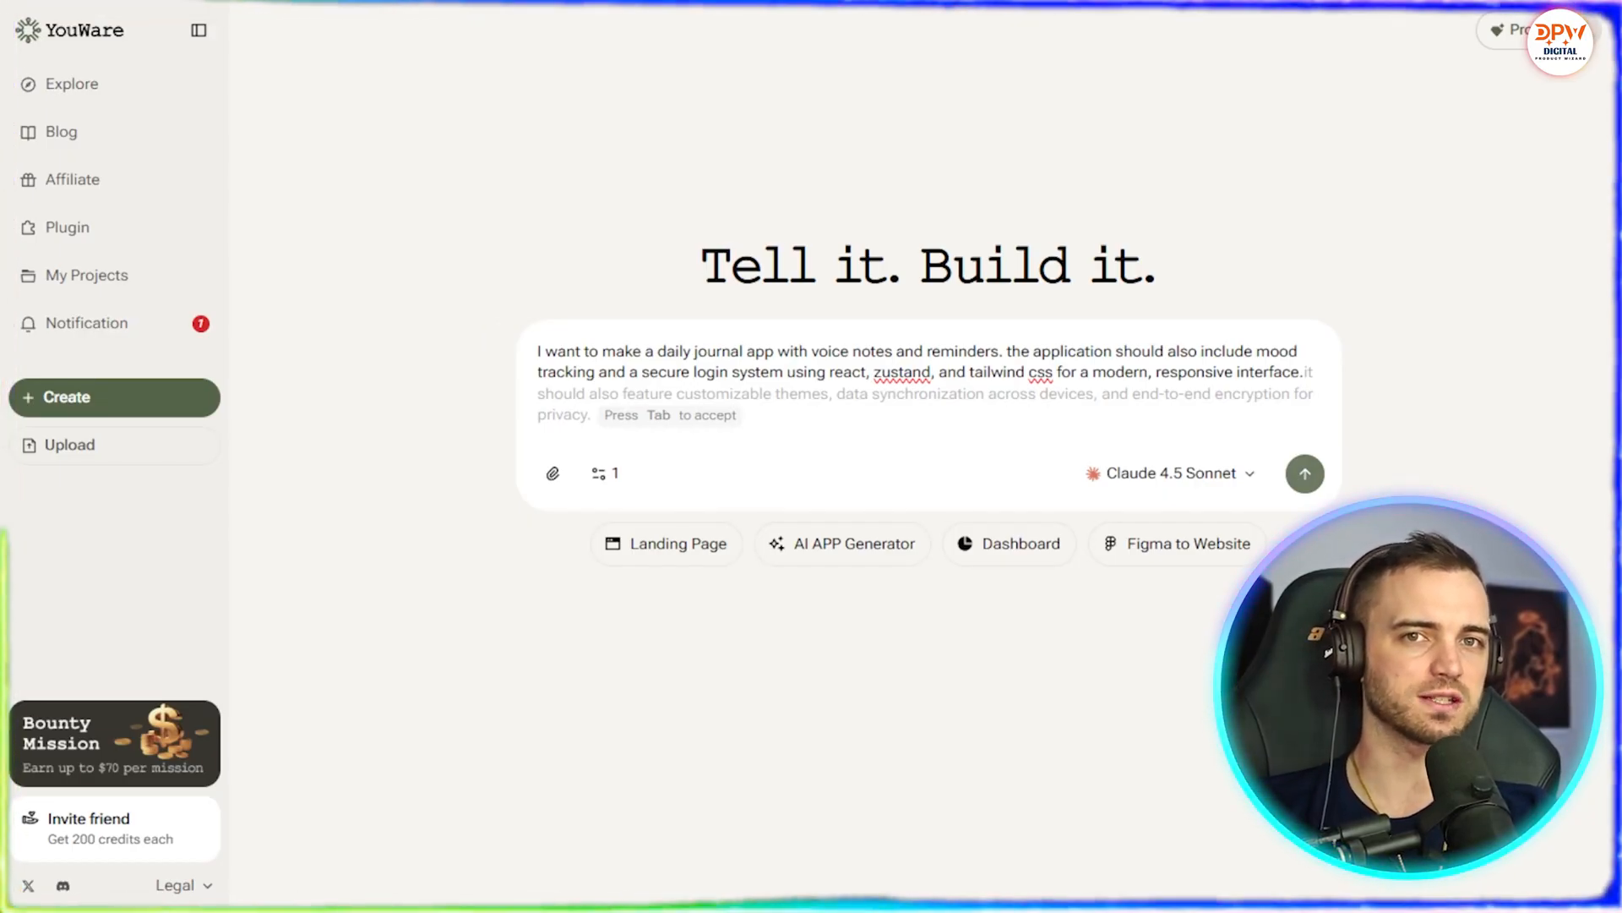
# Submit the journal app prompt and scroll through the generated app preview
pyautogui.click(1305, 475)
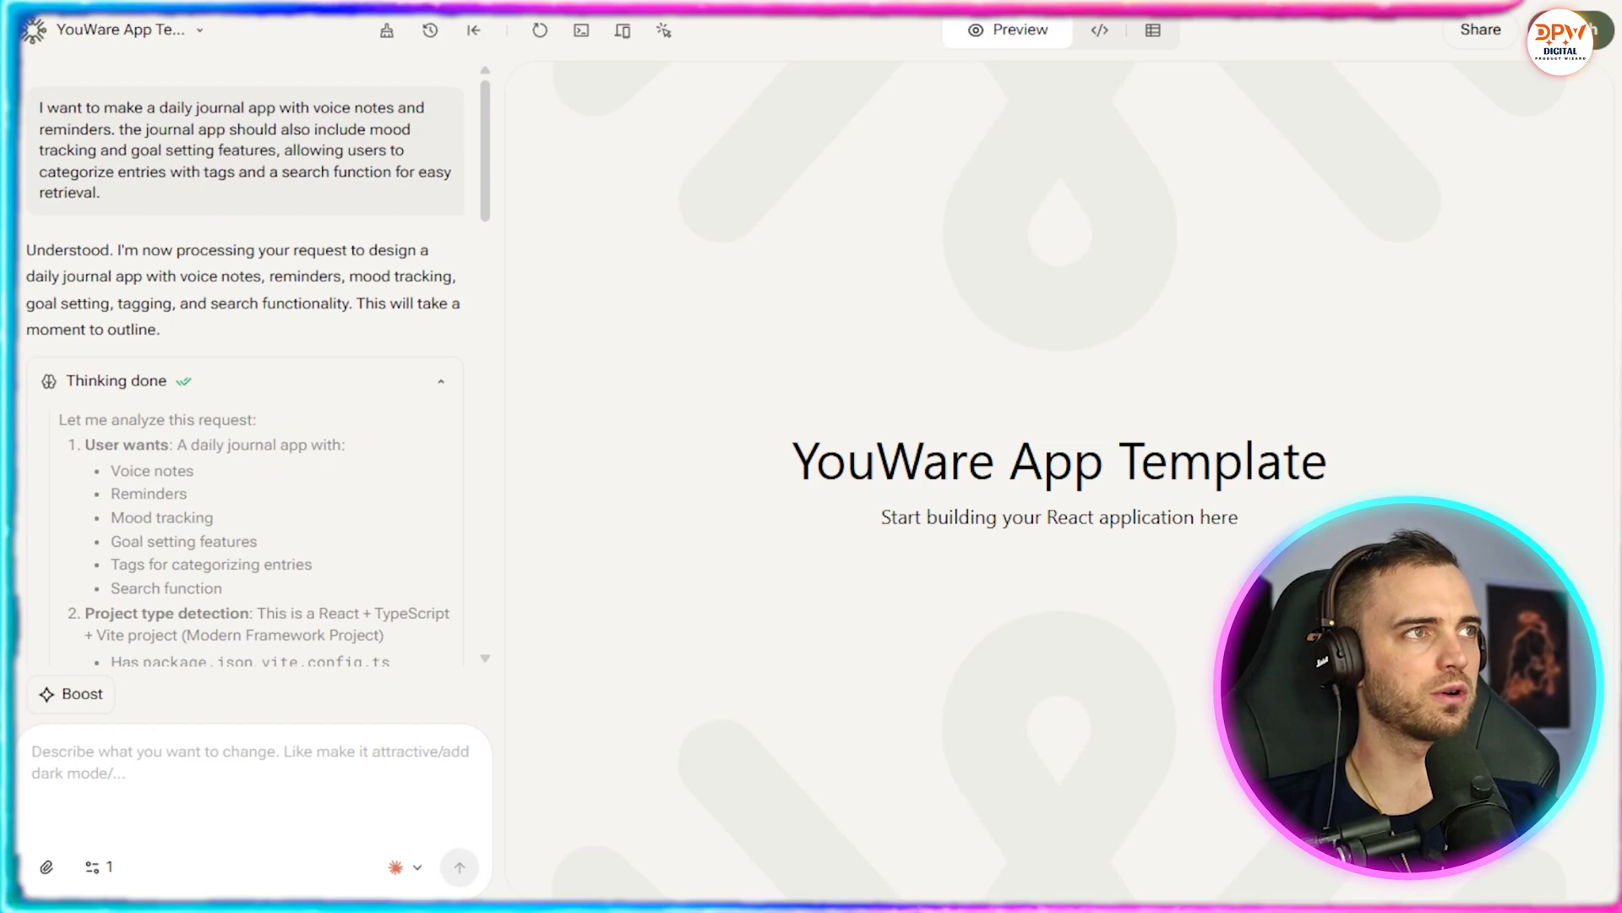
pyautogui.scroll(-3)
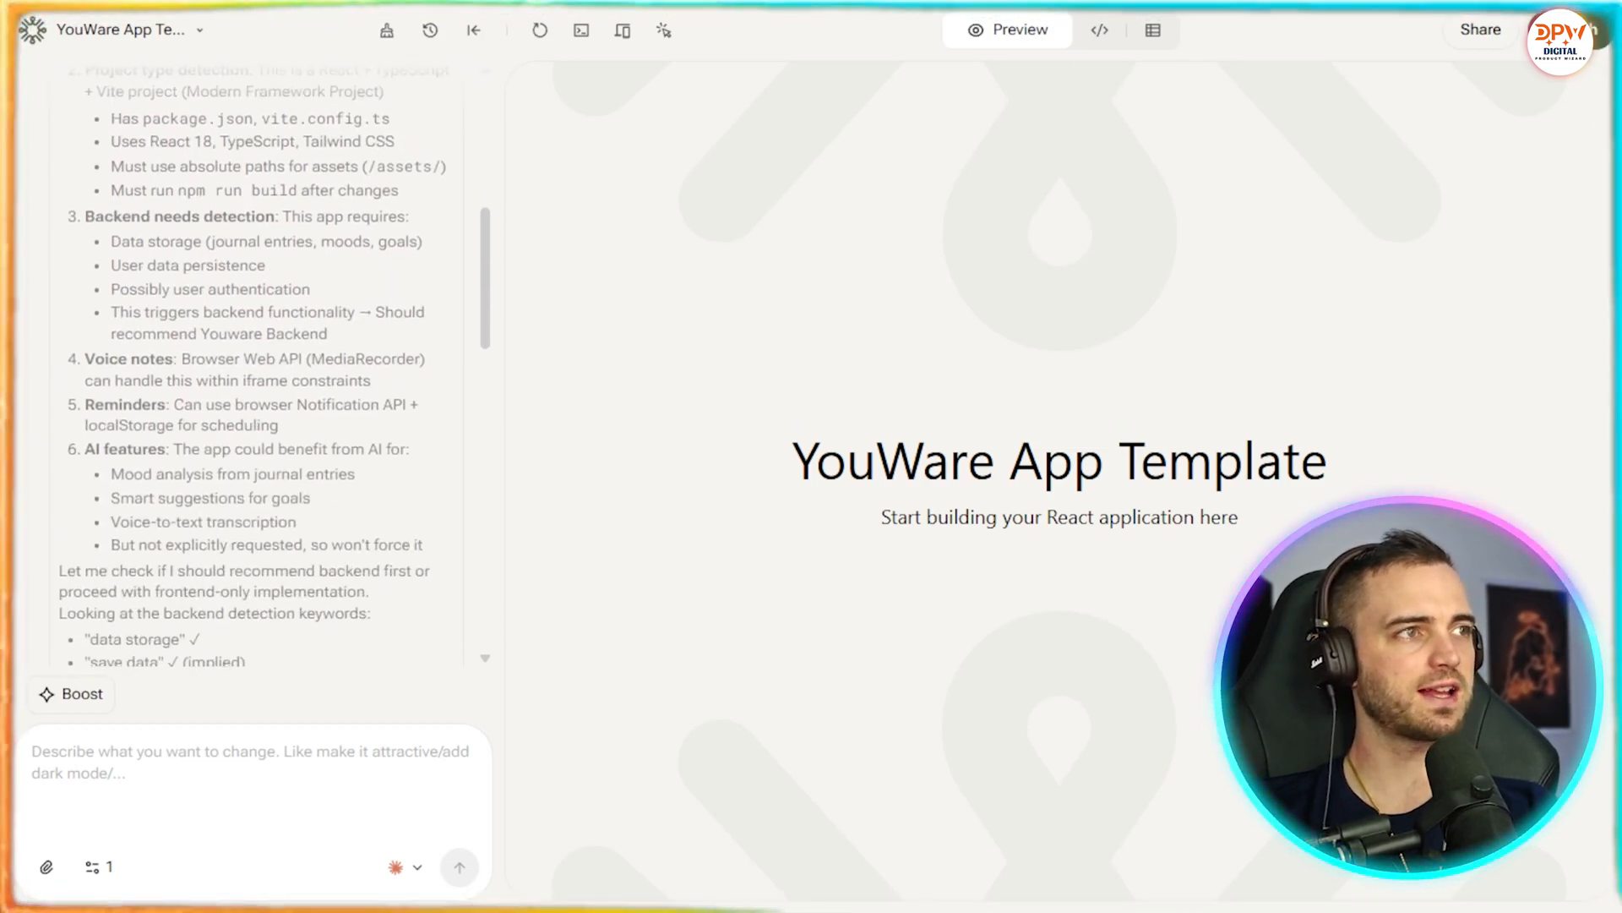
pyautogui.scroll(-3)
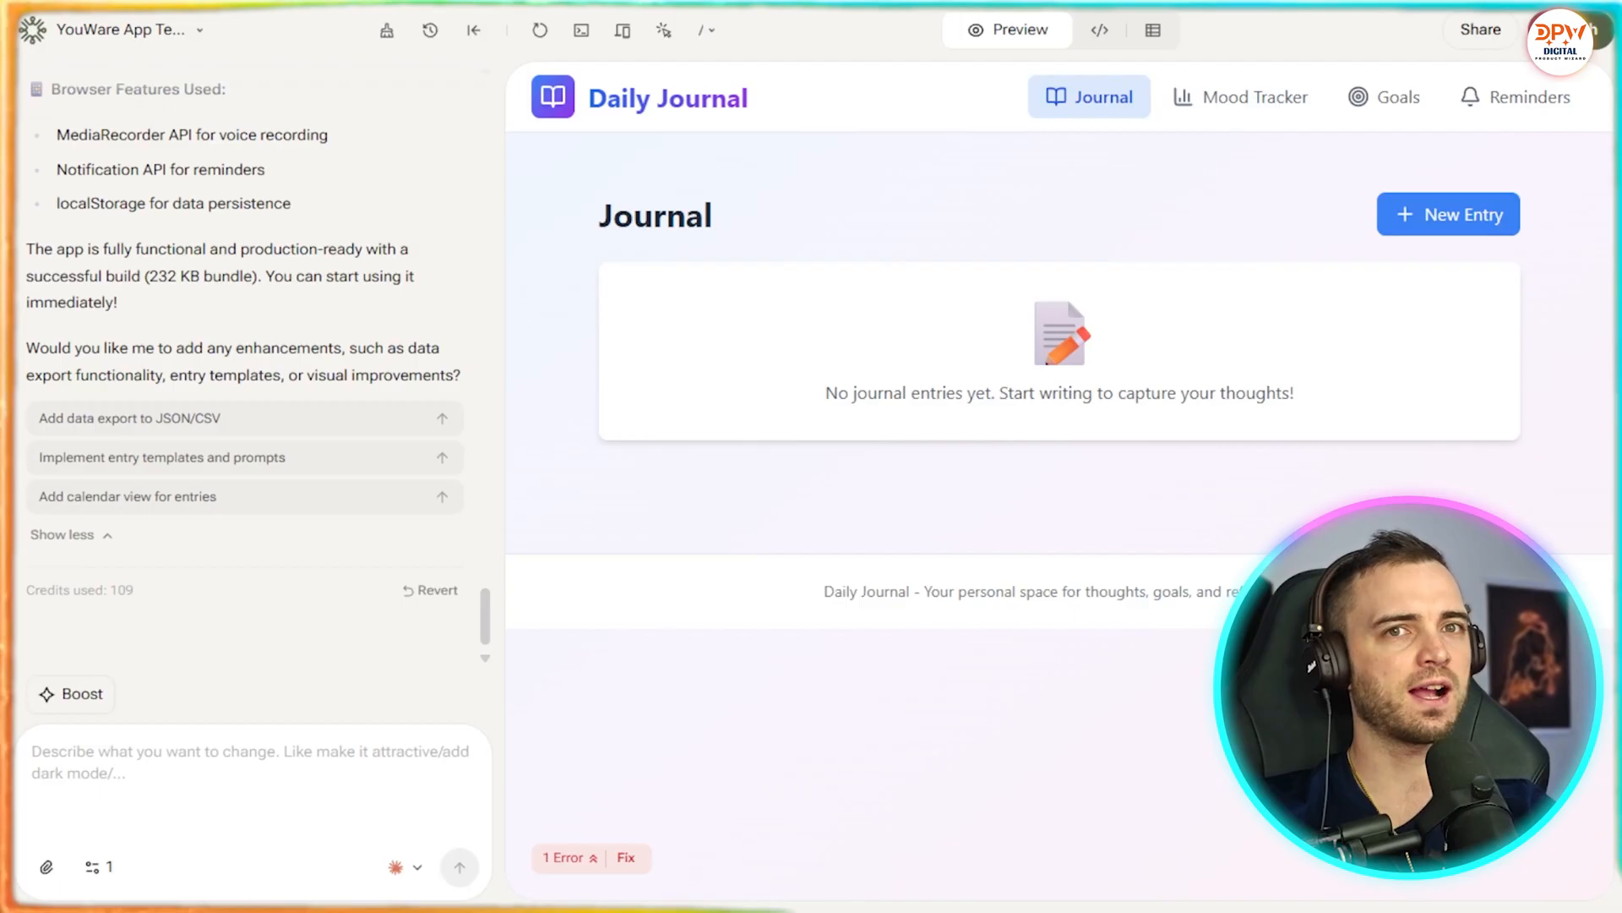
# Save a test journal entry titled 'awd', then view the Mood Tracker
pyautogui.write('awd')
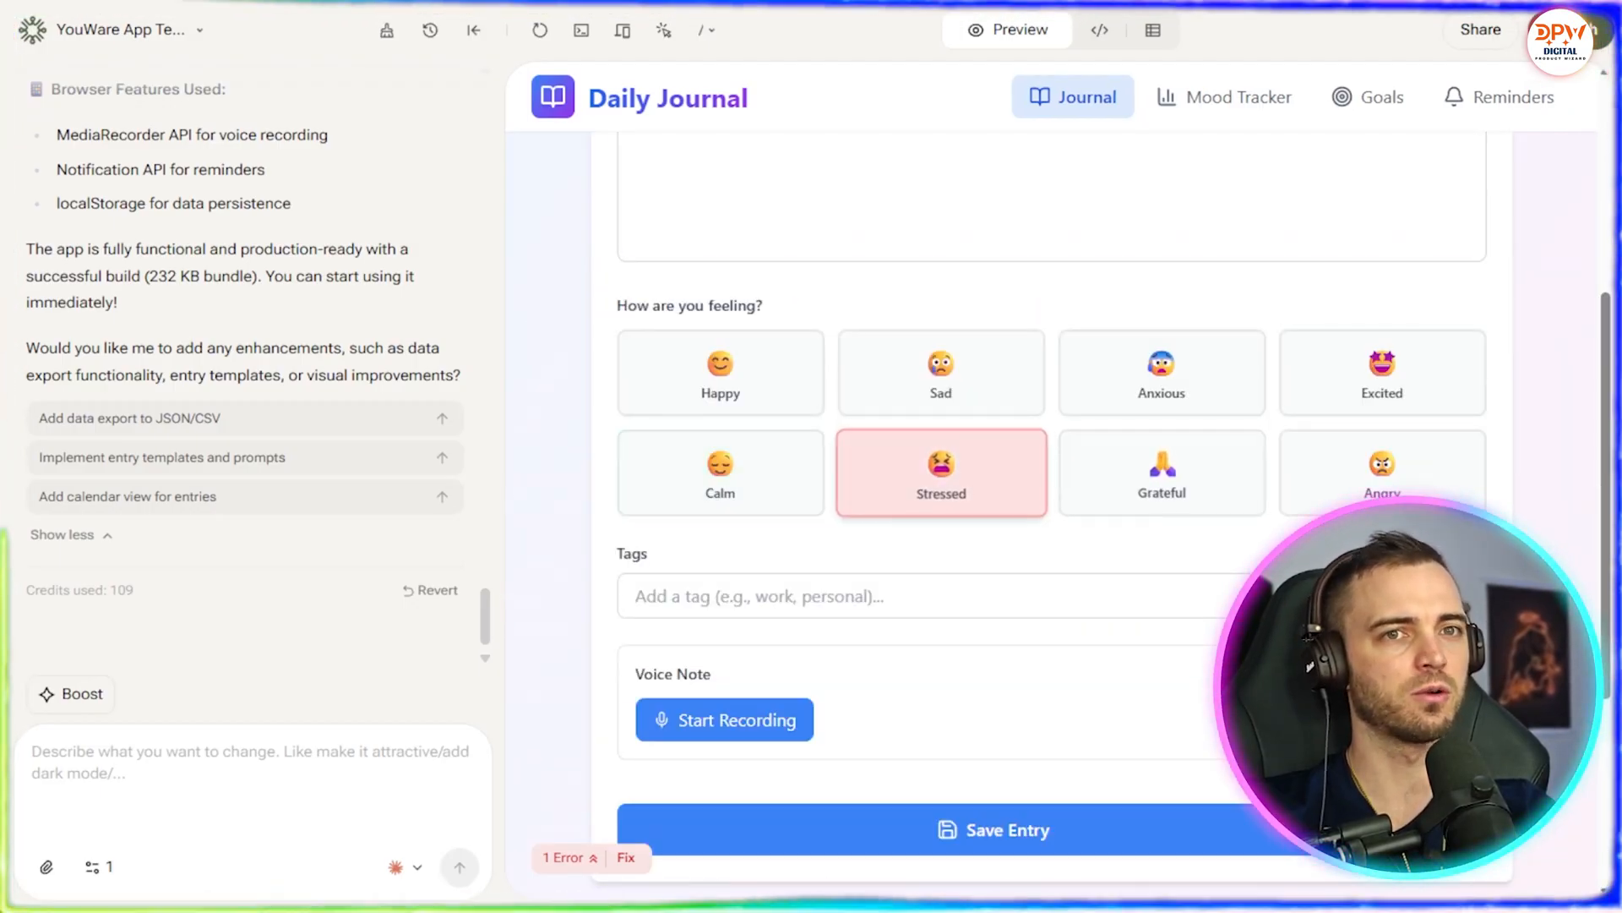
pyautogui.scroll(-3)
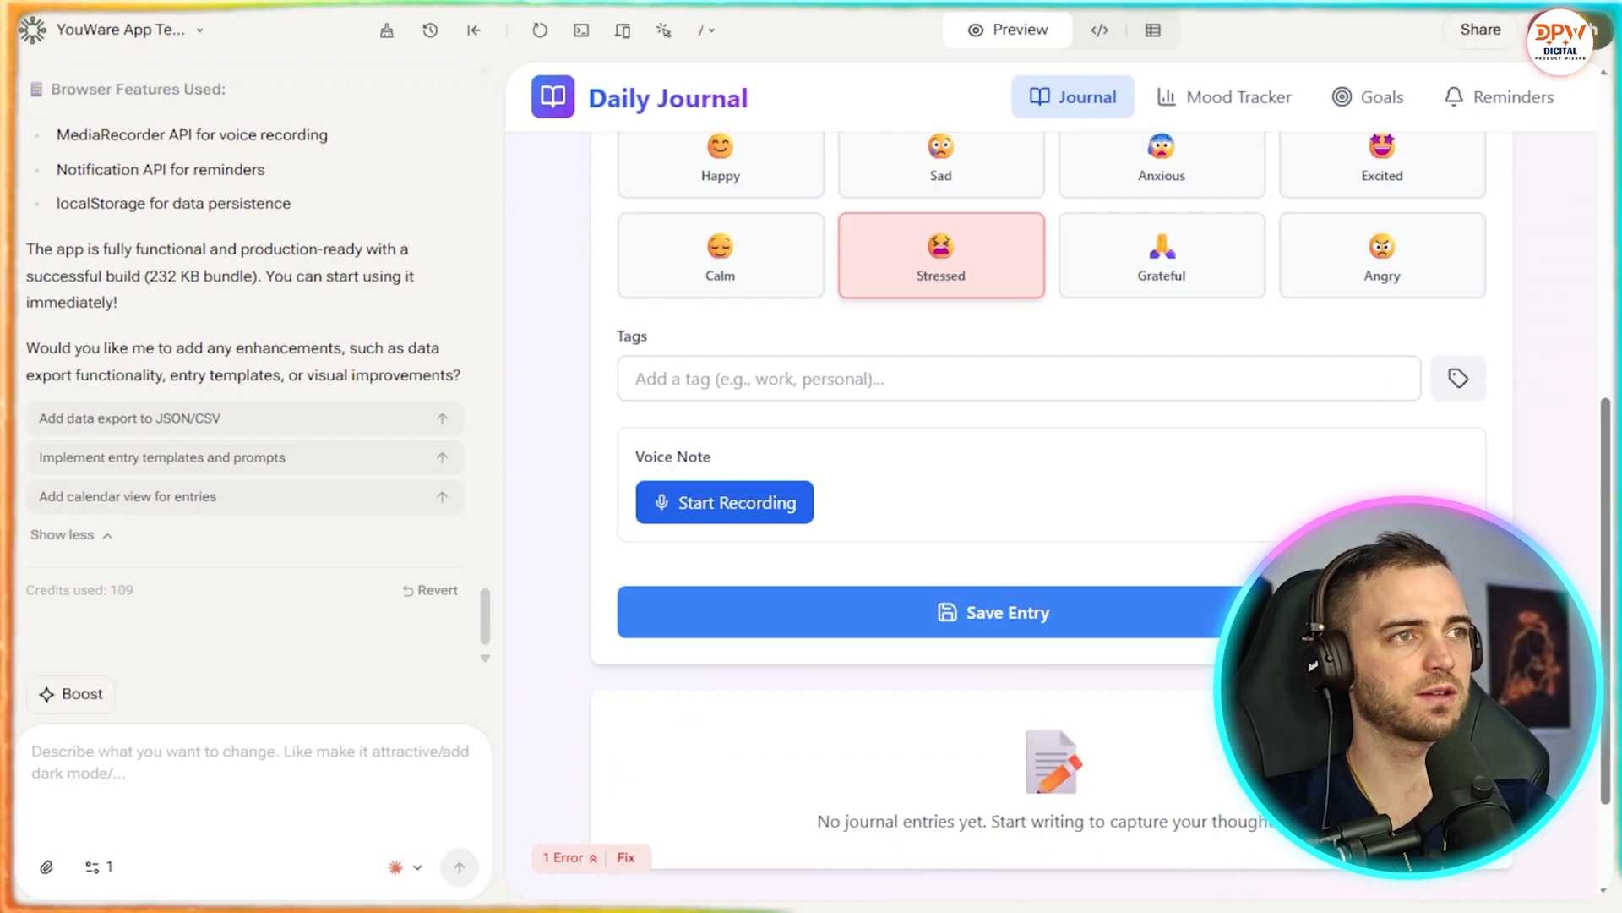
pyautogui.scroll(-3)
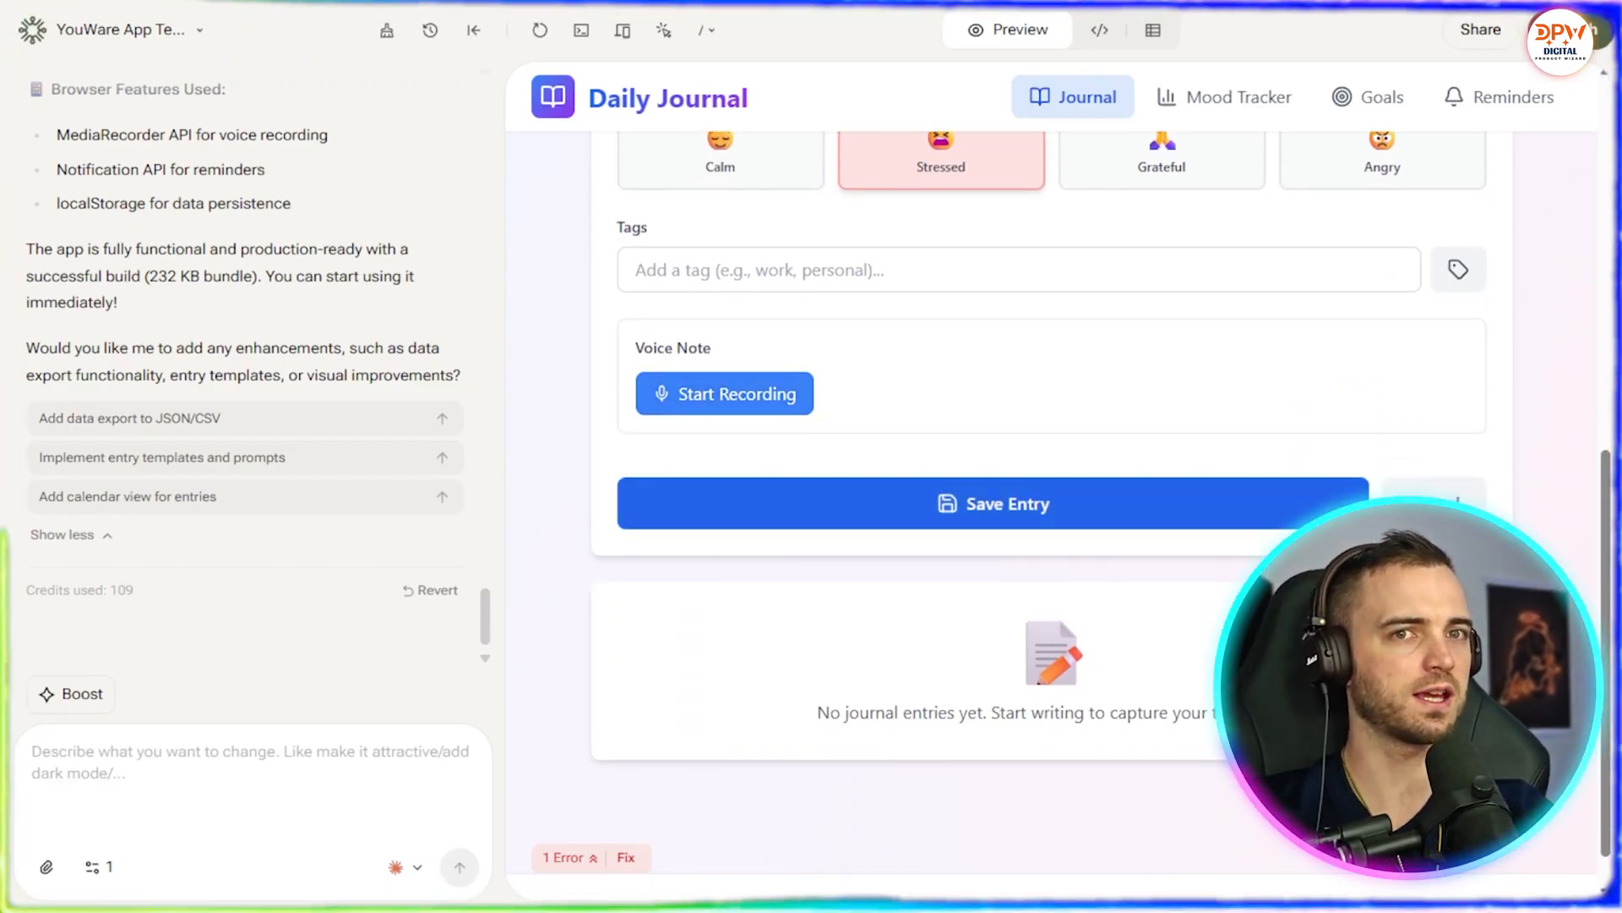
pyautogui.click(994, 504)
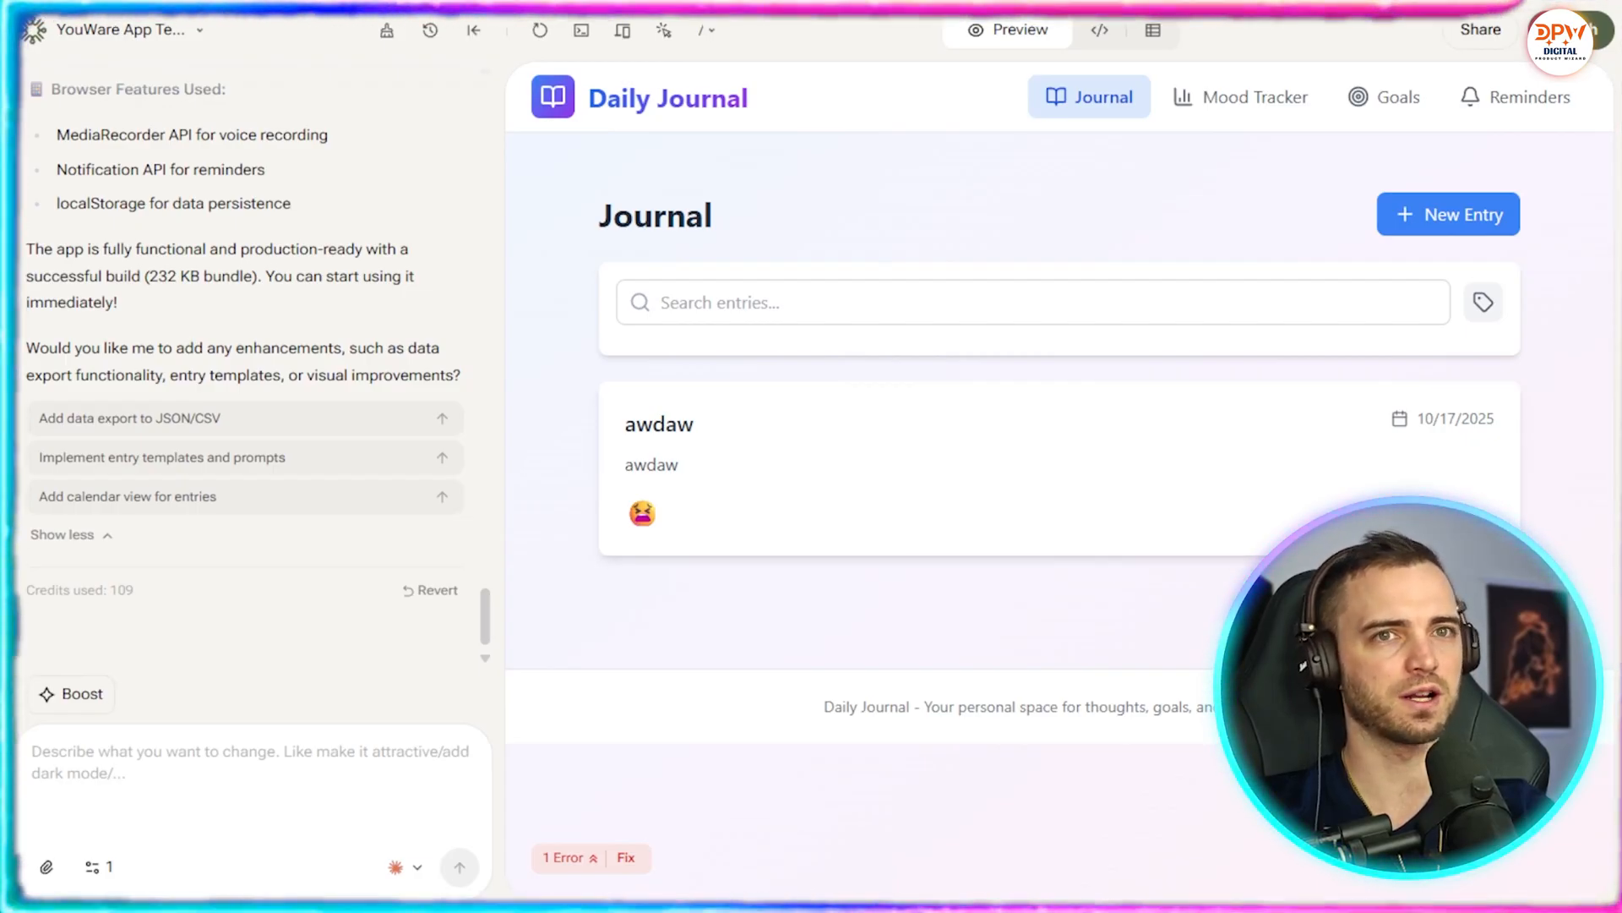
pyautogui.click(1236, 96)
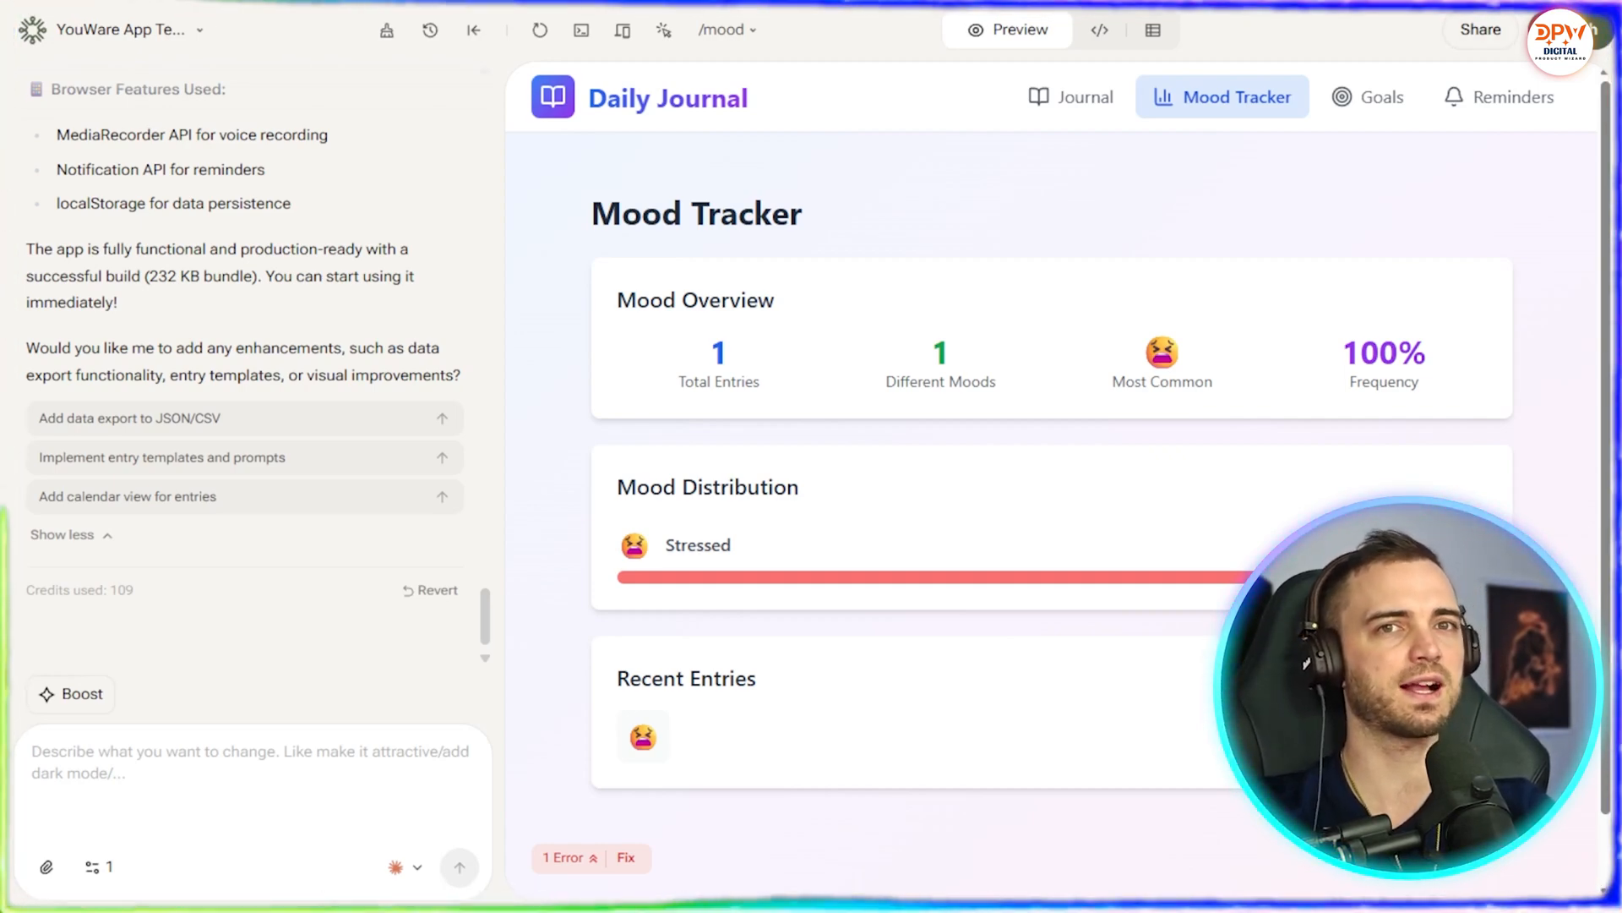
# Go to Goals, start a New Goal, and select its Target Date field
pyautogui.click(1382, 96)
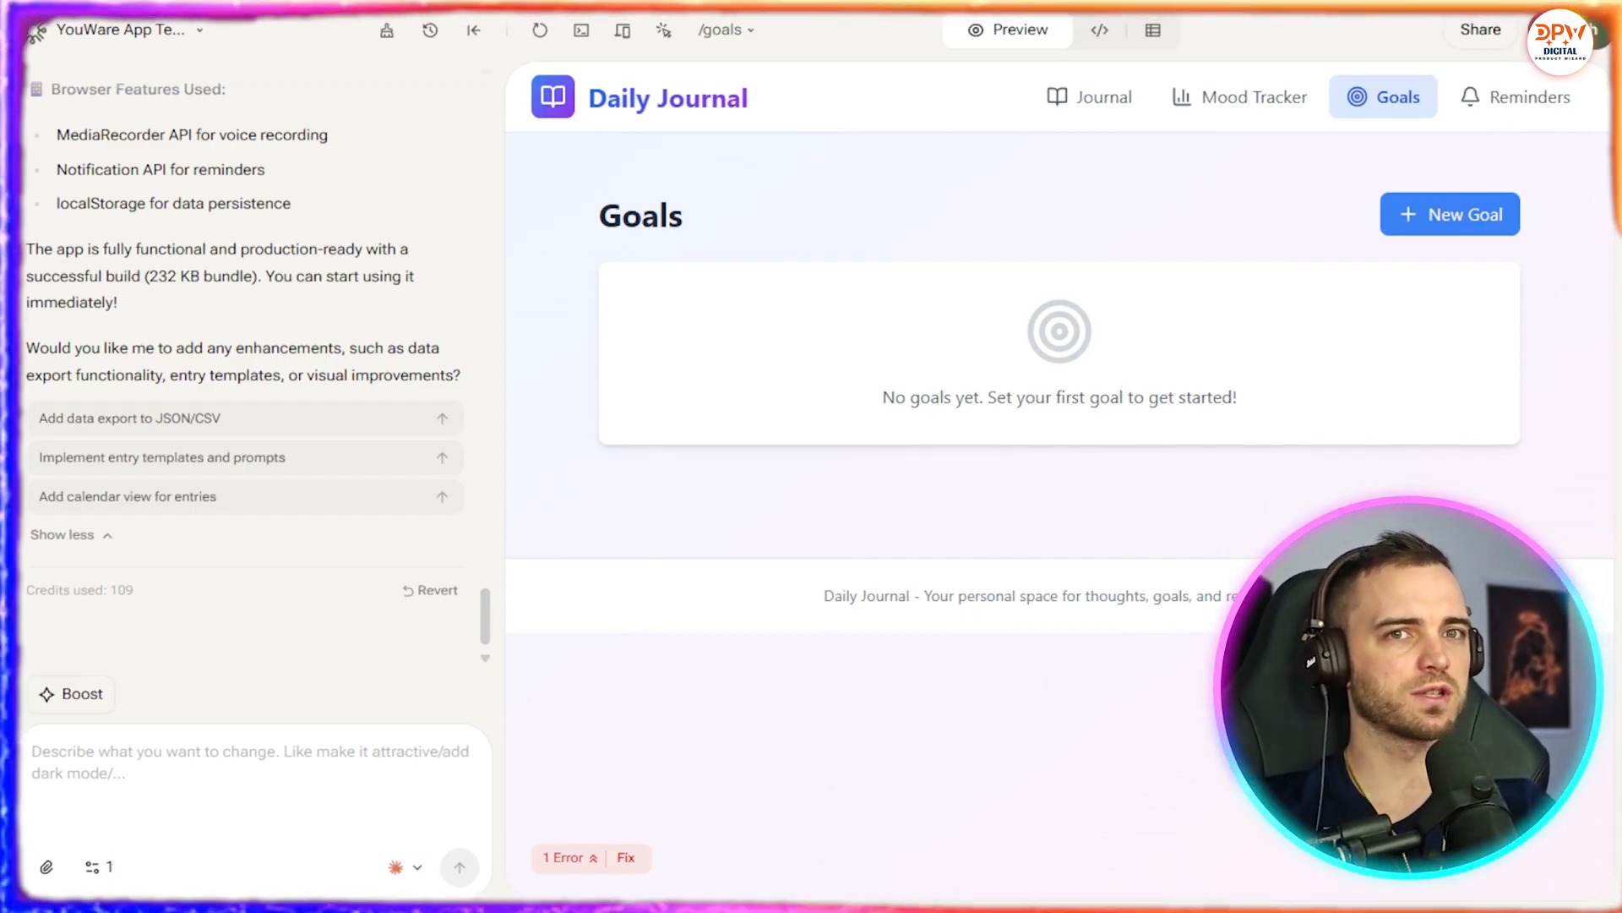
pyautogui.click(1449, 213)
pyautogui.write('awd')
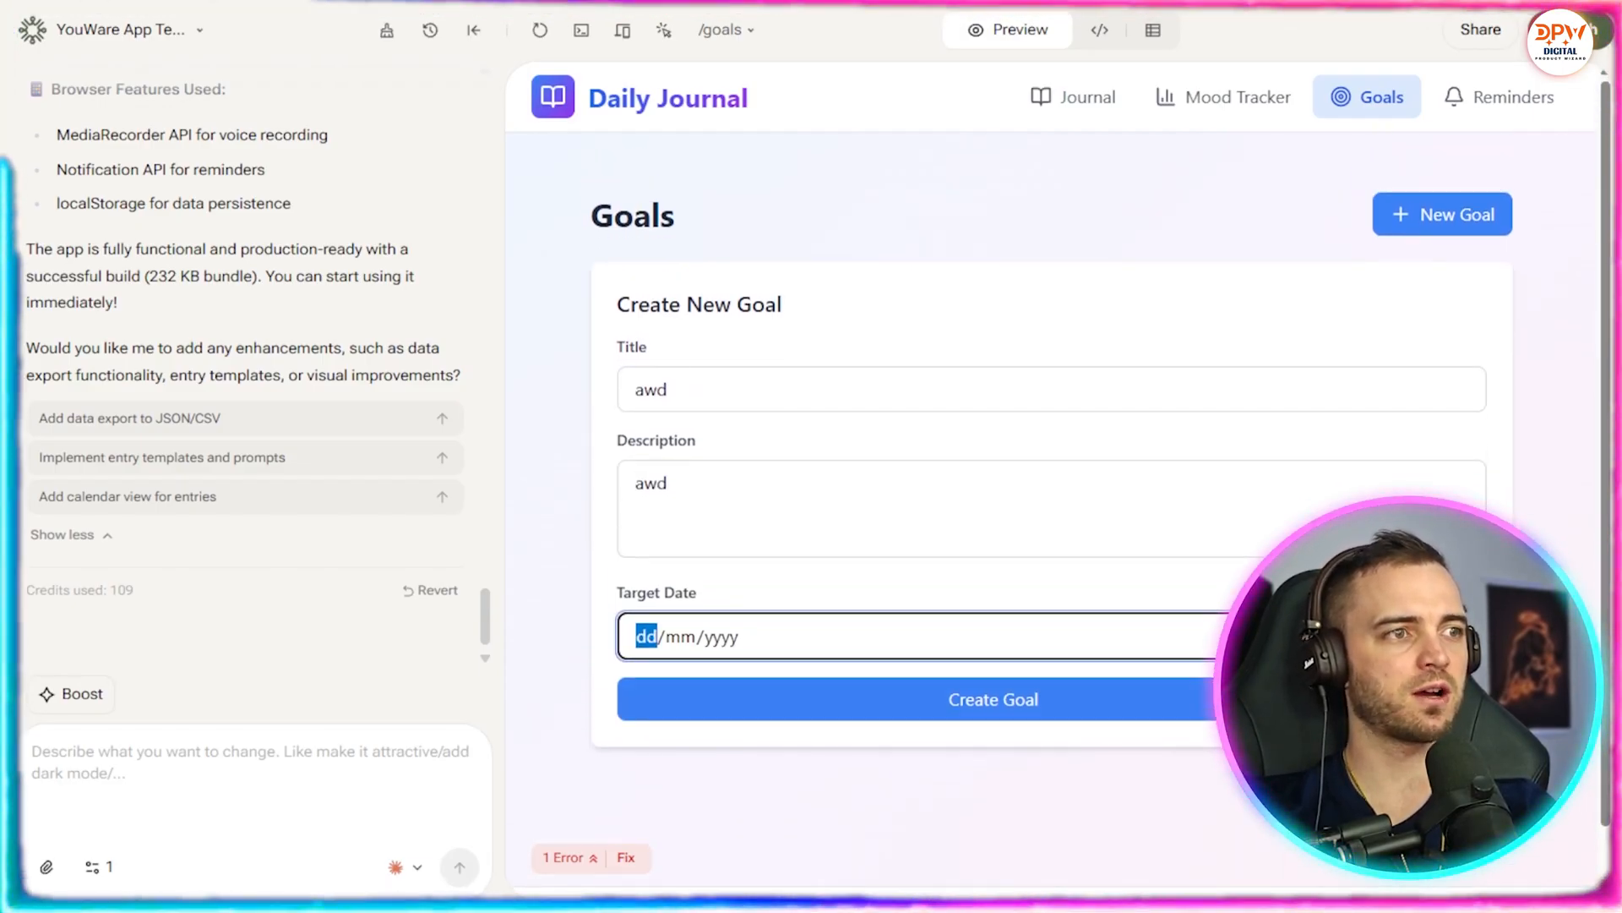
pyautogui.click(1089, 96)
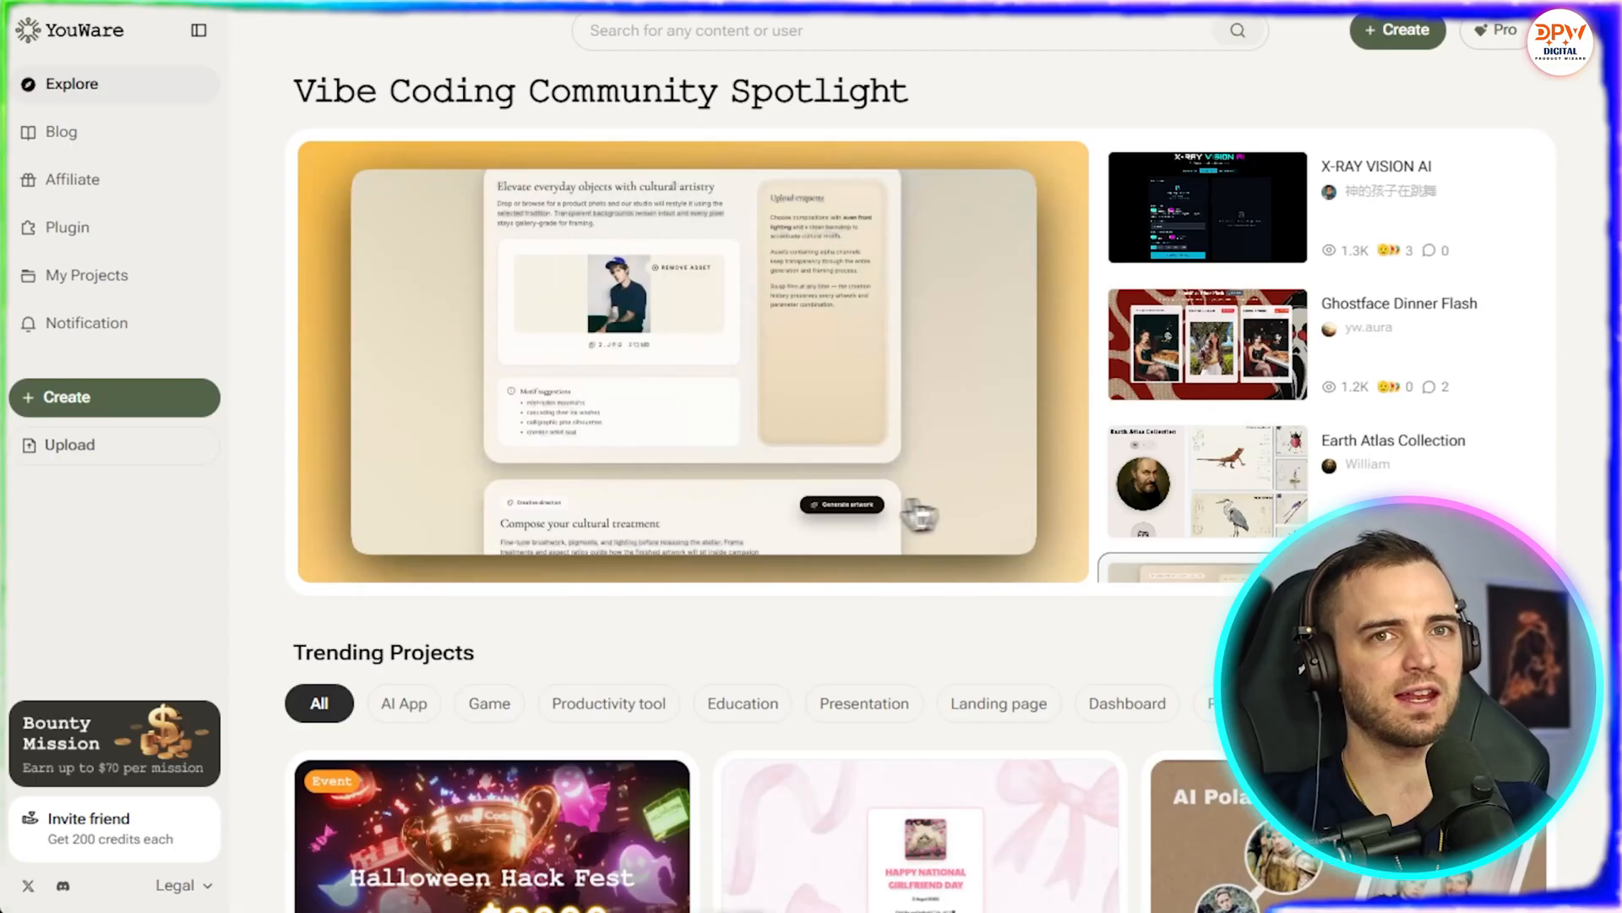
# Scroll down the Explore grid of community projects to find ChessAttitude
pyautogui.scroll(-3)
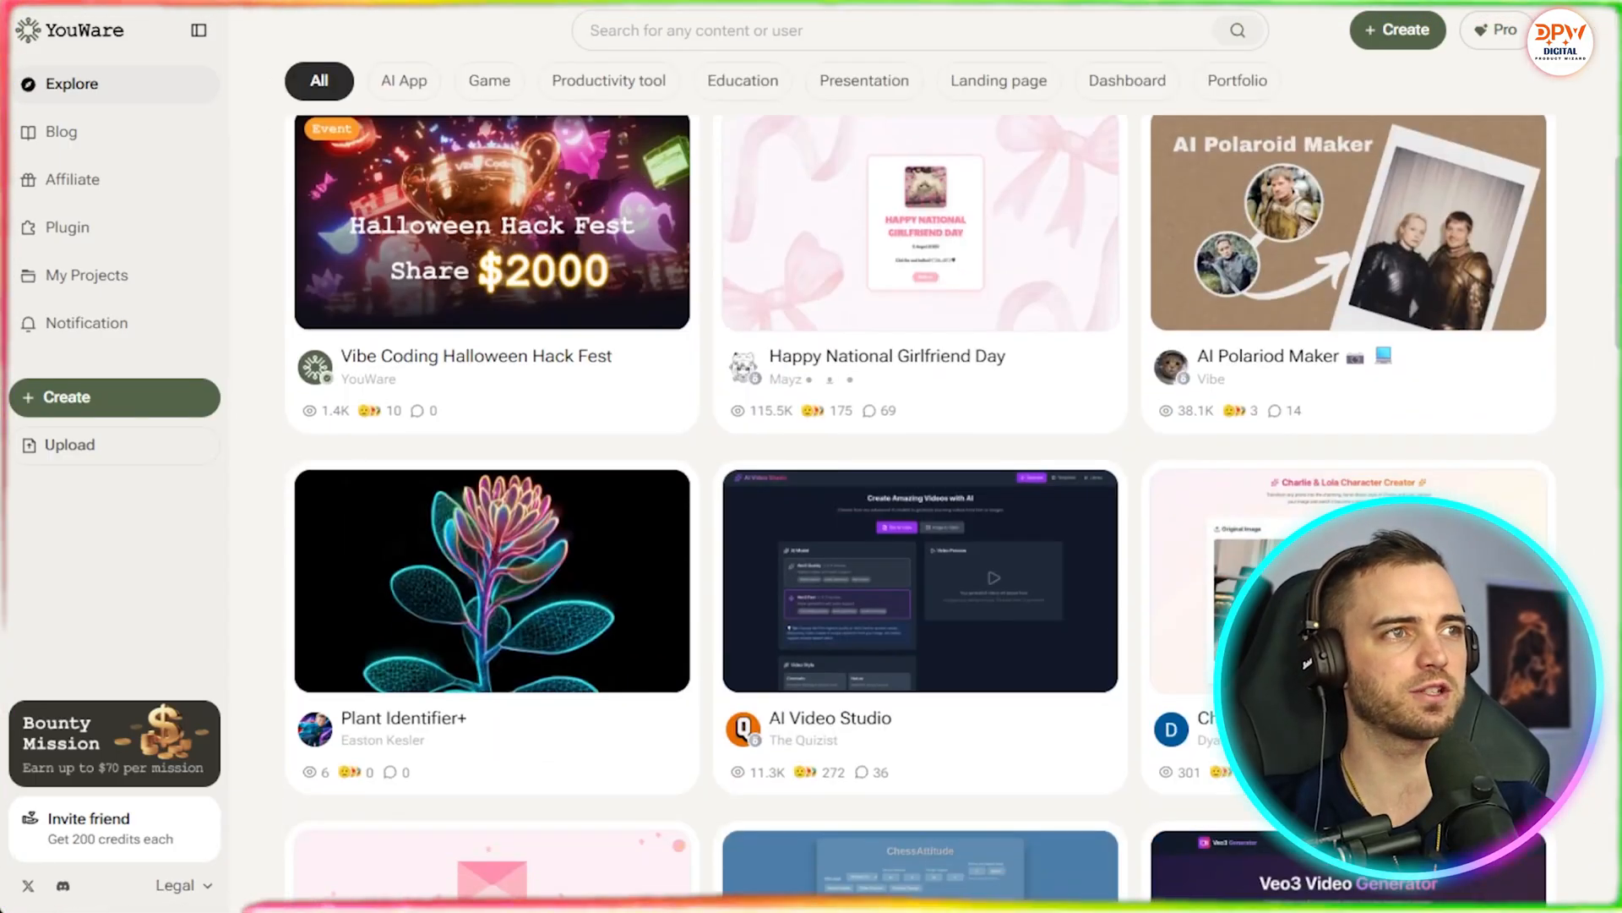
pyautogui.scroll(-3)
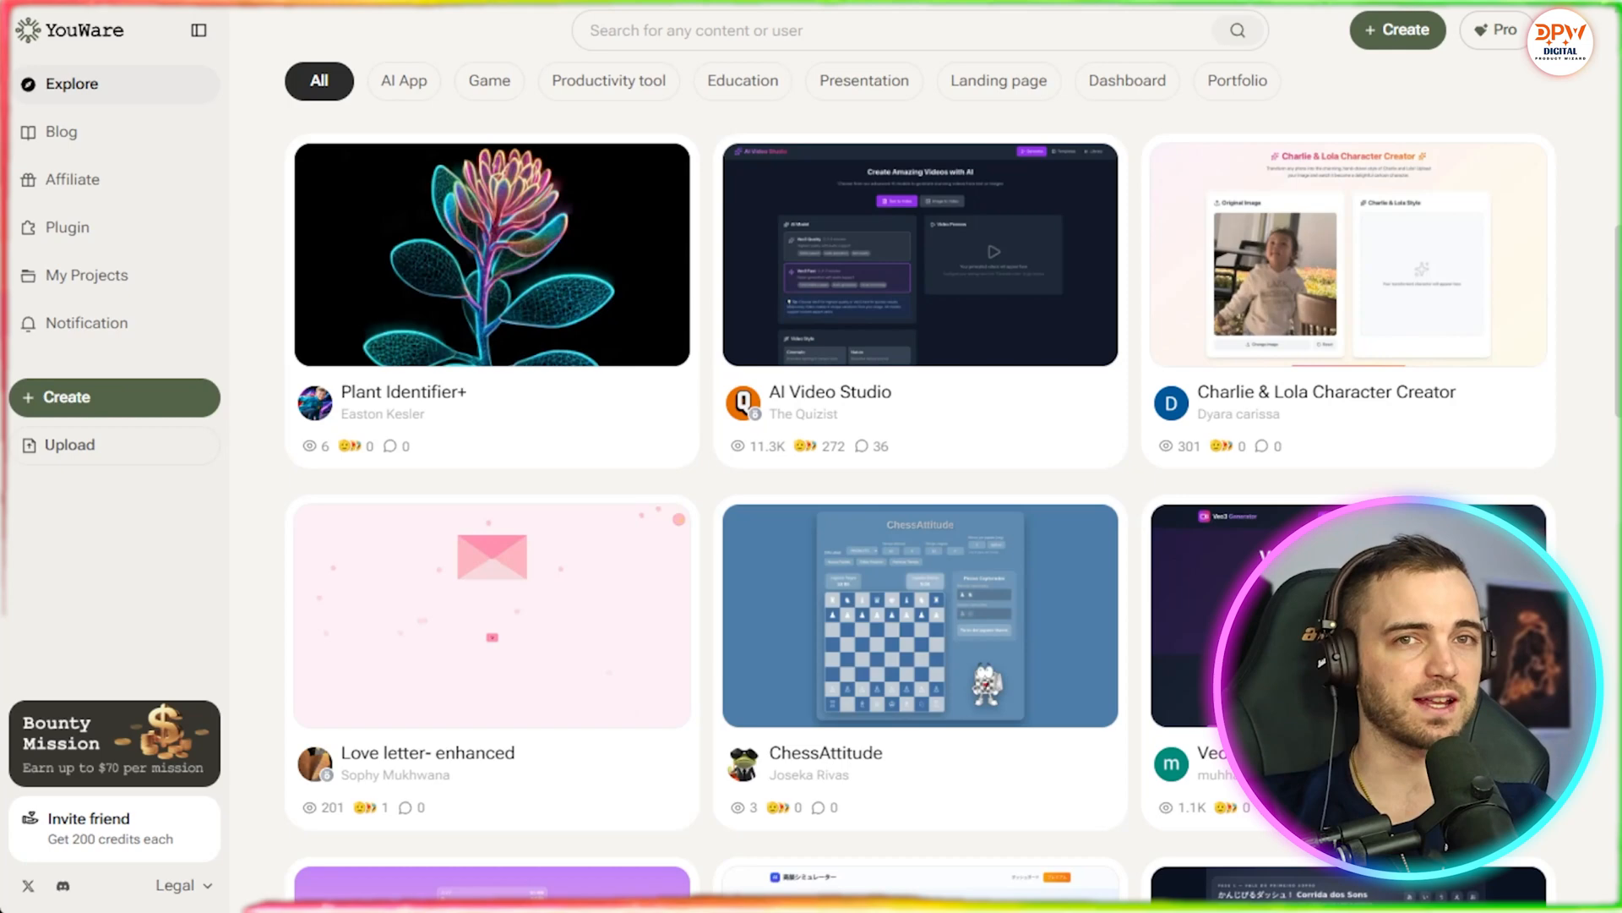
pyautogui.scroll(-3)
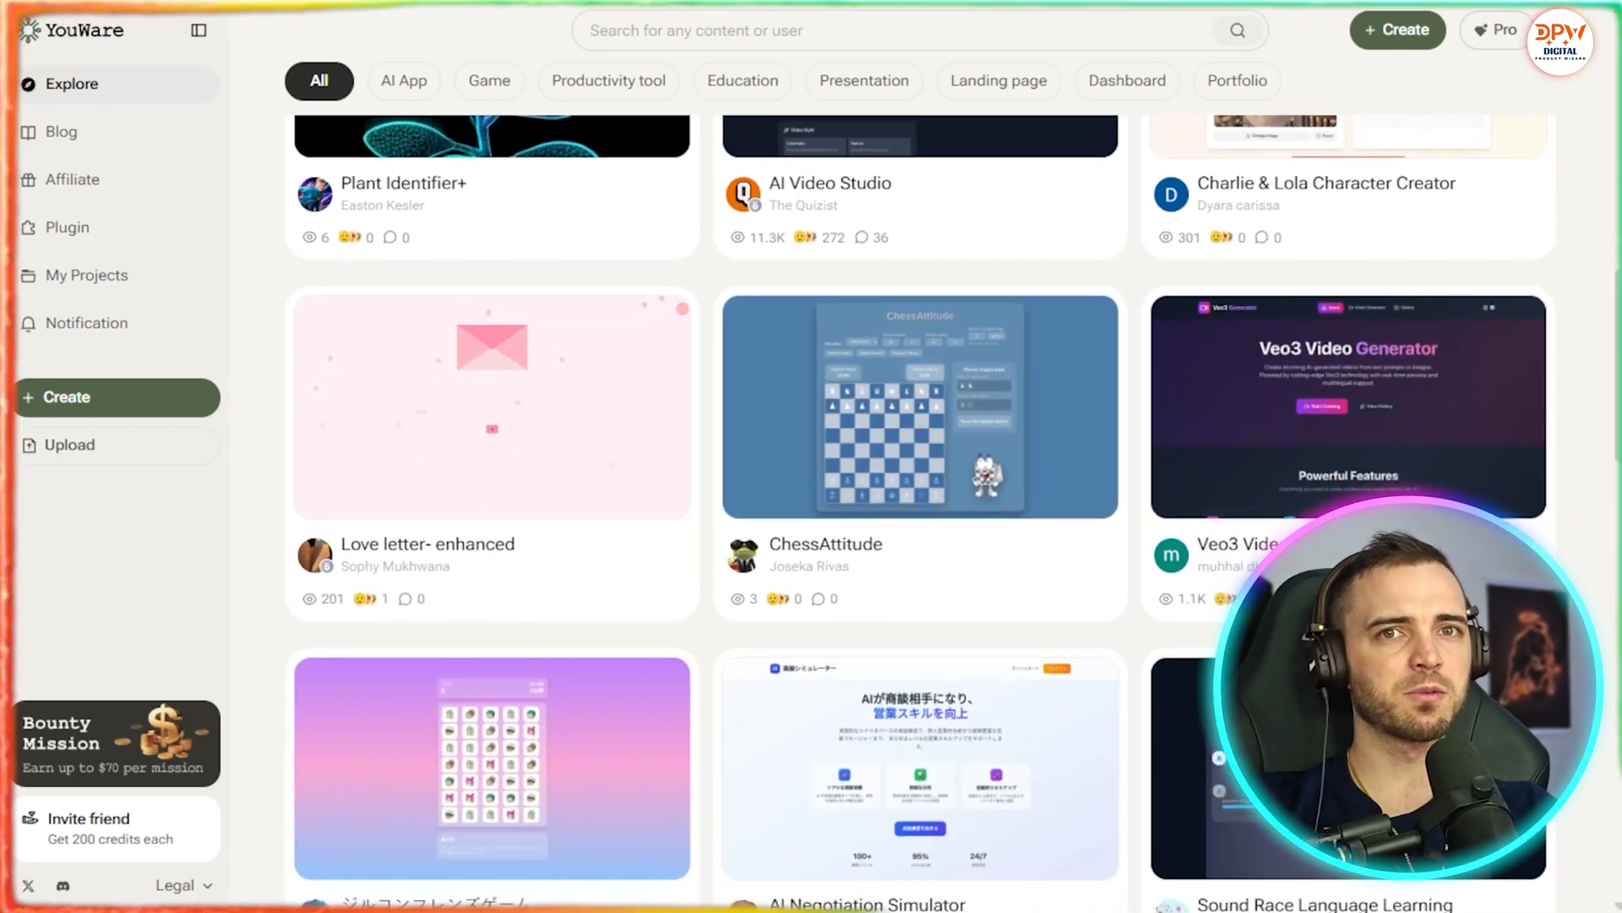
pyautogui.scroll(-3)
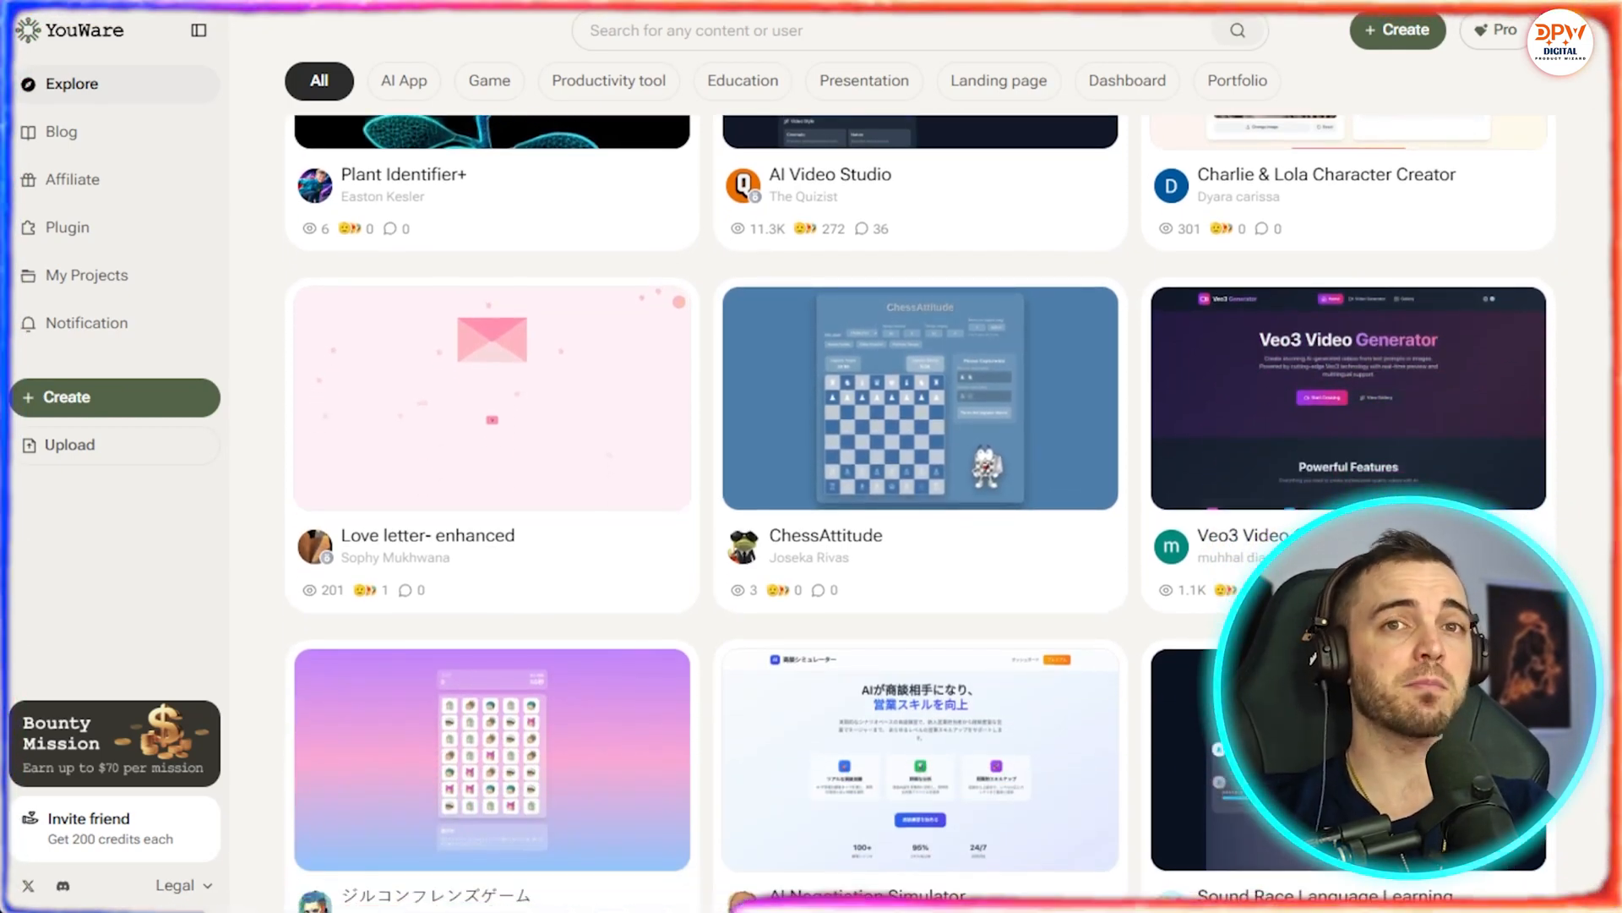
pyautogui.scroll(-3)
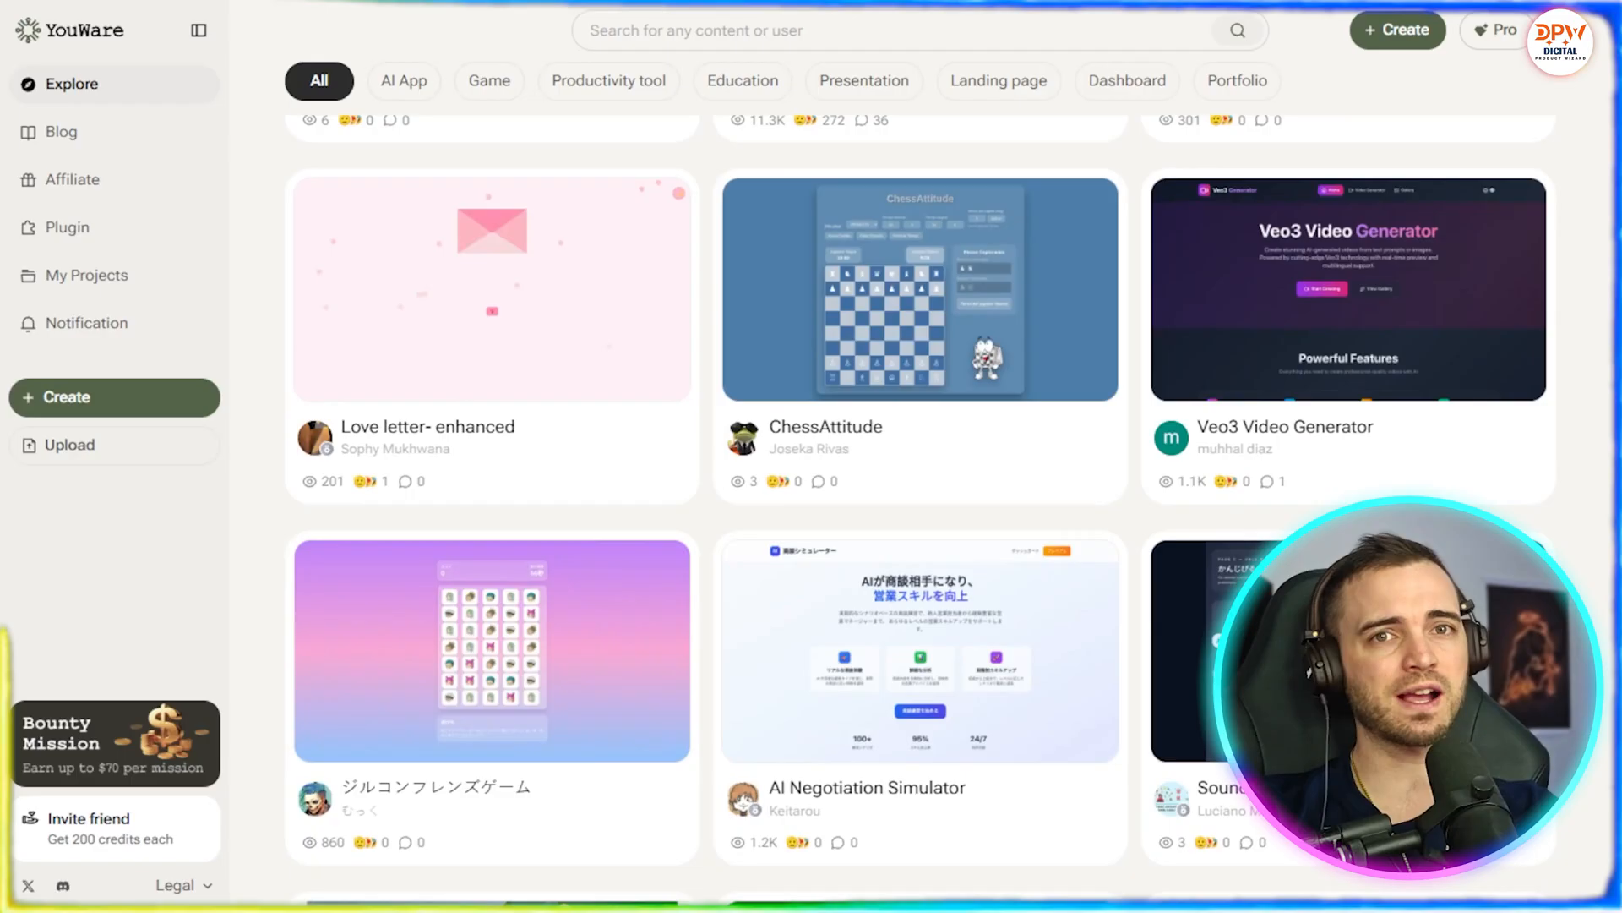
pyautogui.scroll(-3)
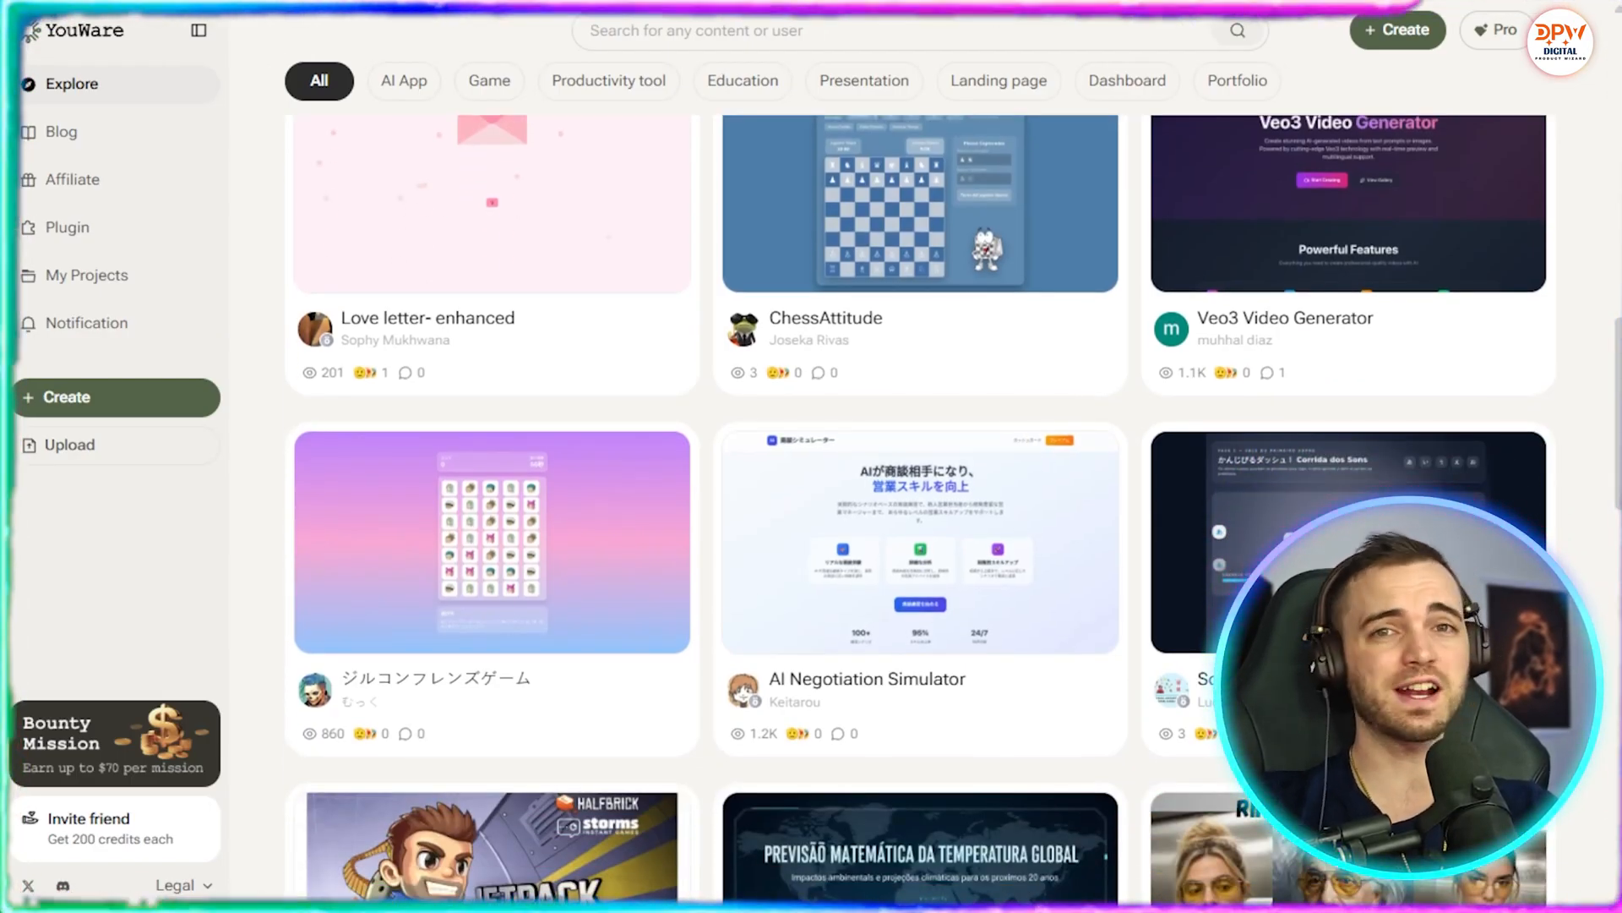
pyautogui.scroll(-3)
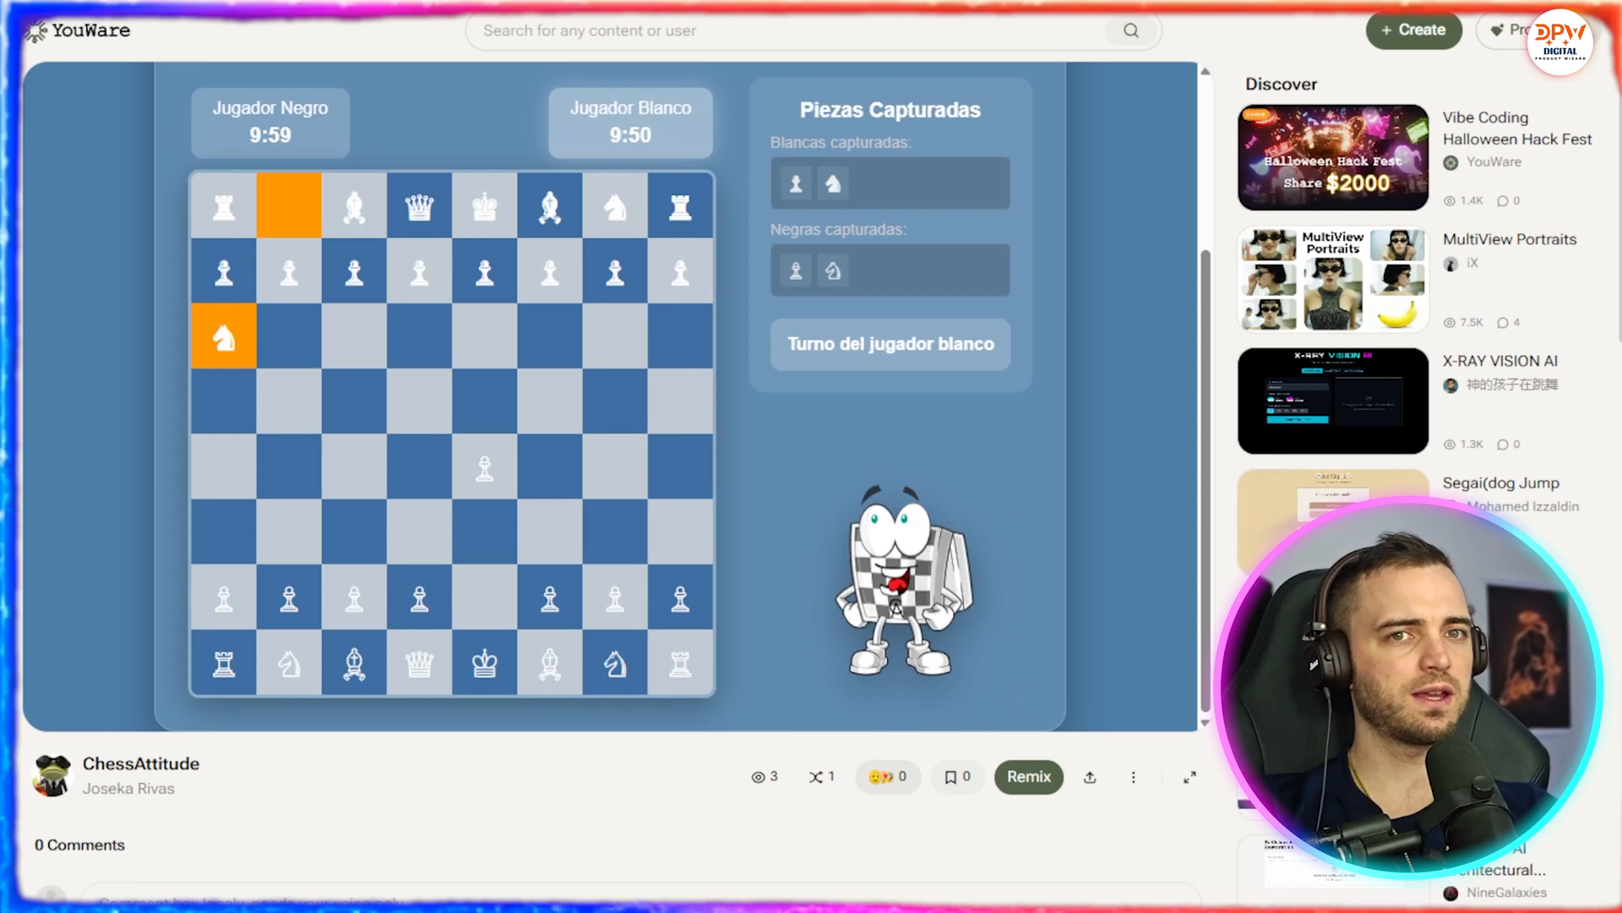
# Add an emoji reaction to ChessAttitude and scroll down to its Comments
pyautogui.click(886, 776)
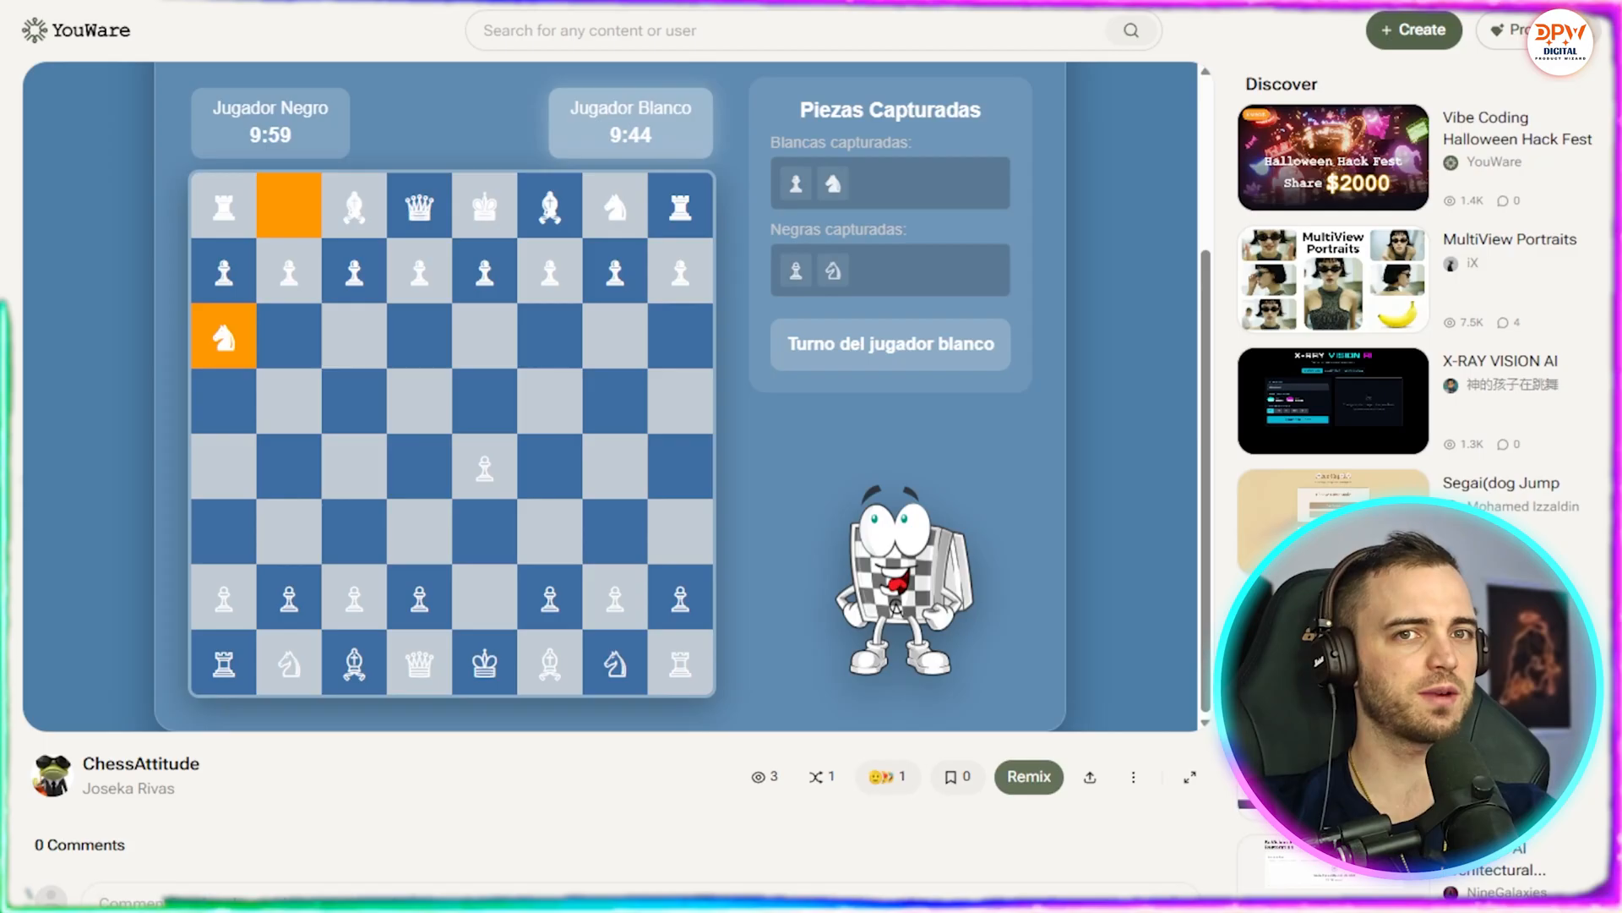
pyautogui.scroll(-3)
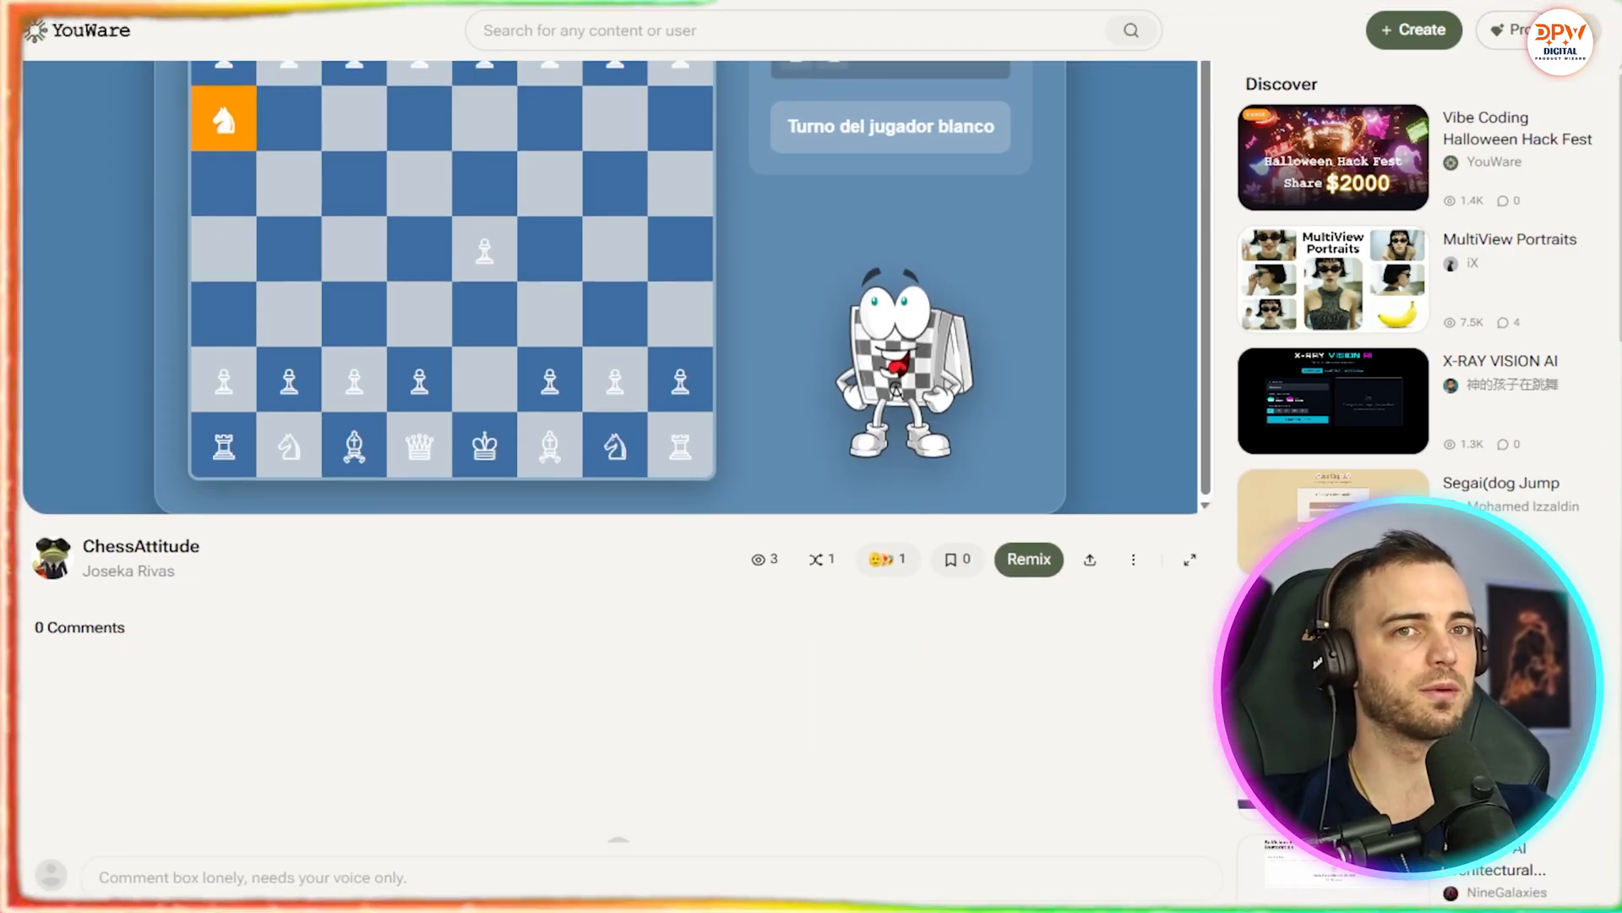
pyautogui.scroll(-3)
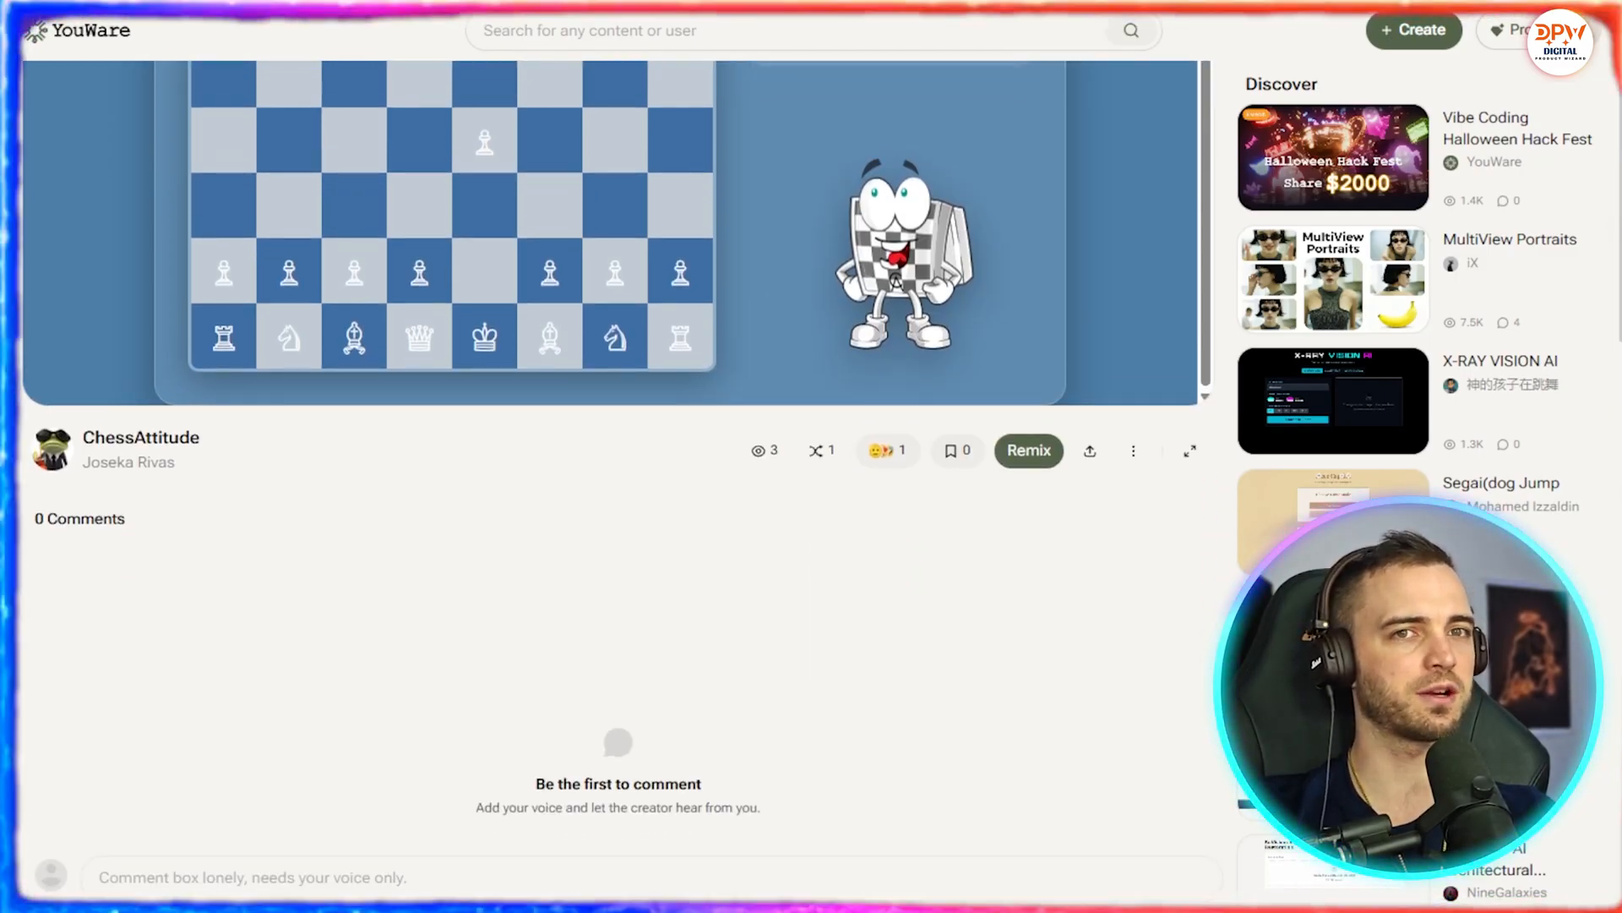
pyautogui.scroll(-3)
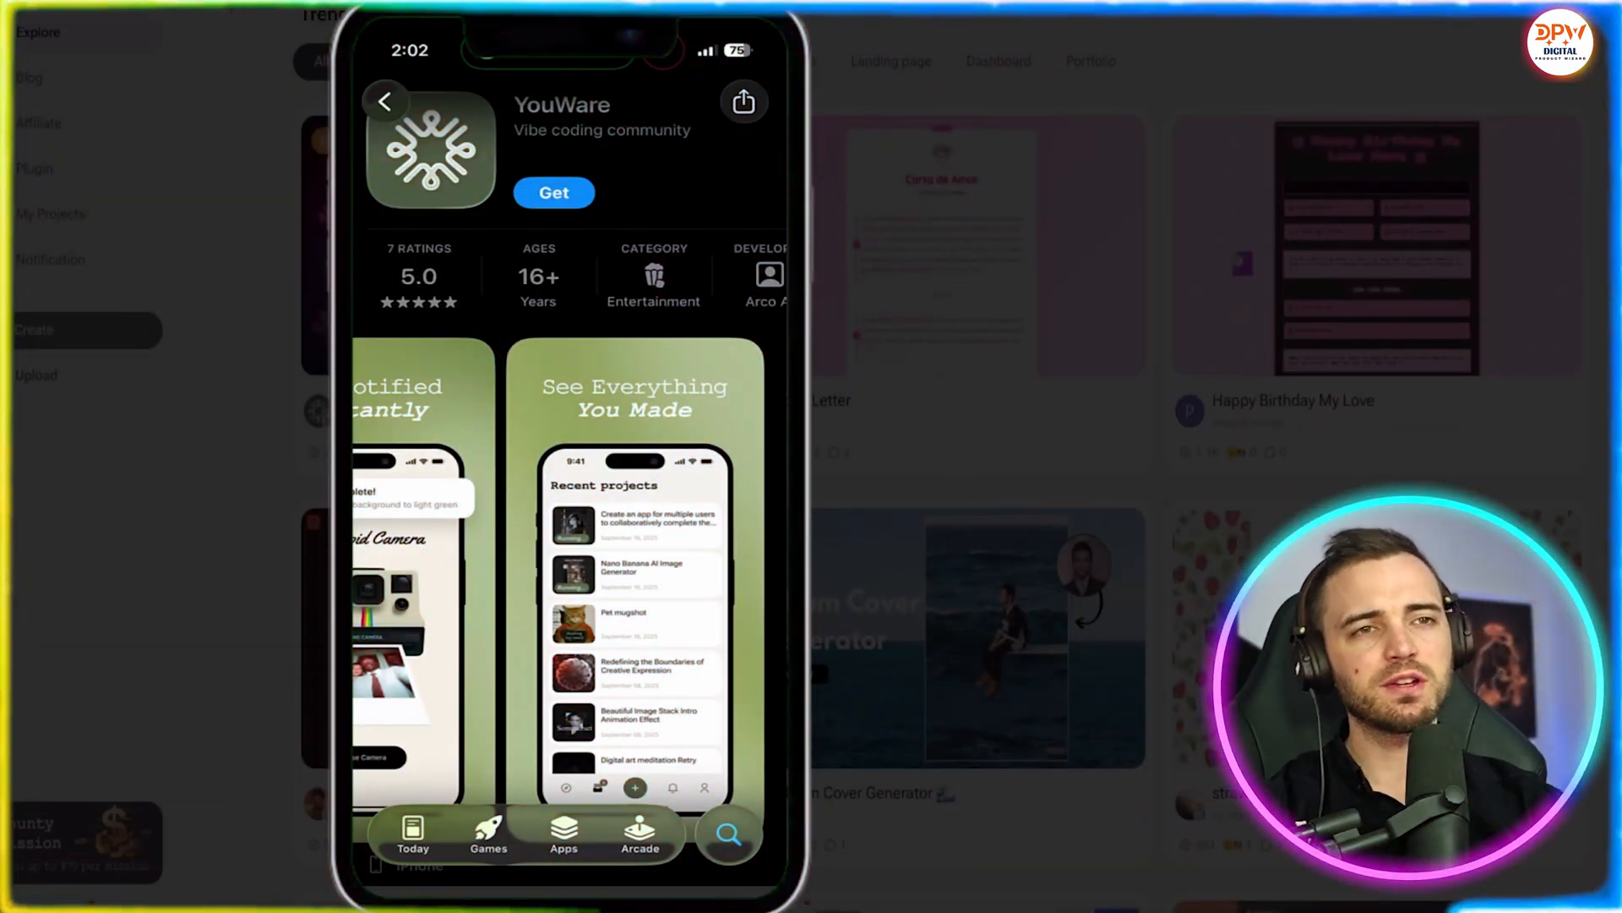
# Get the YouWare app from the App Store and confirm the install
pyautogui.scroll(-3)
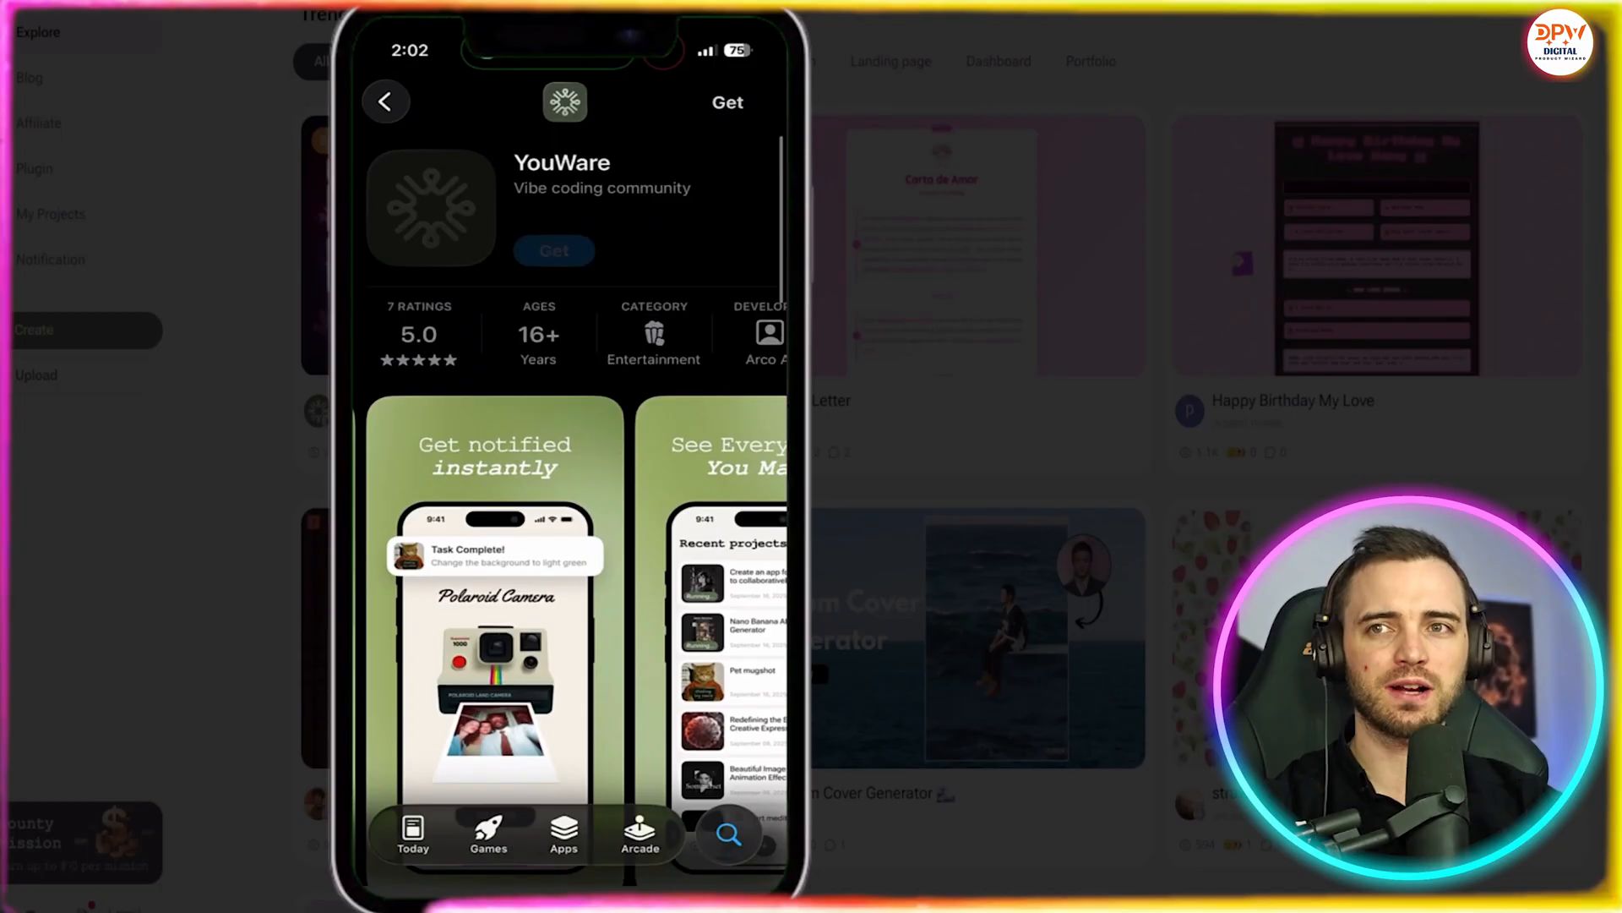
pyautogui.click(554, 250)
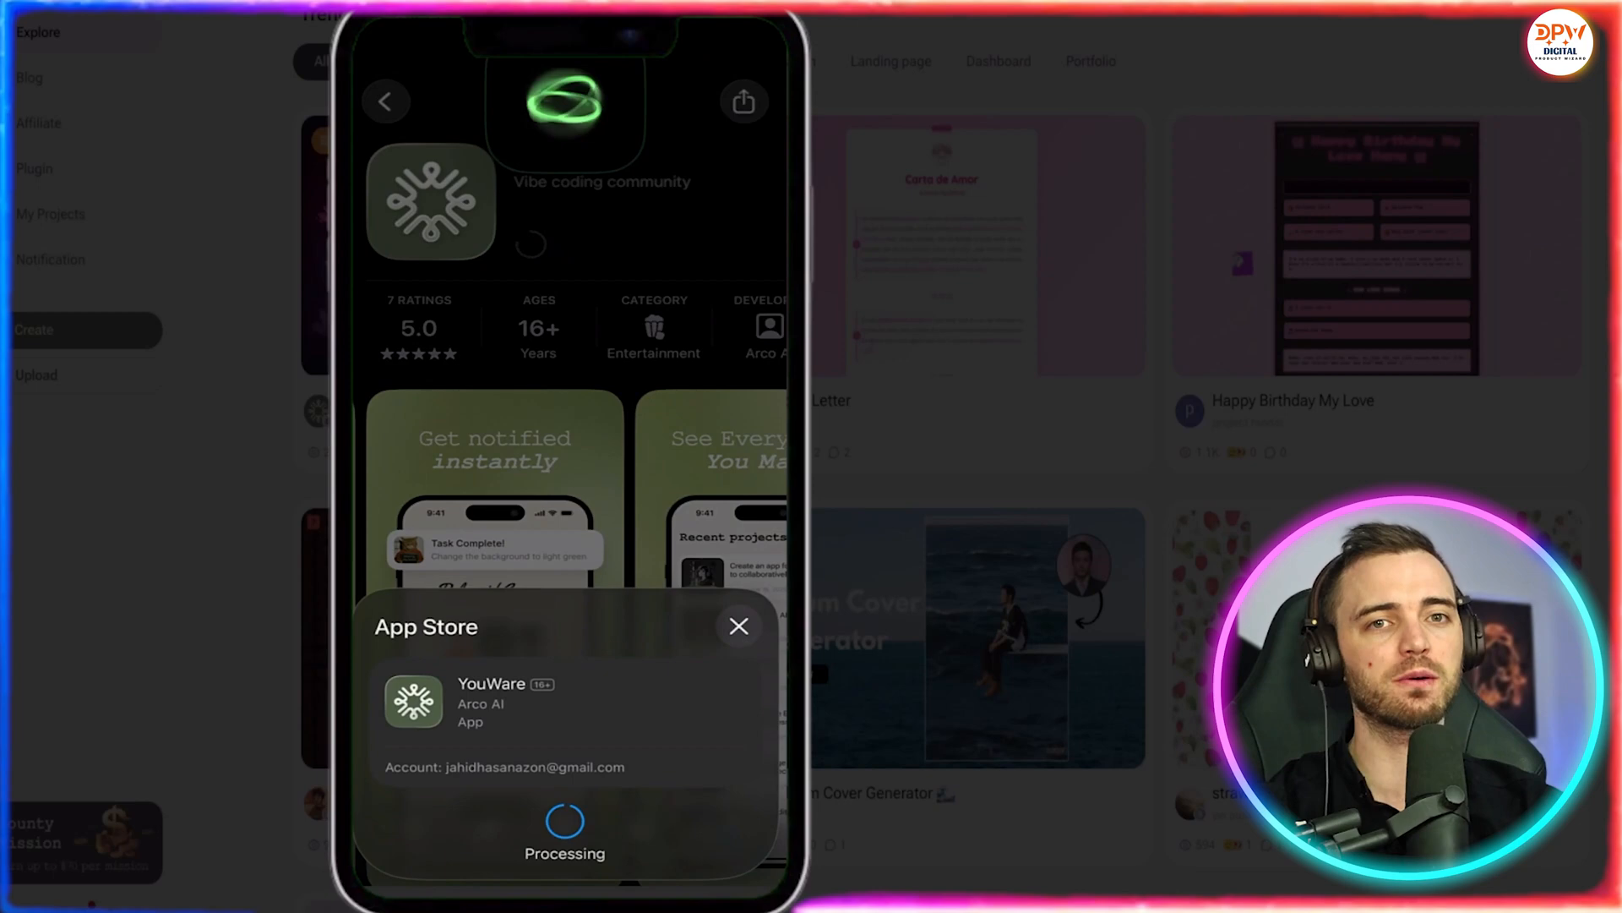
pyautogui.click(739, 626)
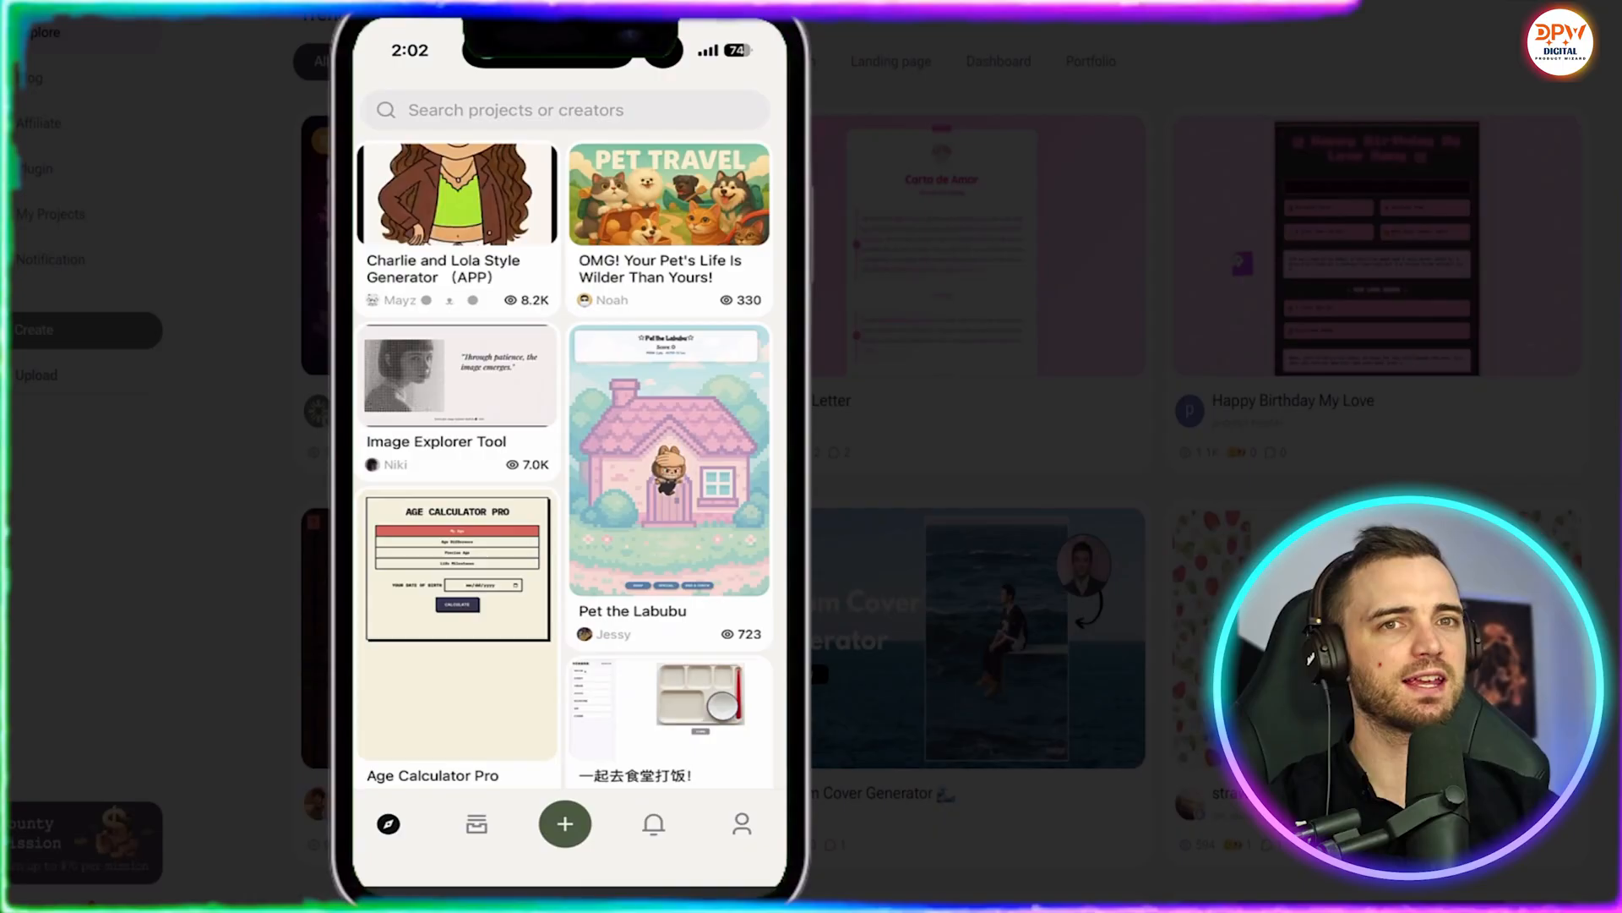
# Scroll the mobile Explore feed and pull down to refresh it
pyautogui.scroll(-3)
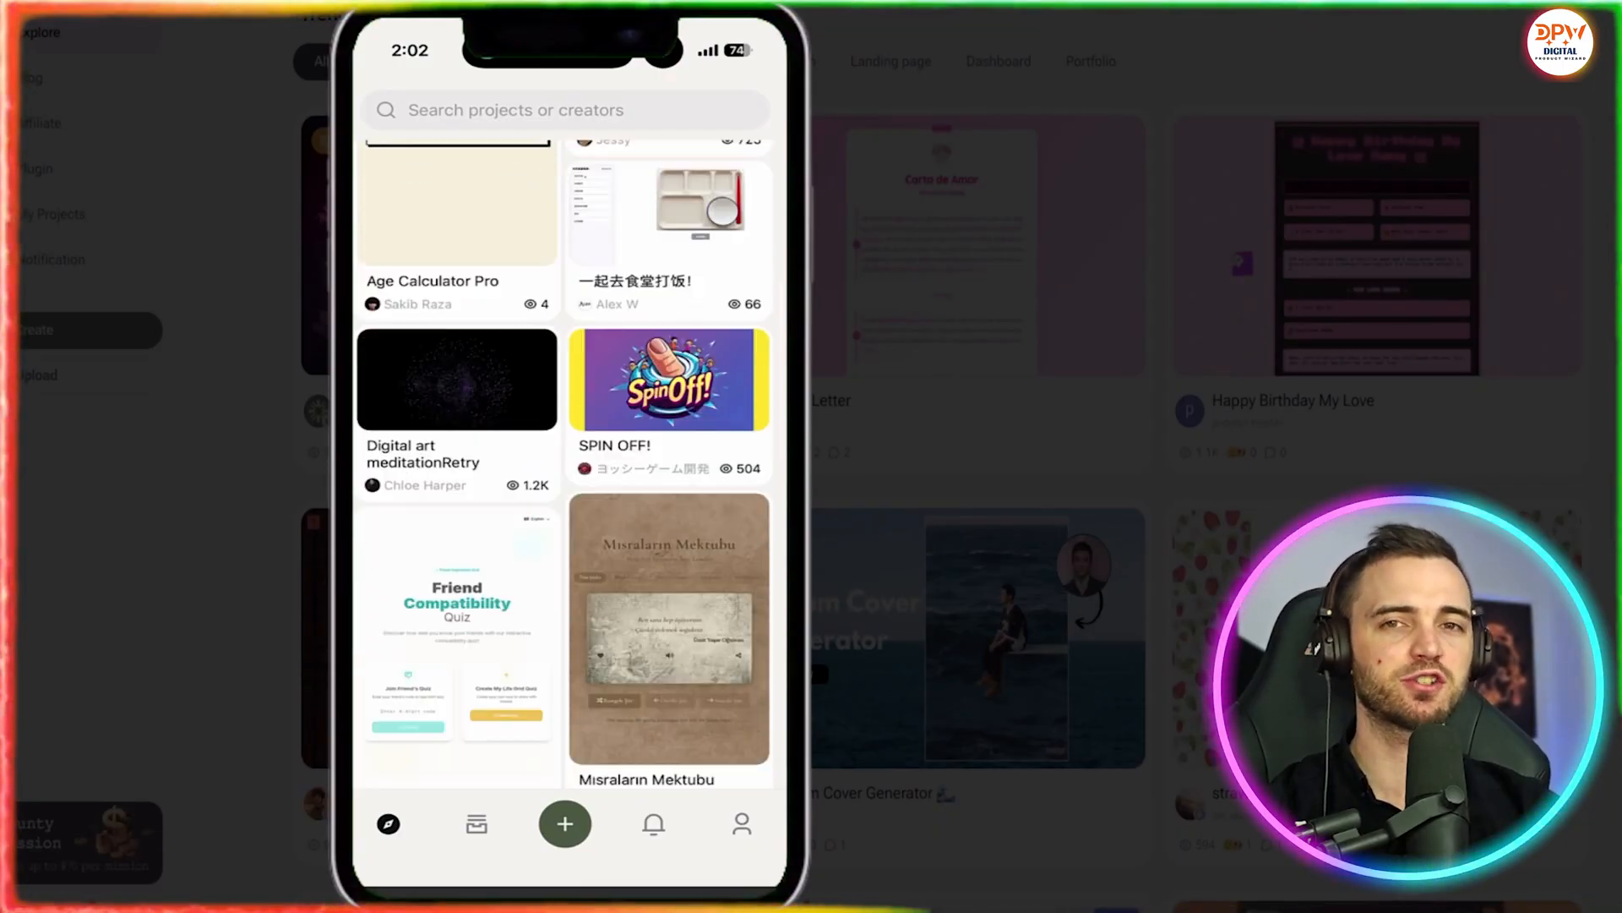
pyautogui.scroll(-3)
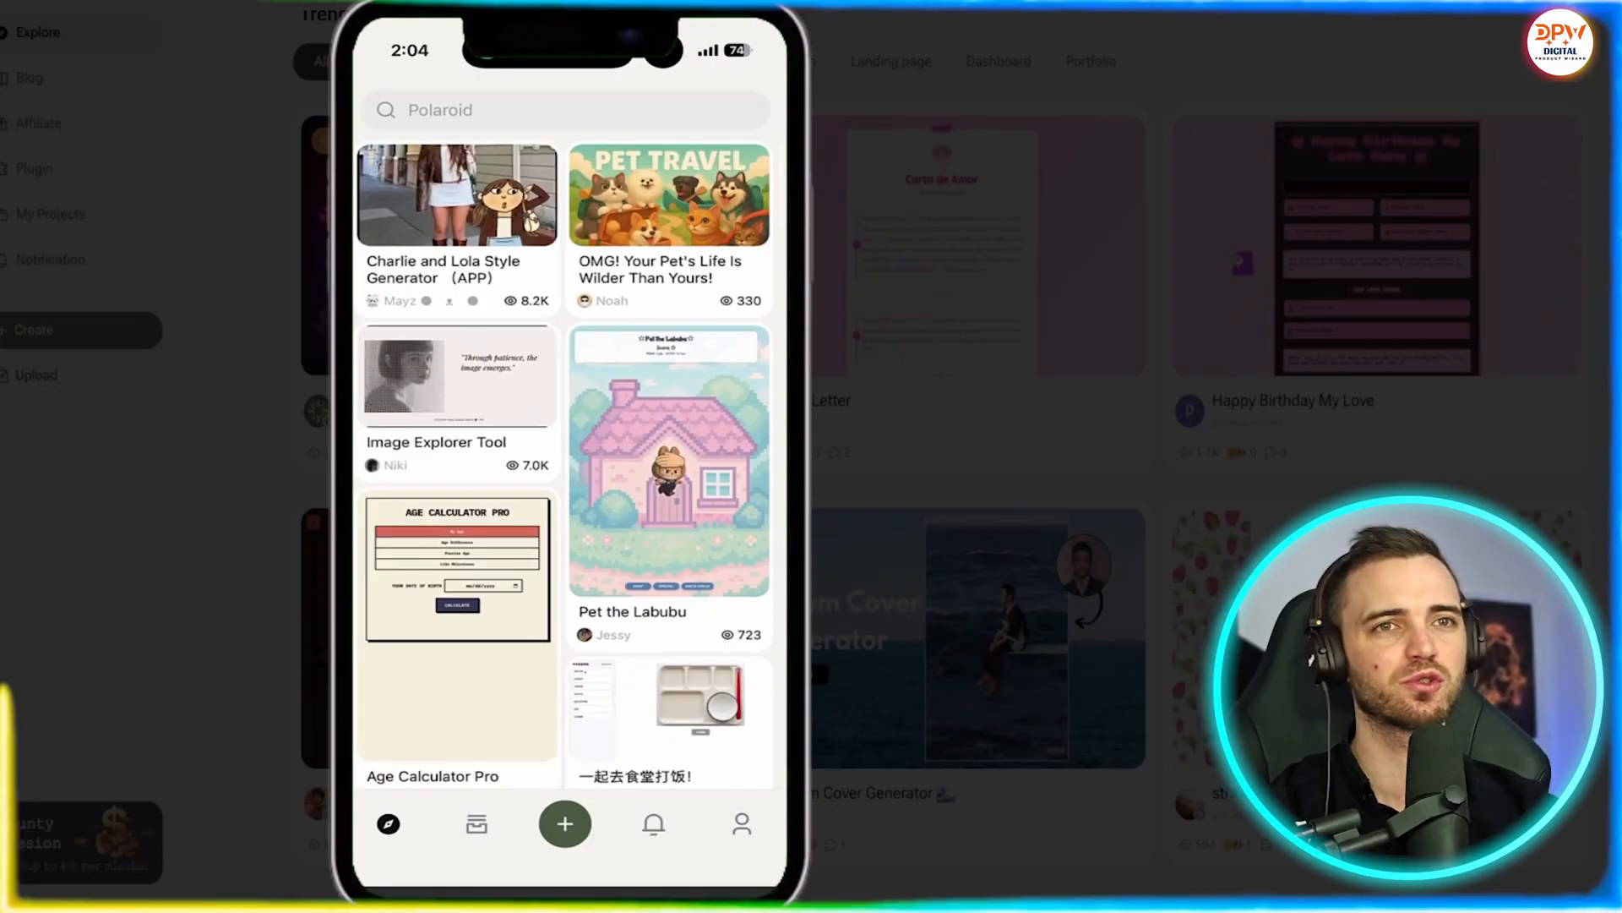
pyautogui.scroll(-3)
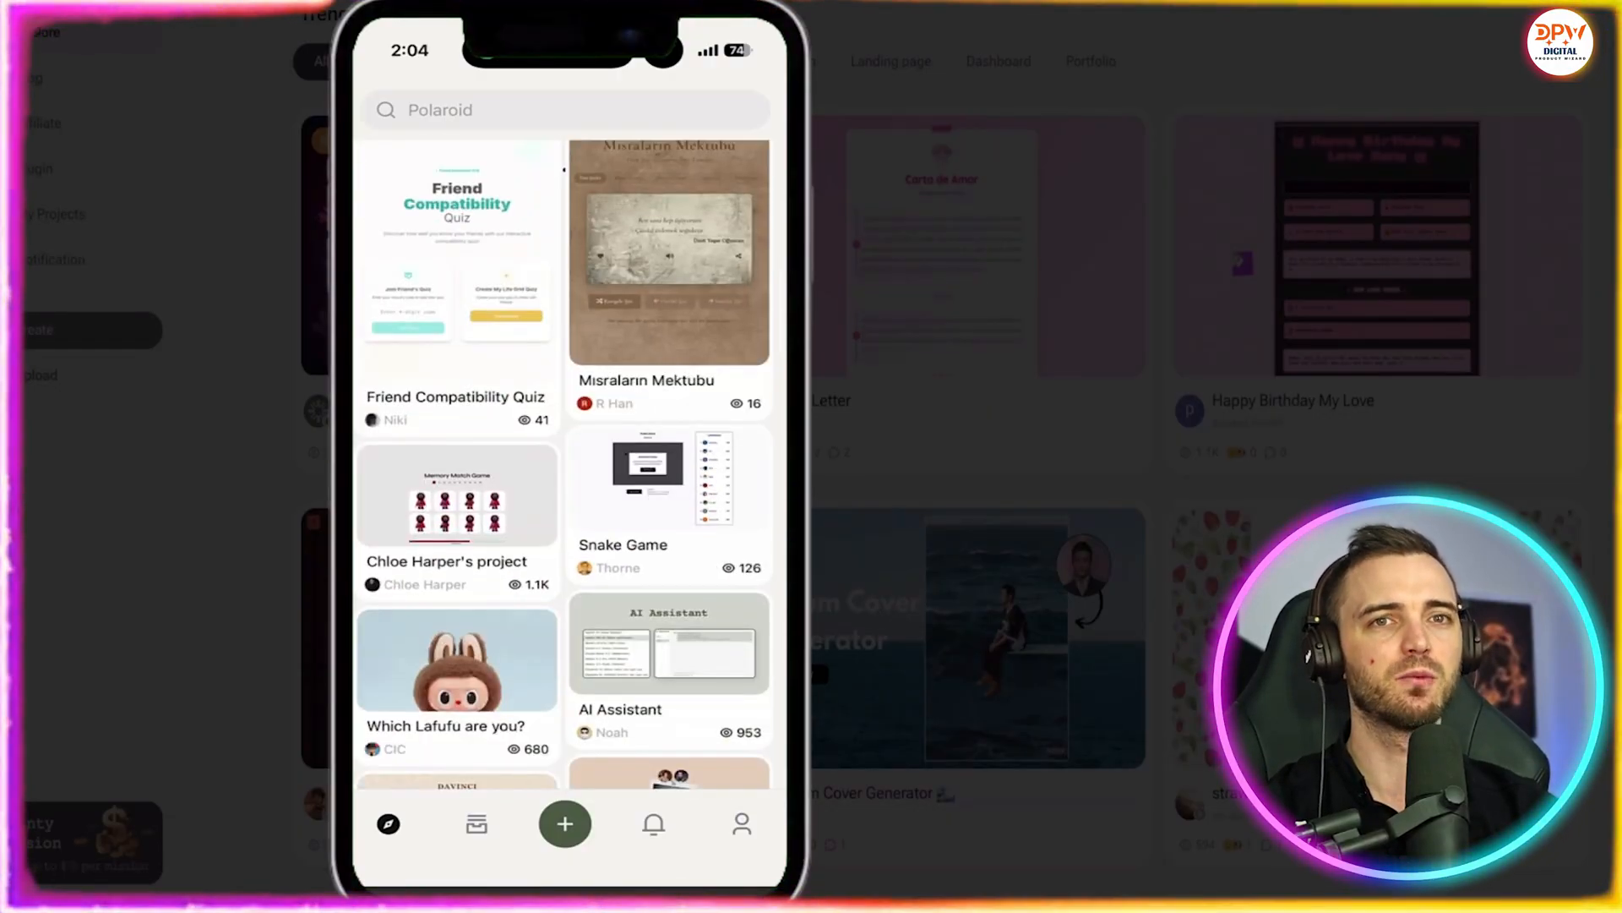
pyautogui.scroll(-3)
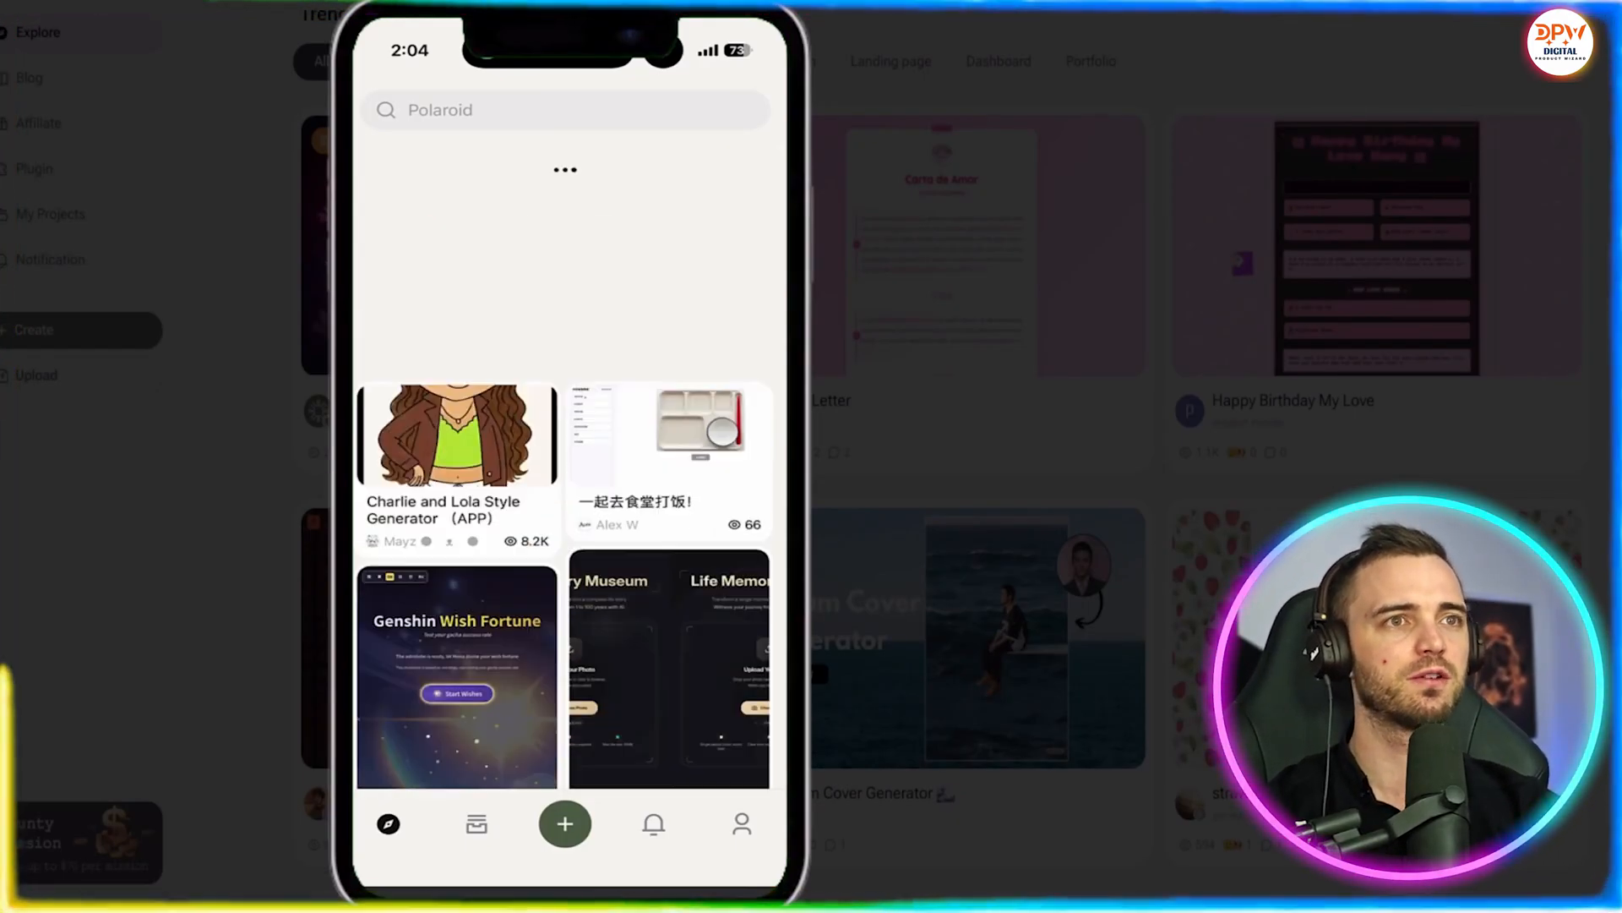
pyautogui.scroll(-3)
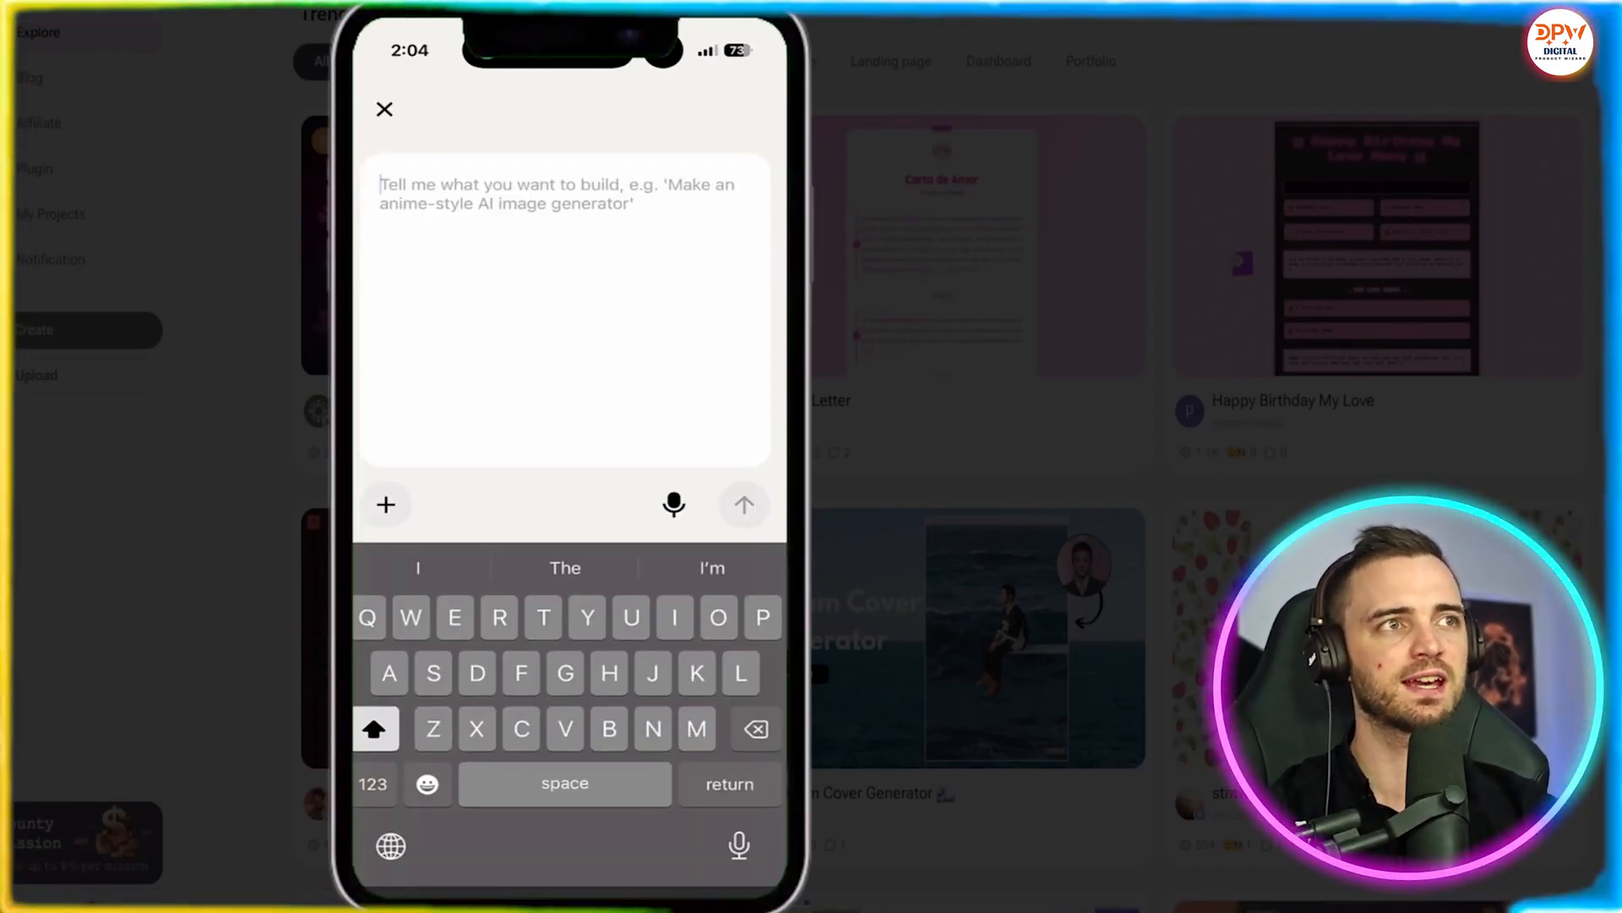
# Submit 'I want to build a mobile friendly app for tracking my daily expenses'
pyautogui.write('I want to')
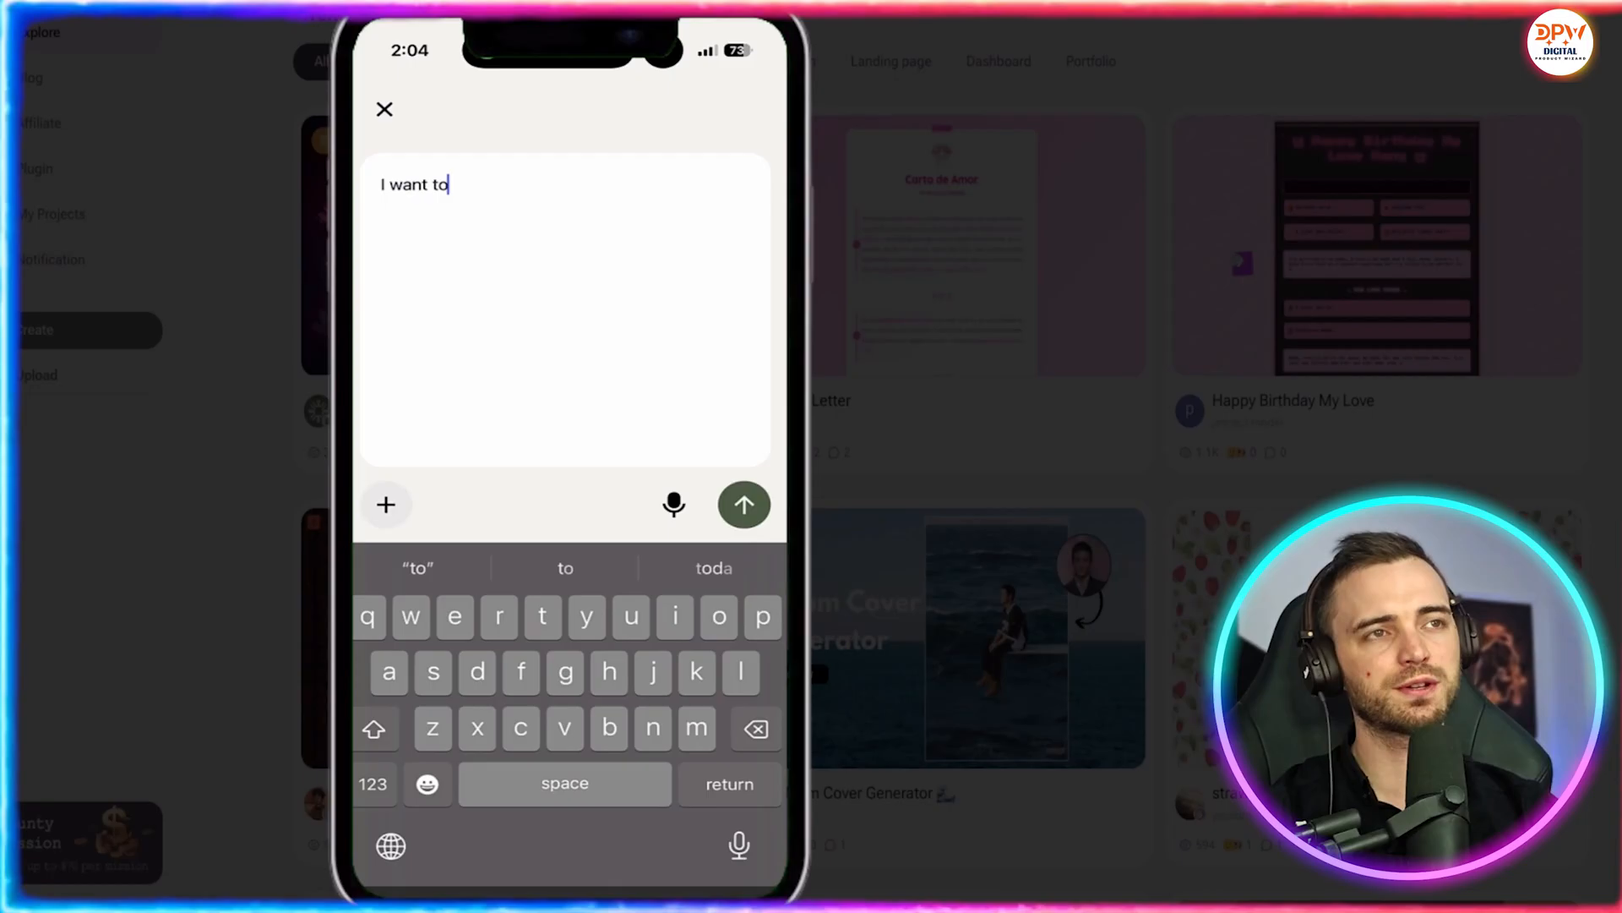
pyautogui.write('build a mobile')
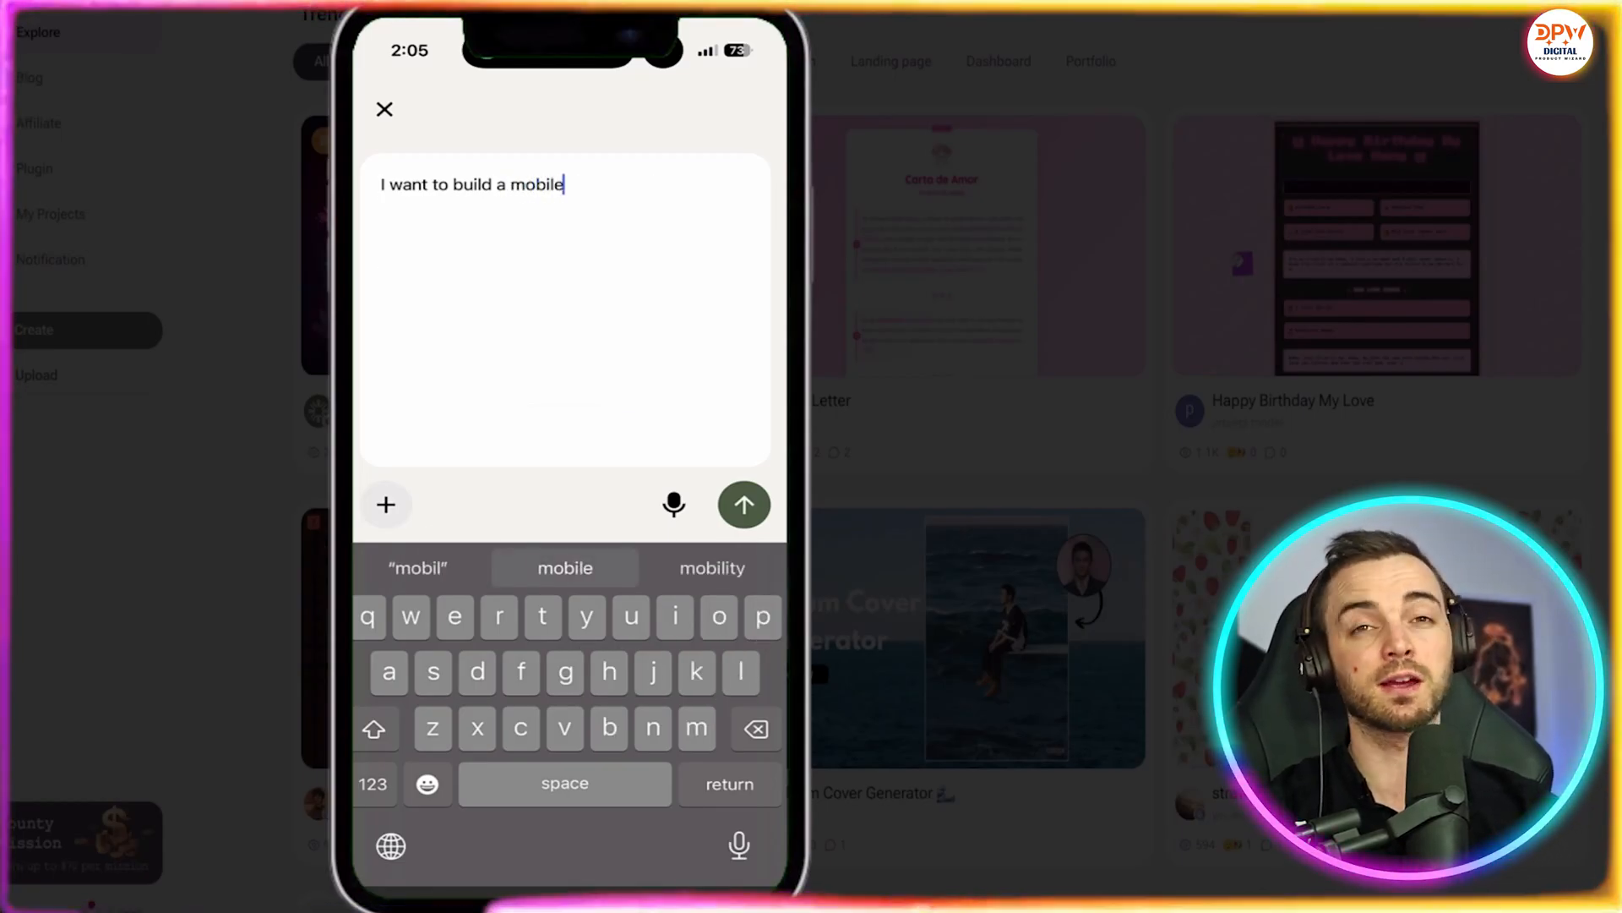
pyautogui.write('friendly app for tacking my d')
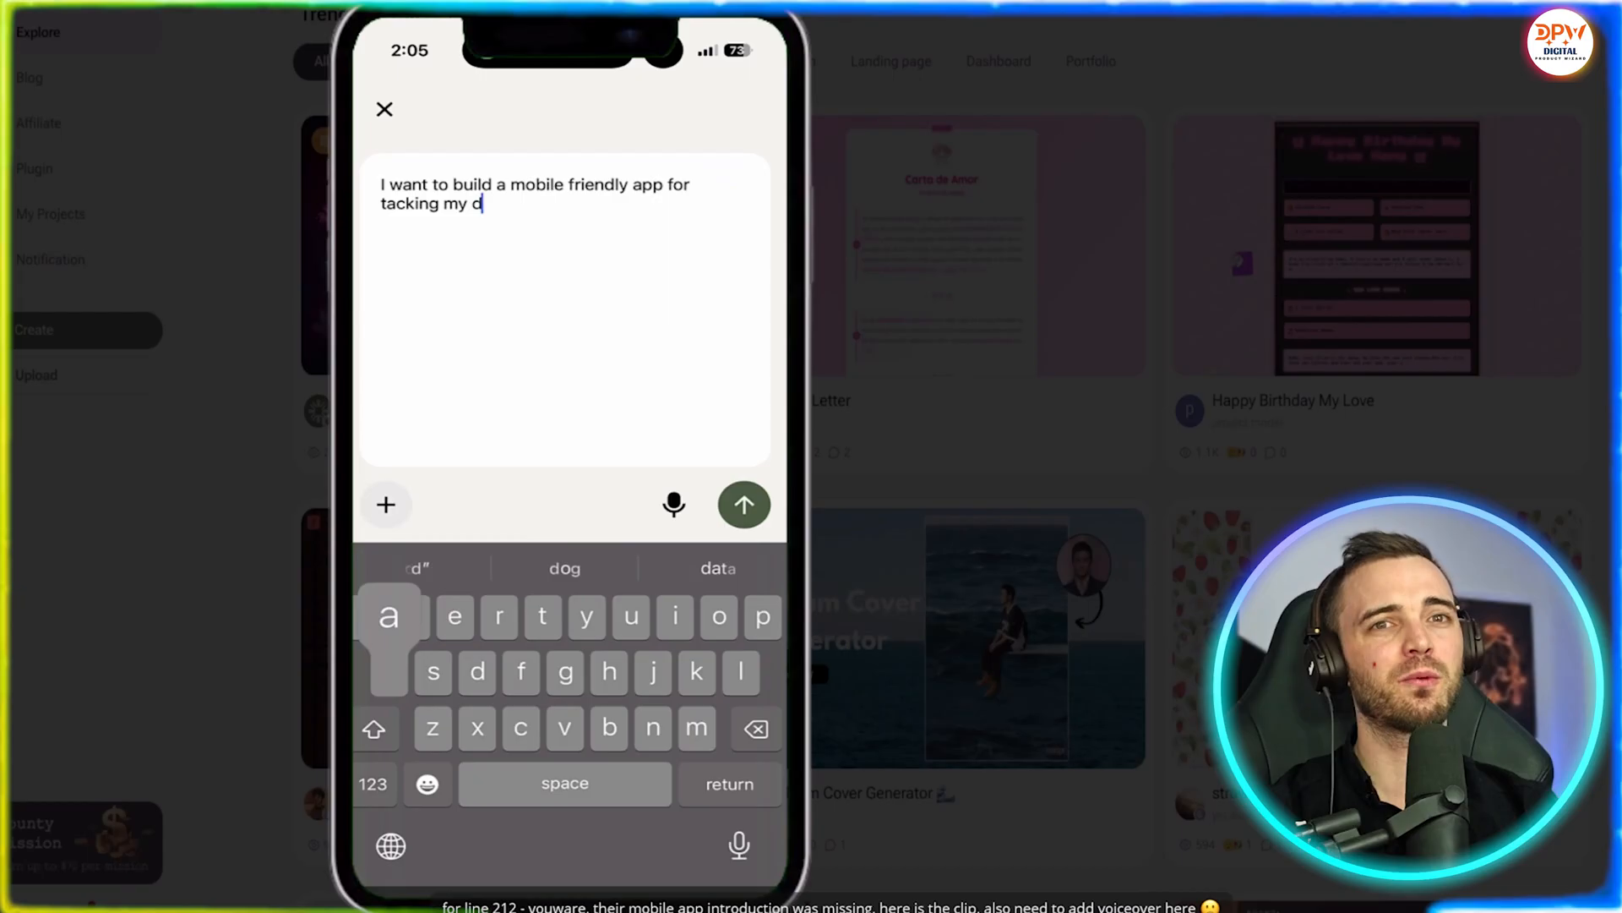
pyautogui.write('aily expen')
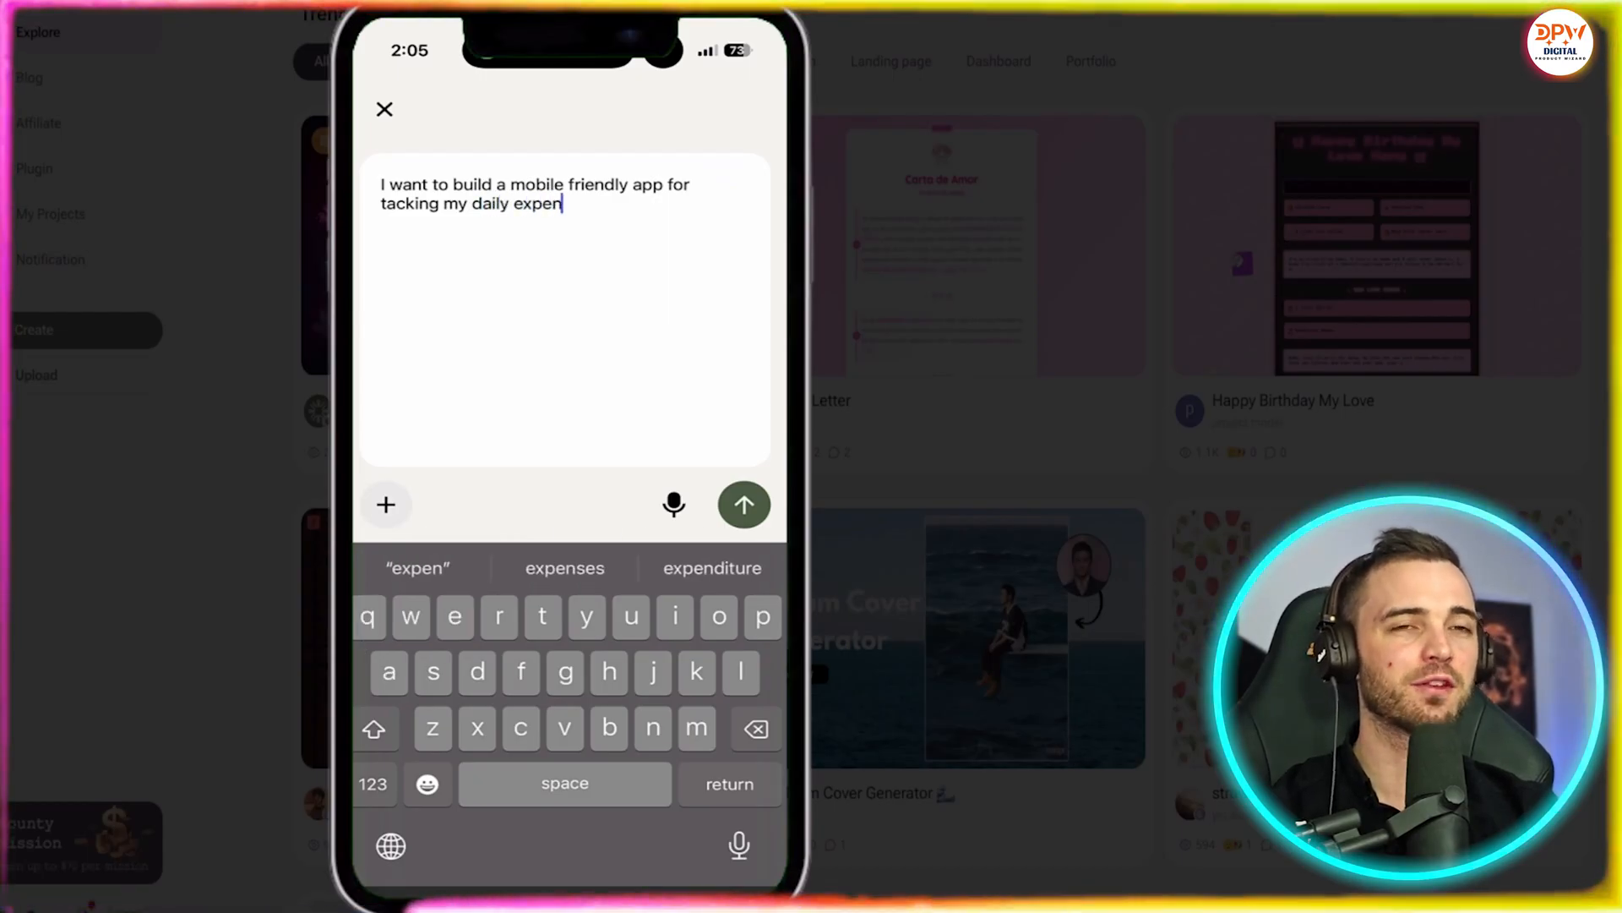
pyautogui.click(744, 504)
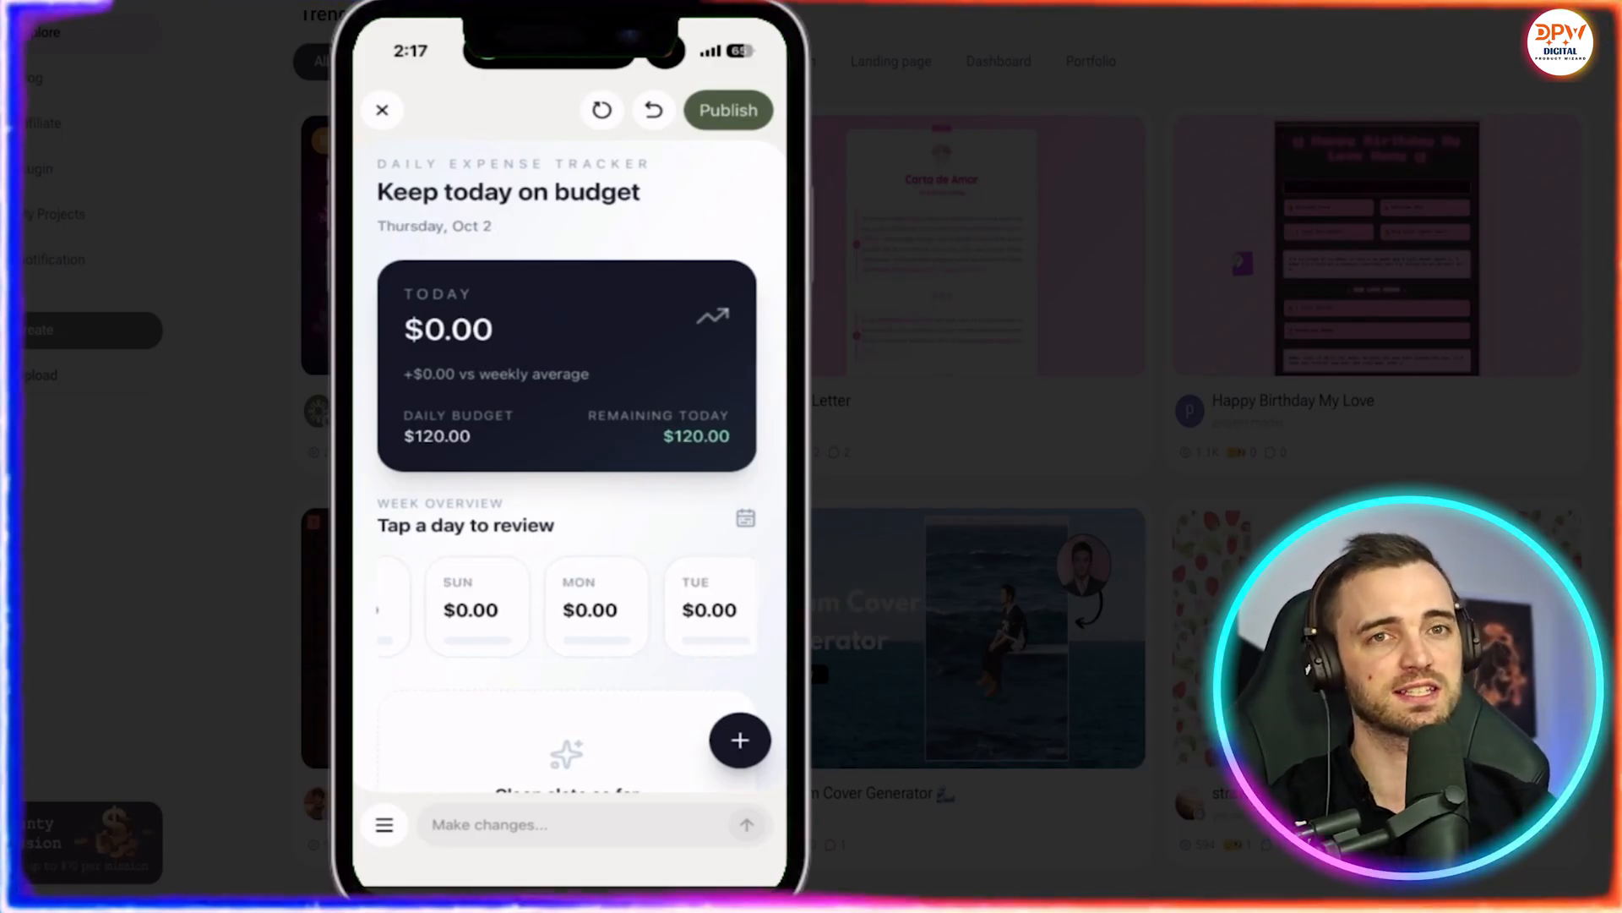
# Open the new-expense form from the floating + button and focus the Label field
pyautogui.click(739, 740)
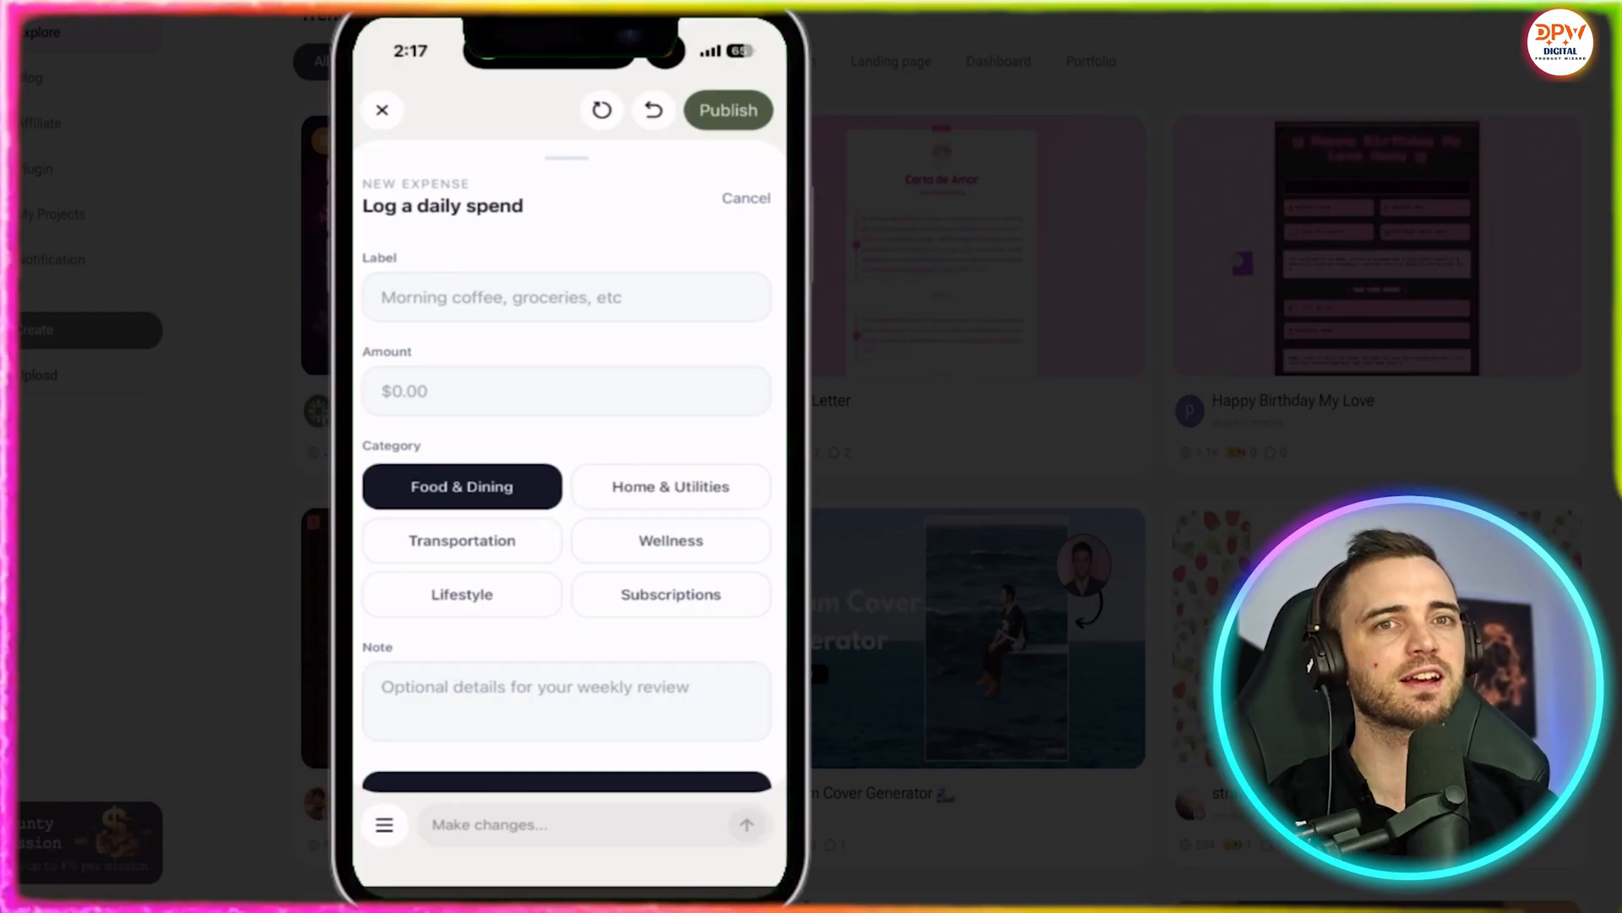
pyautogui.click(566, 297)
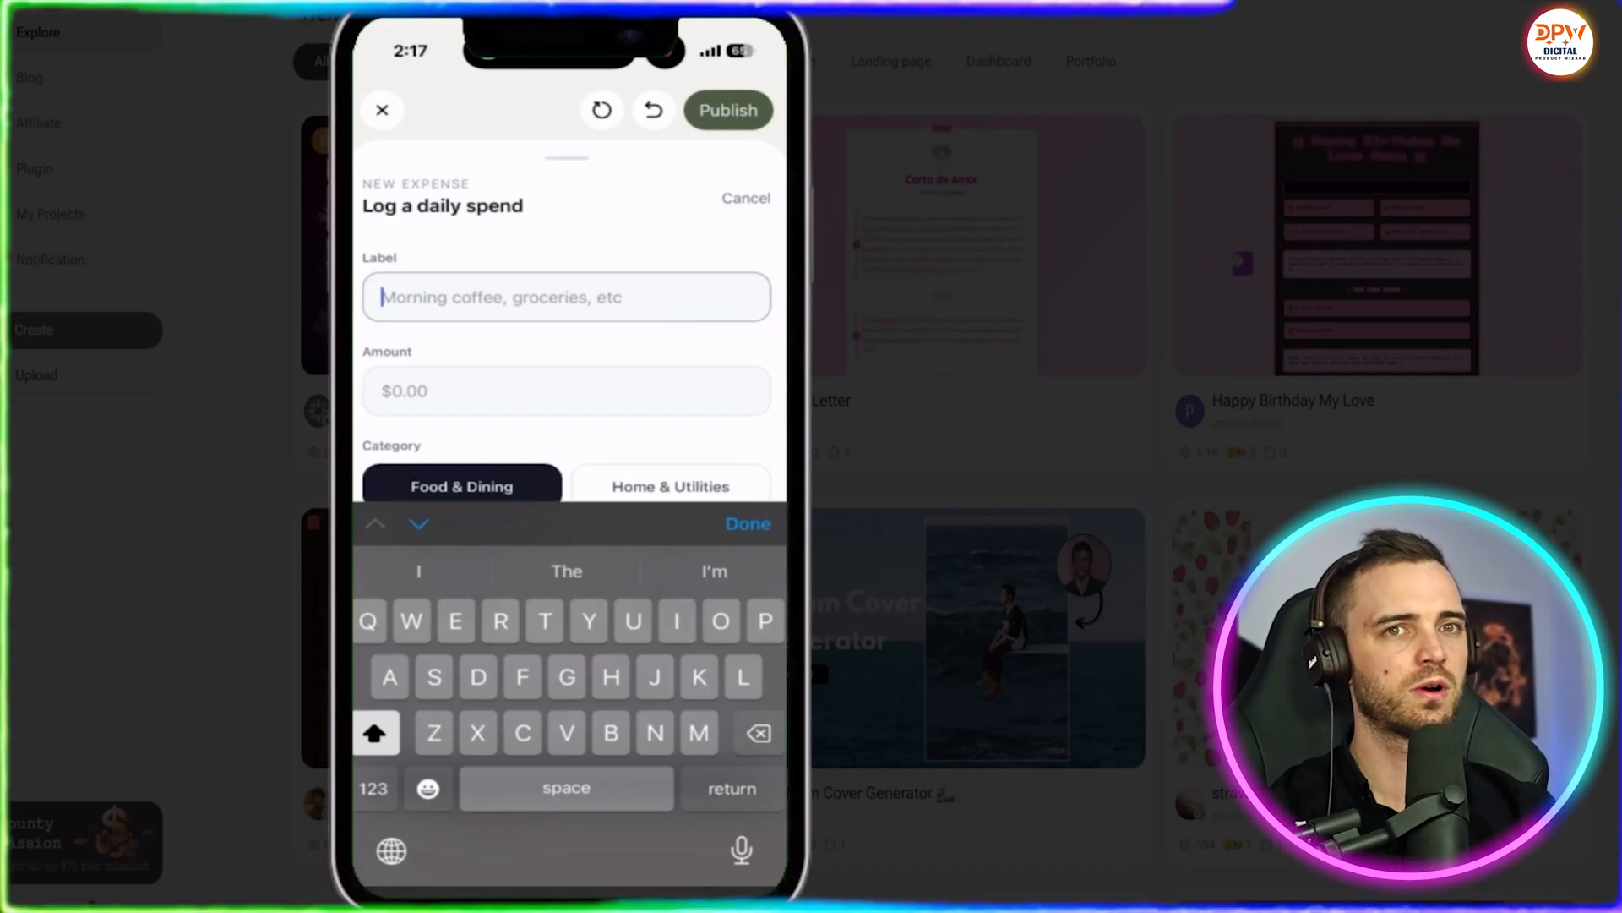
# Enter label 'Medical', amount 450, and pick the Wellness category
pyautogui.write('Medical')
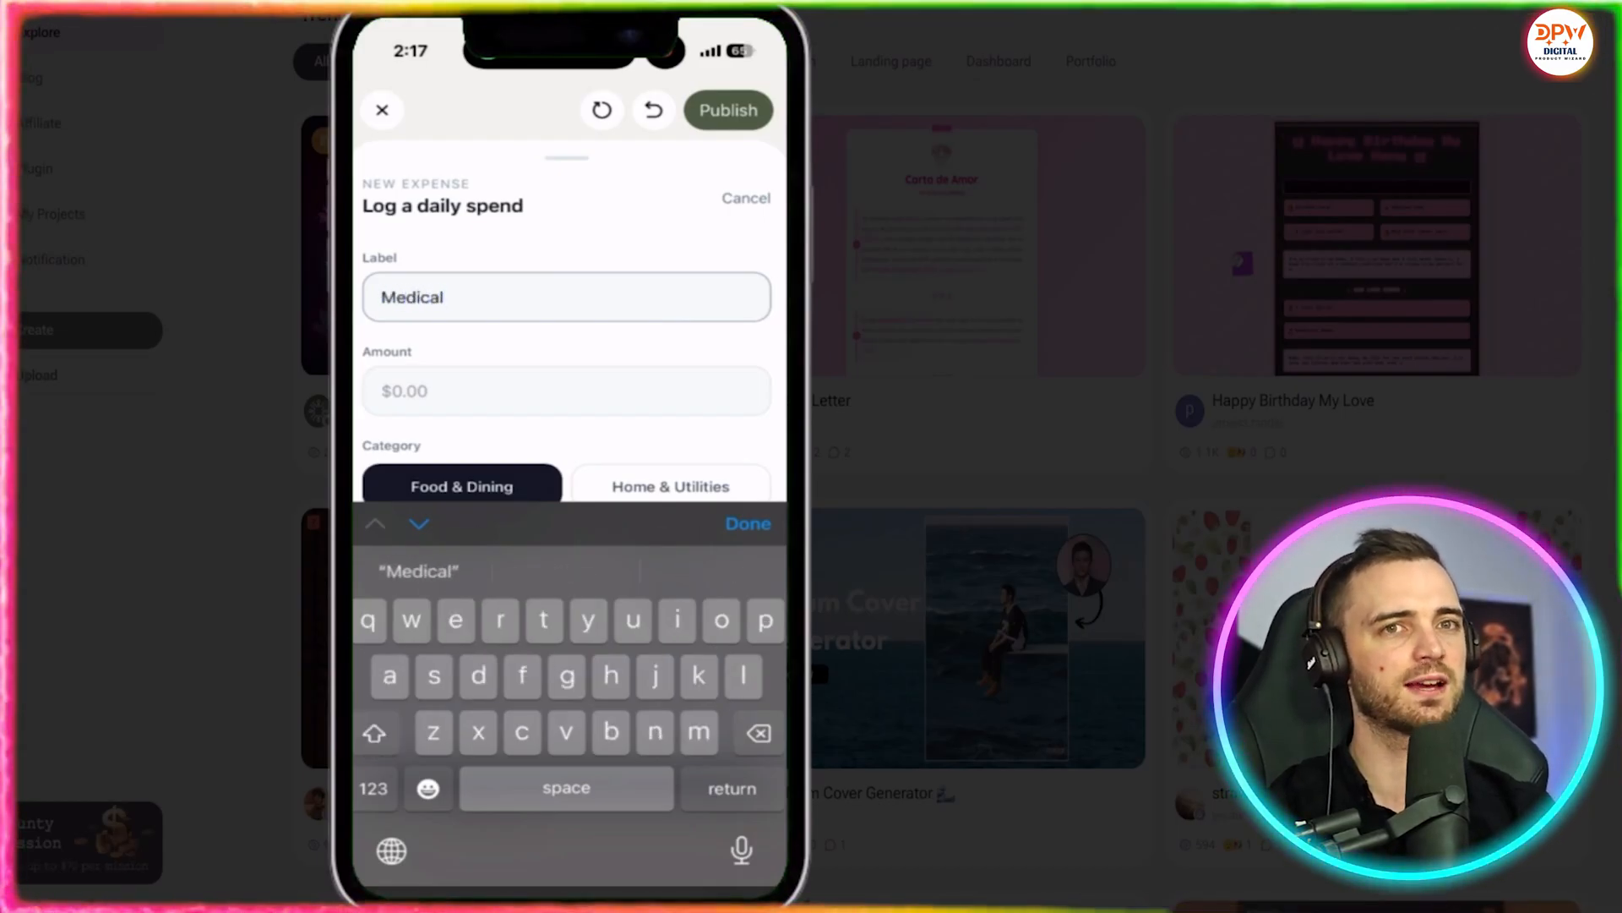
pyautogui.write('450')
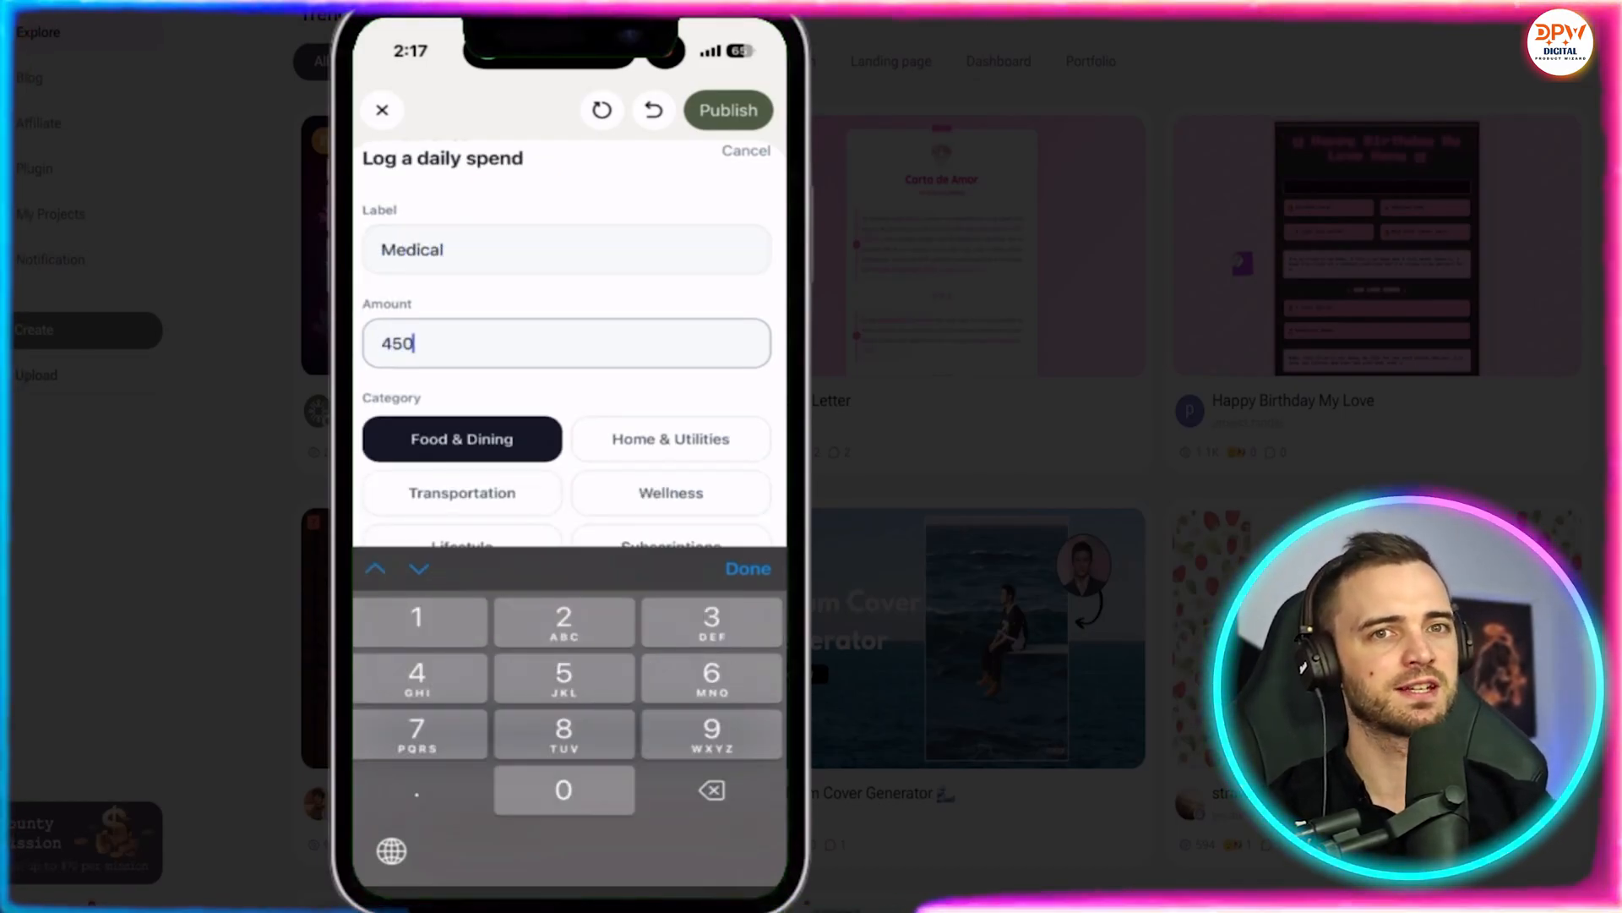
pyautogui.scroll(-3)
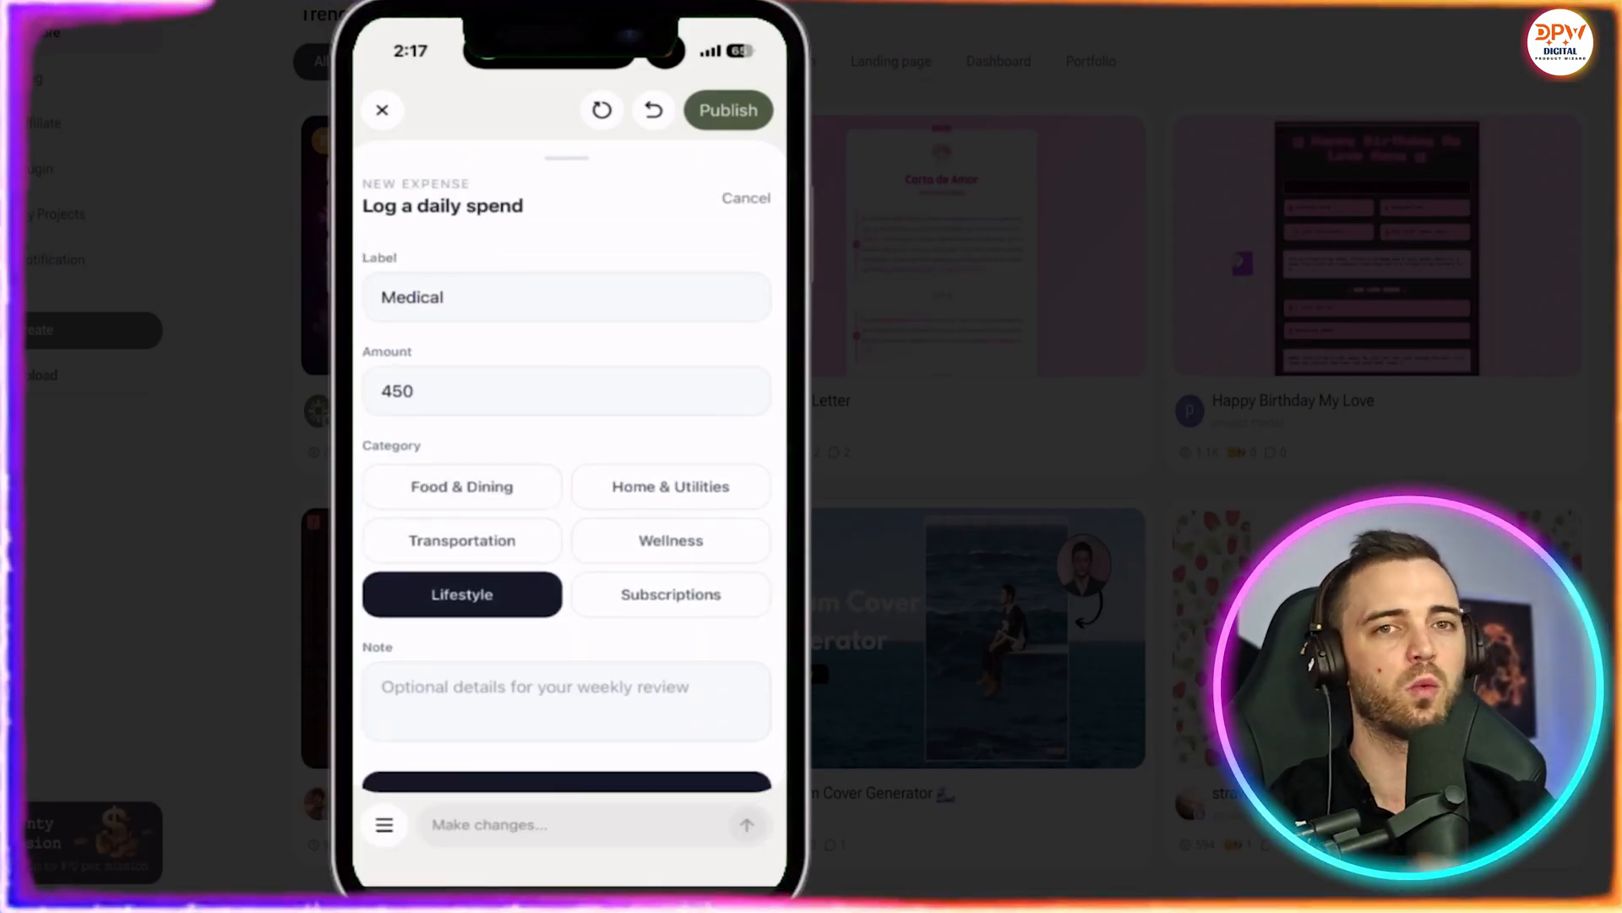
pyautogui.click(671, 540)
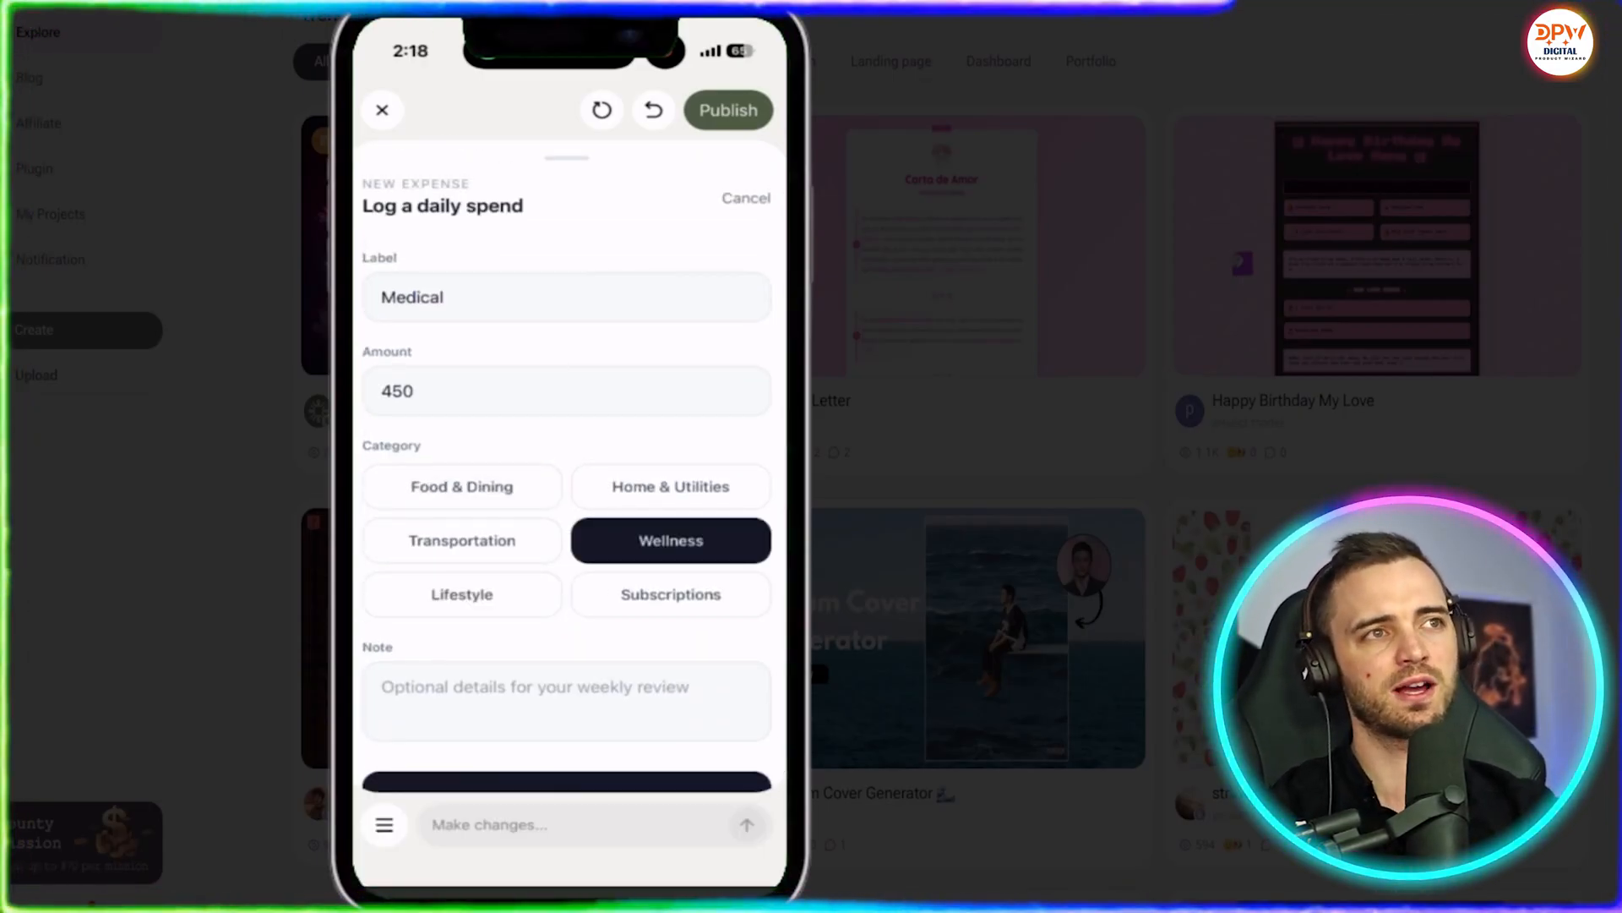